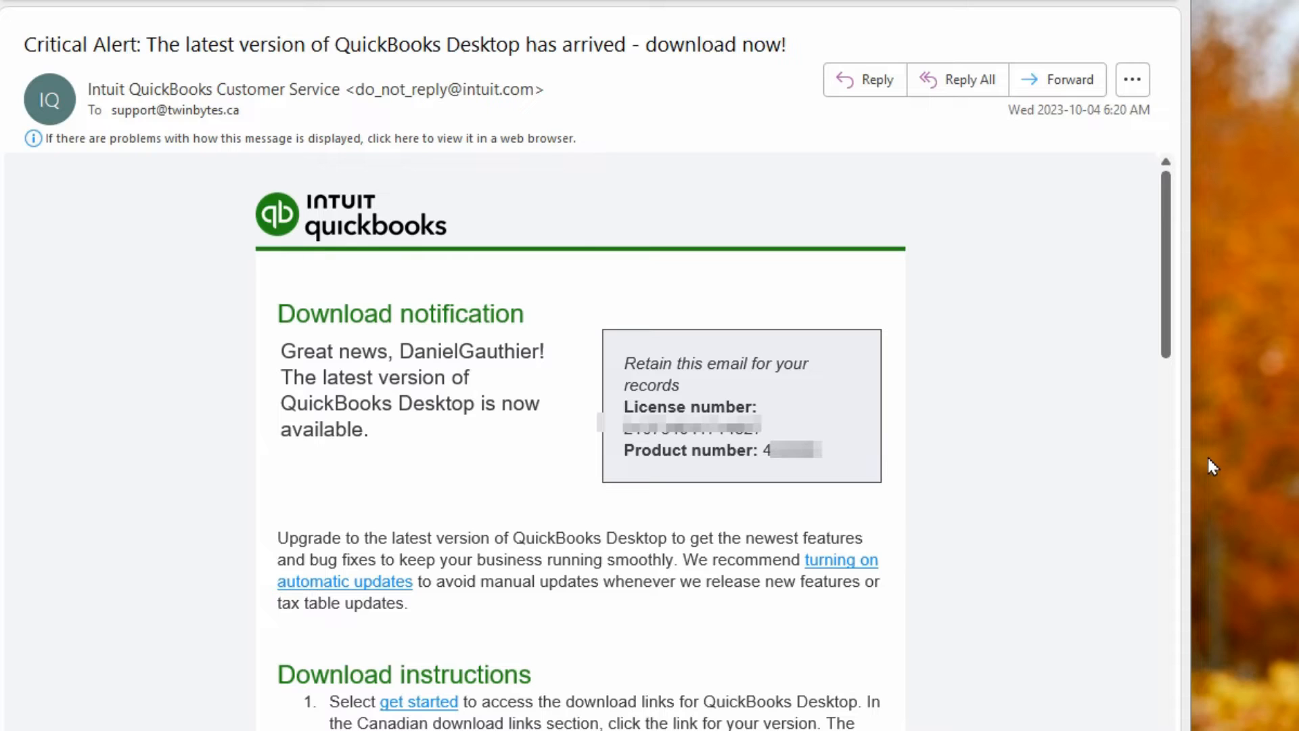
mouse_move(978, 462)
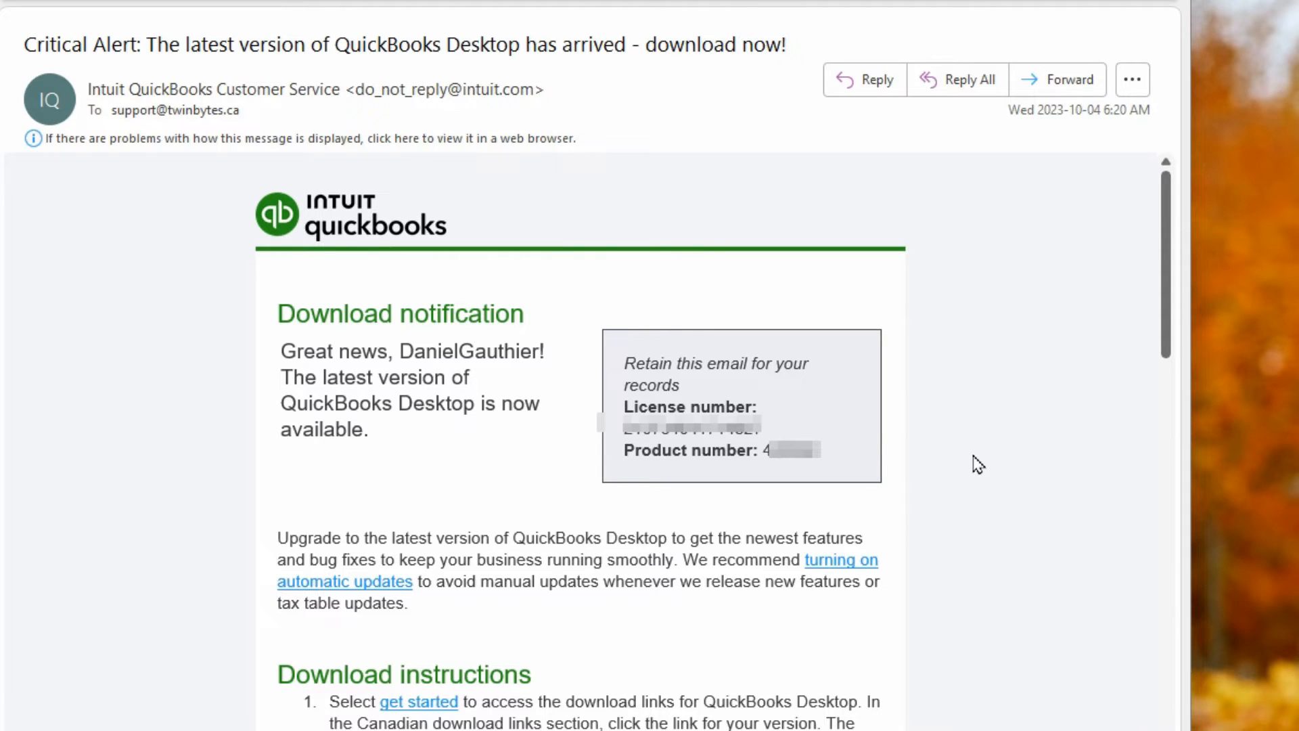
mouse_move(975, 471)
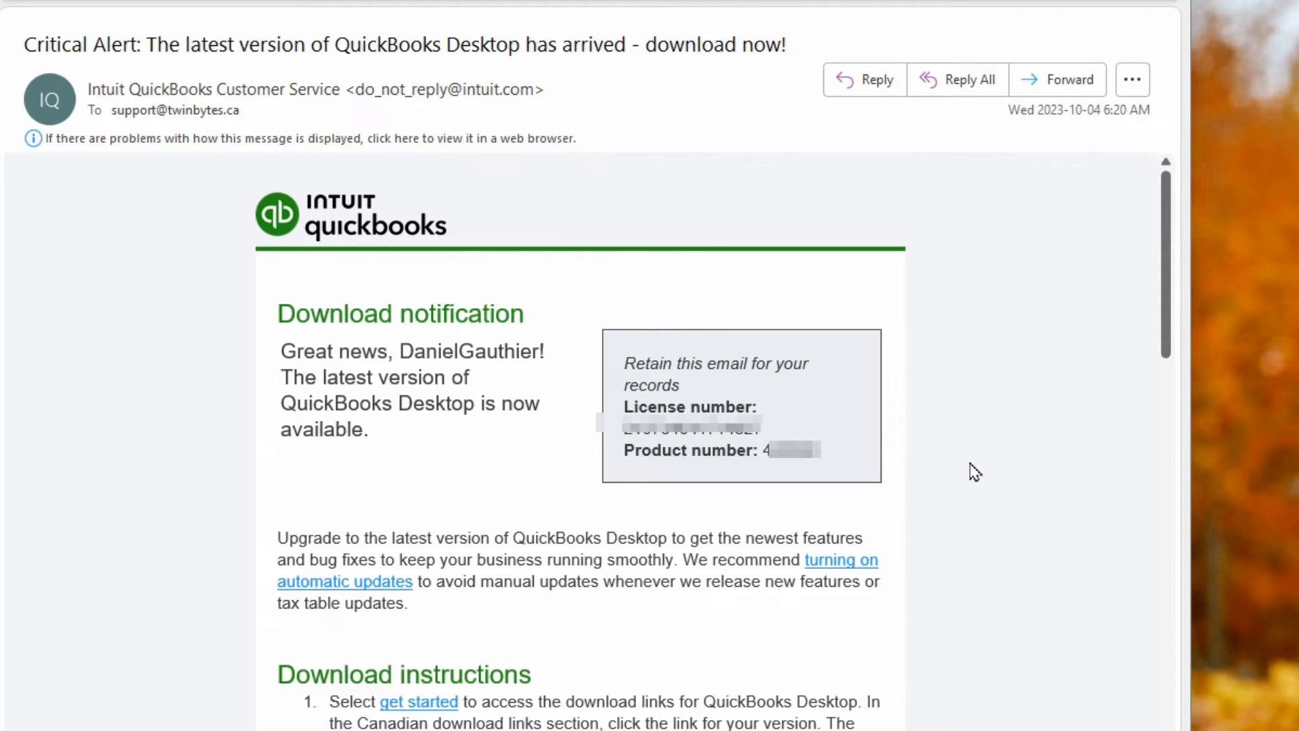
mouse_move(604, 658)
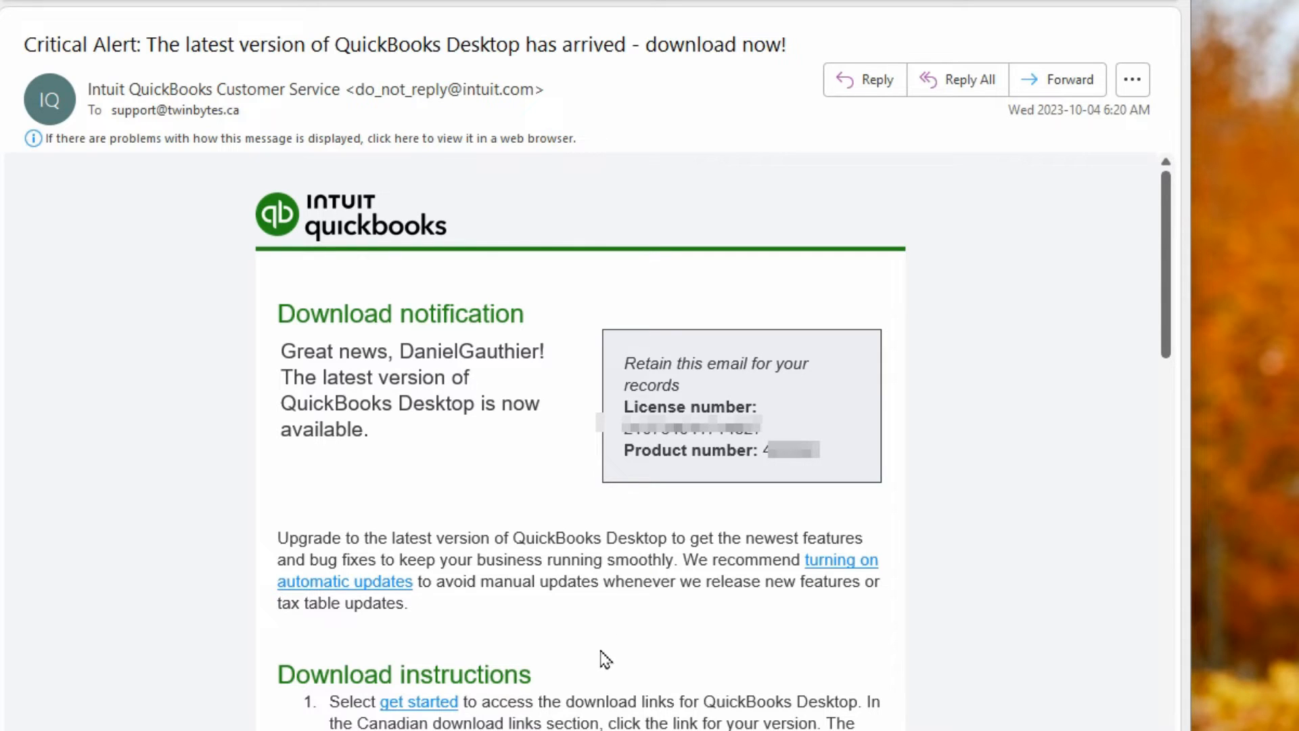
mouse_move(388, 708)
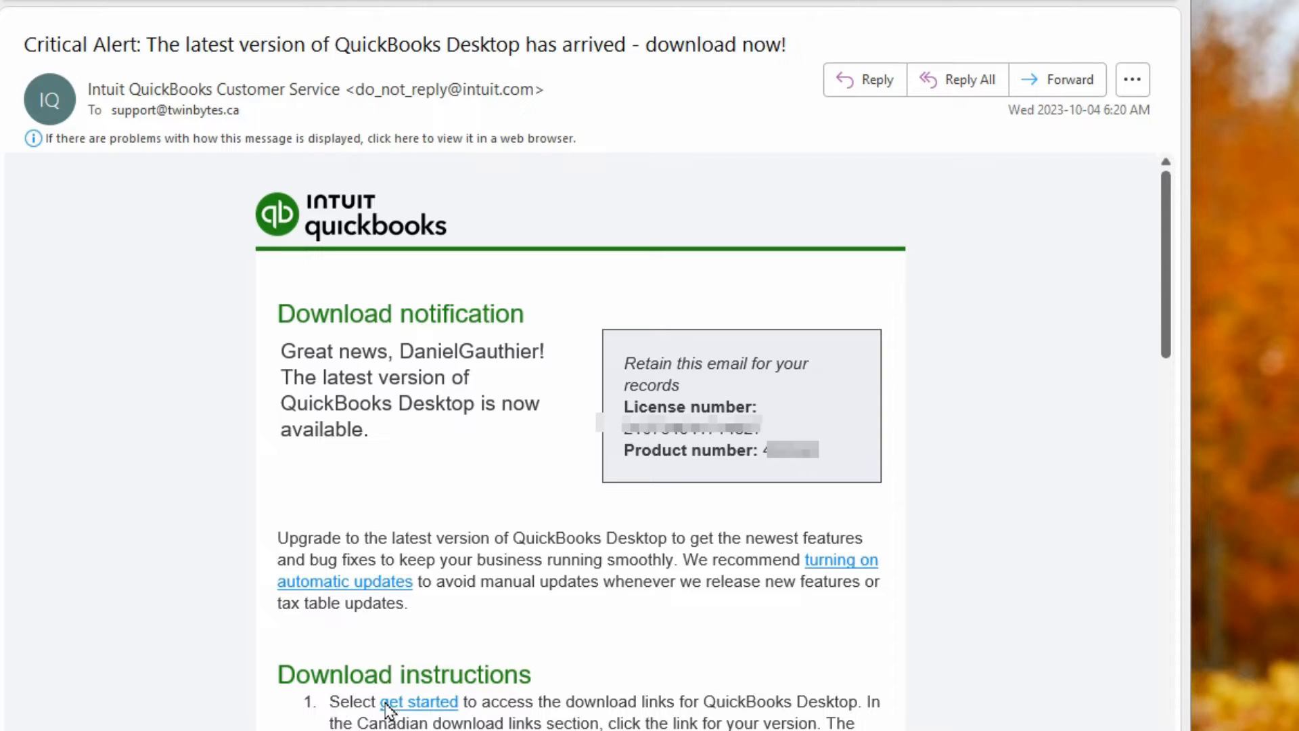
Step: Choose the UK or Canada downloads and list the QuickBooks products
left_click(417, 701)
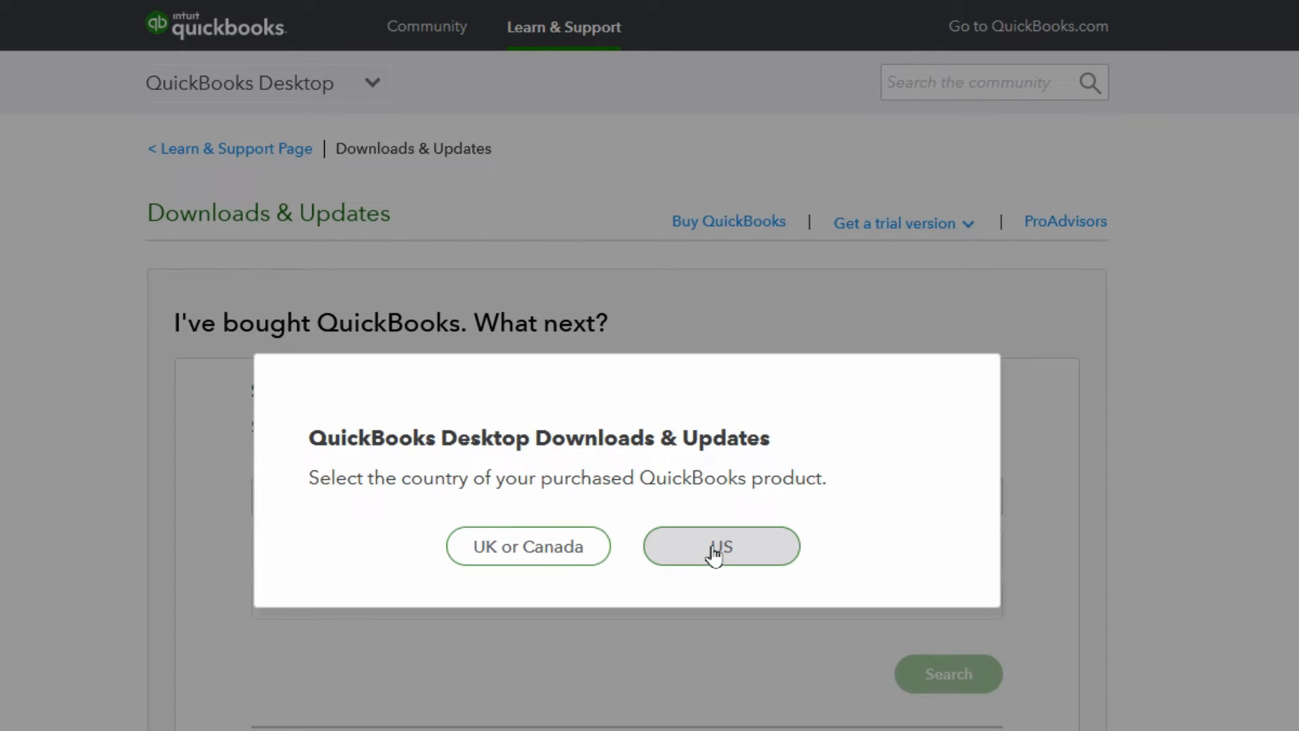
mouse_move(527, 545)
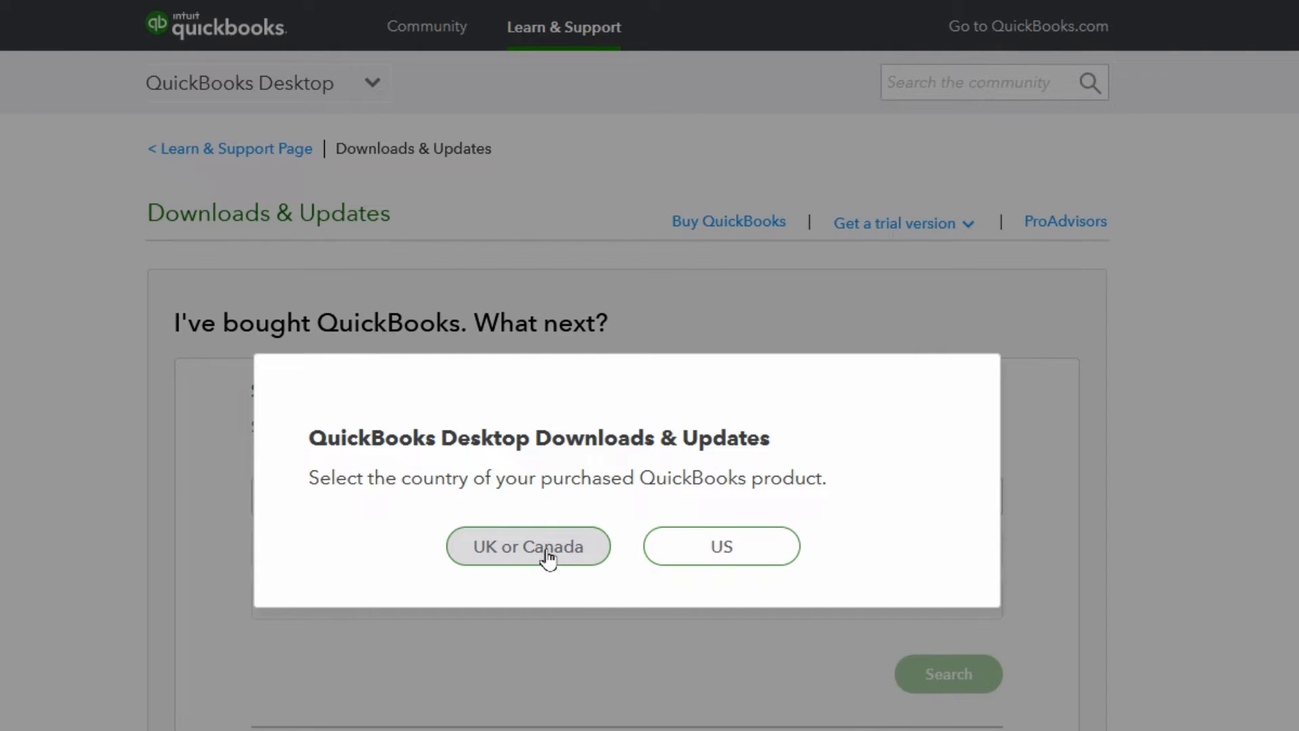
left_click(527, 546)
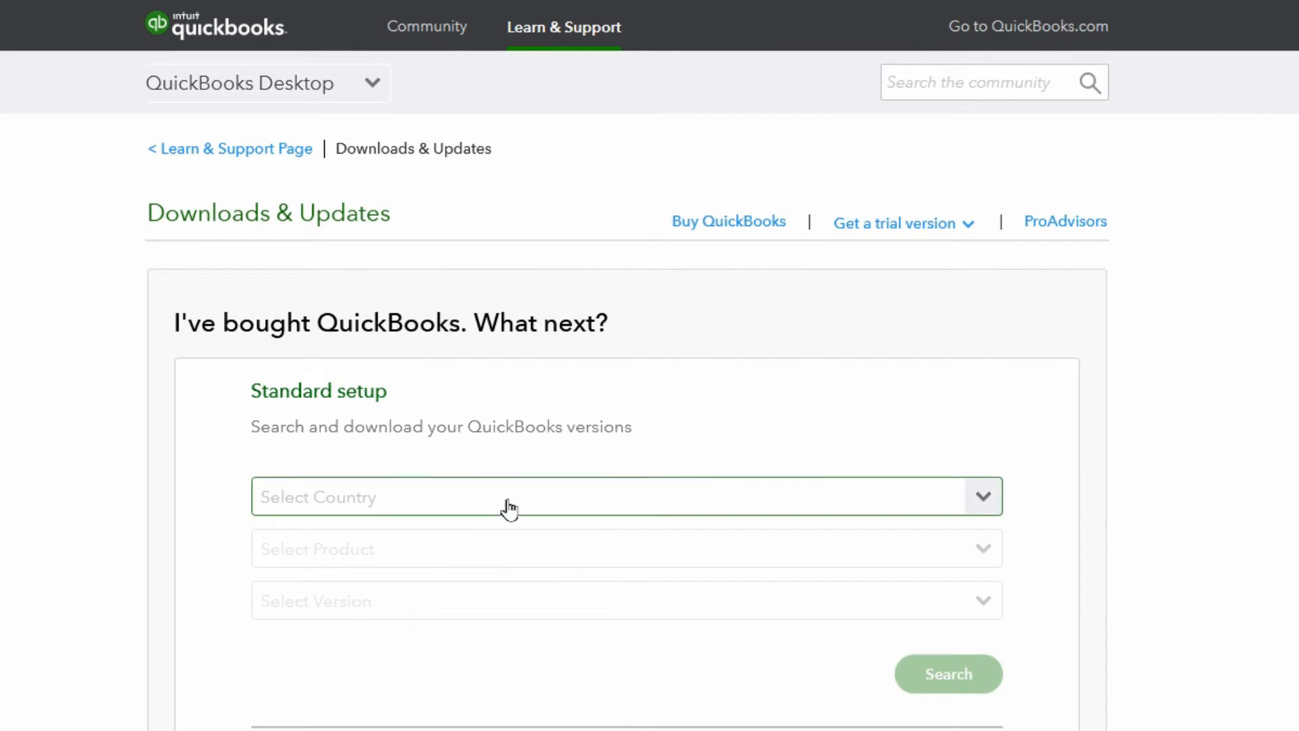
mouse_move(468, 503)
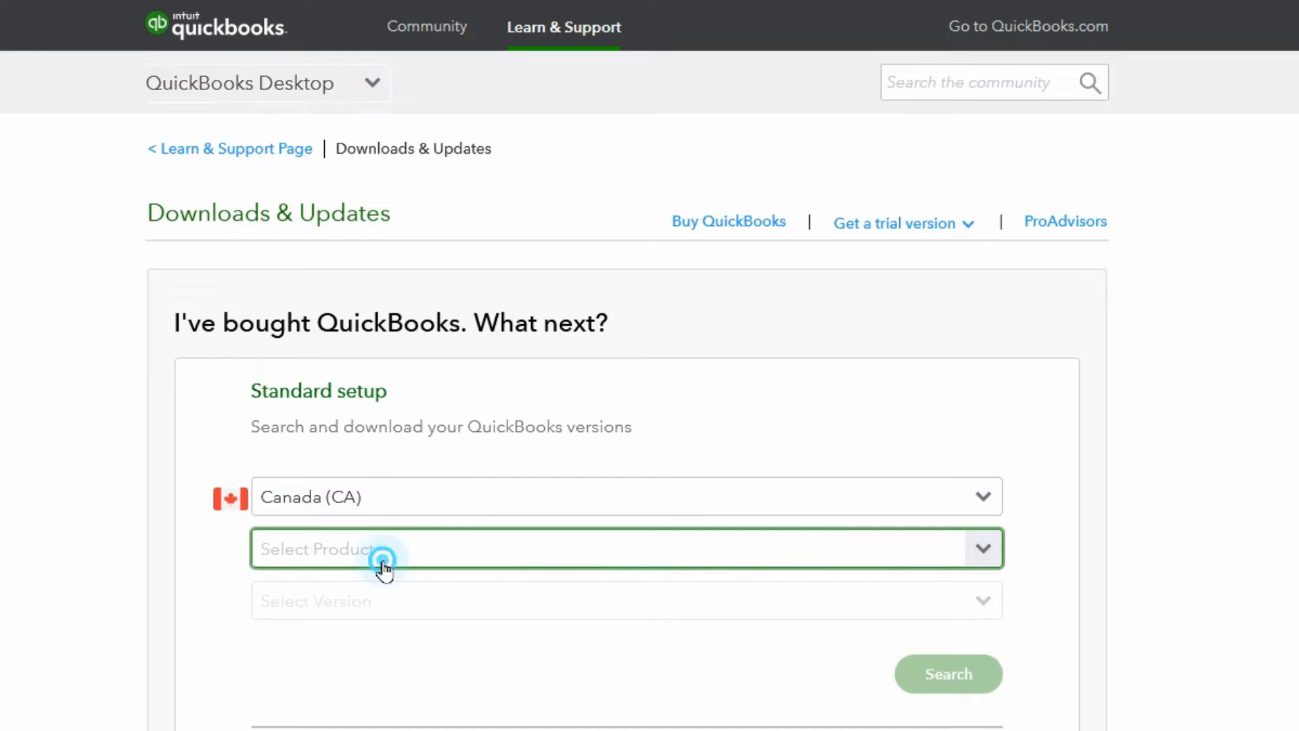
left_click(380, 548)
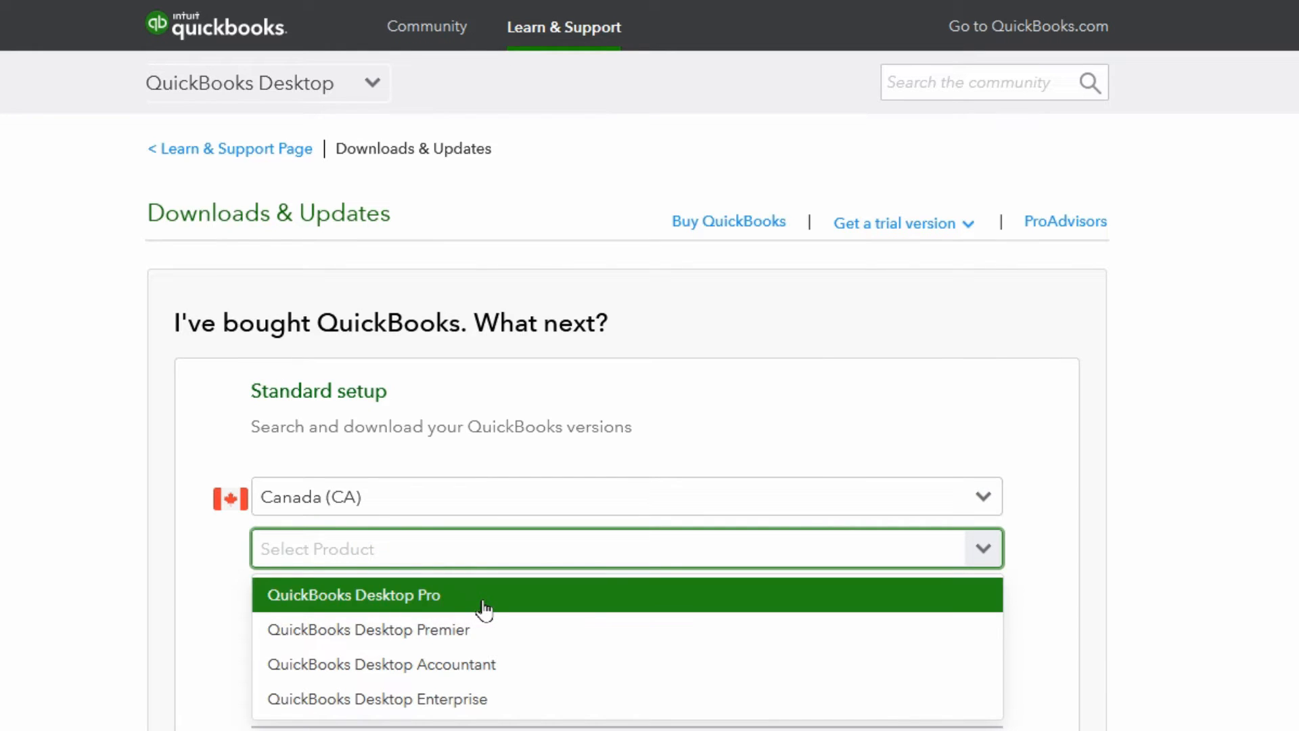
mouse_move(462, 619)
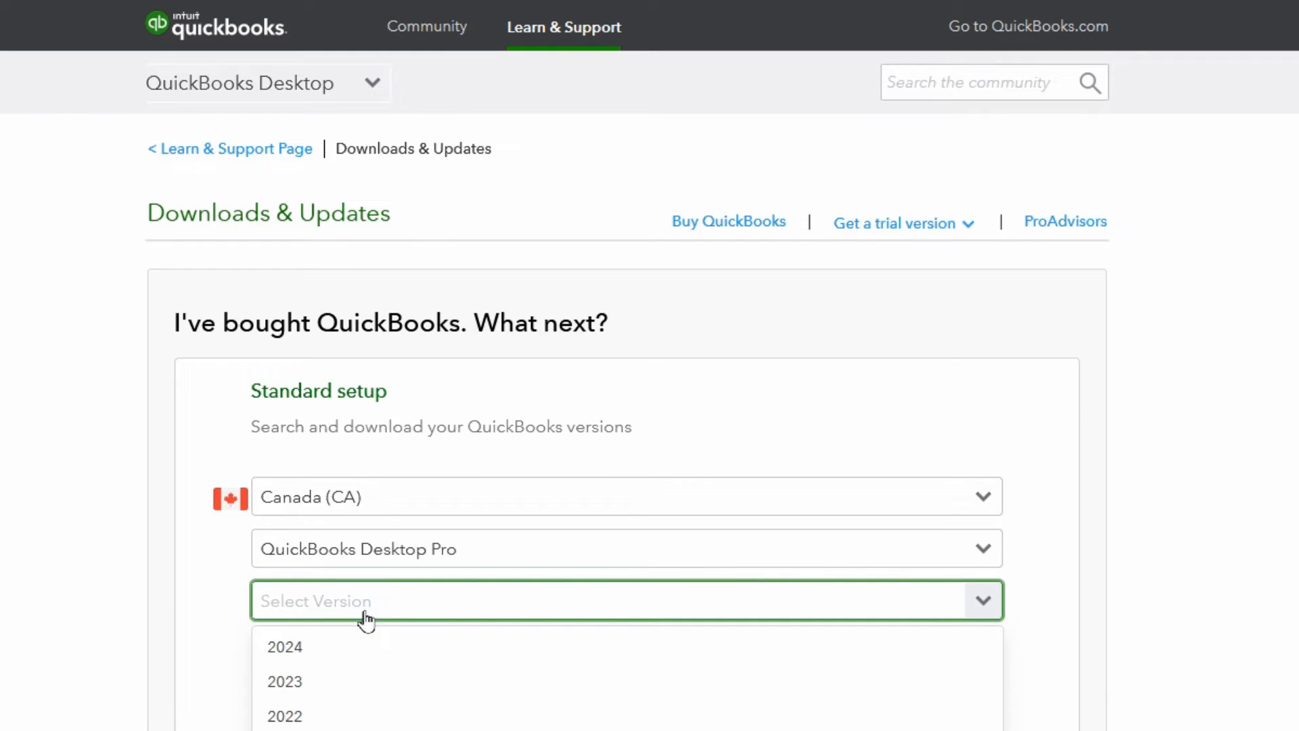
mouse_move(321, 681)
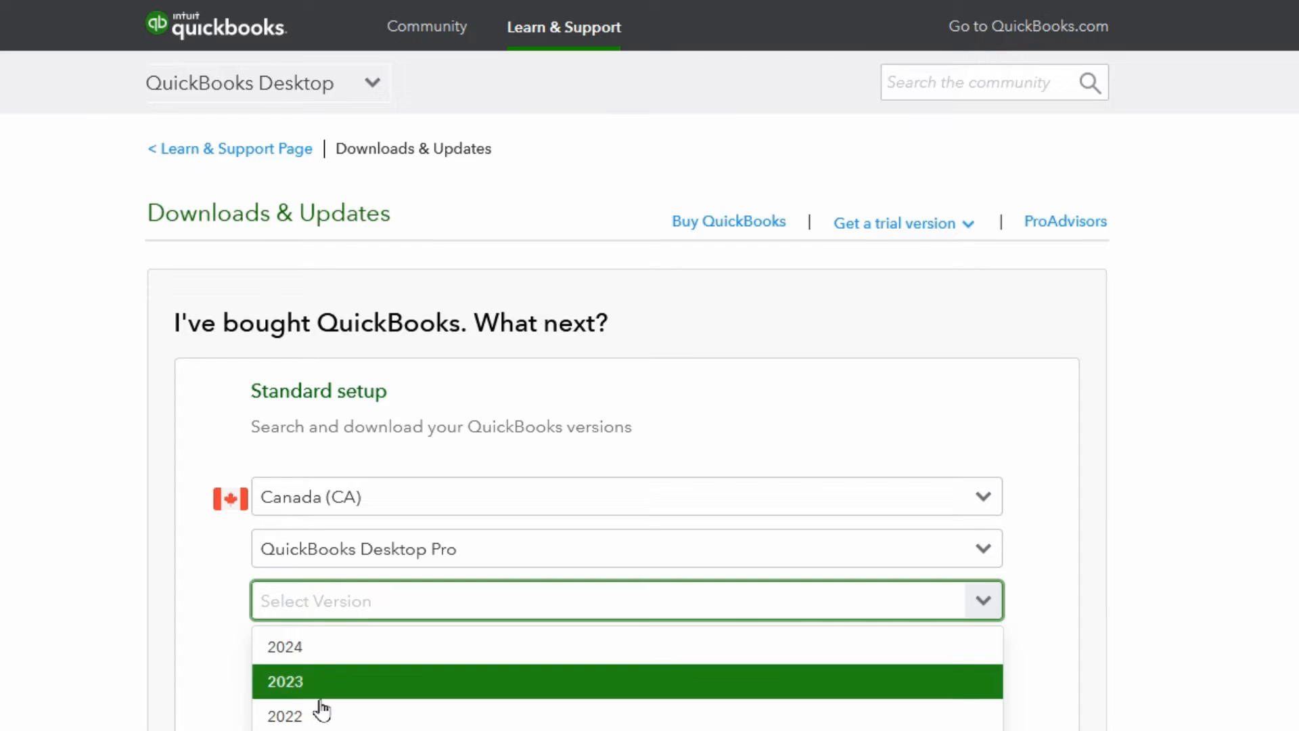
mouse_move(332, 667)
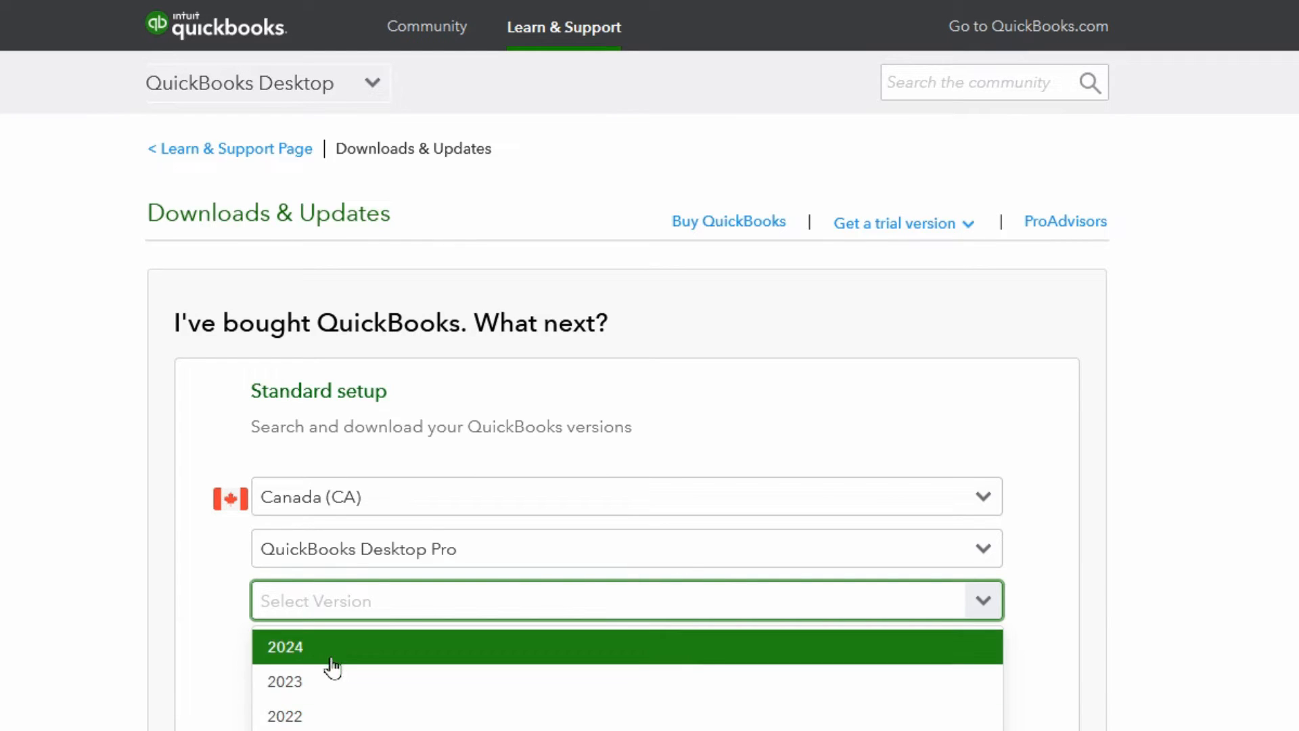
mouse_move(333, 681)
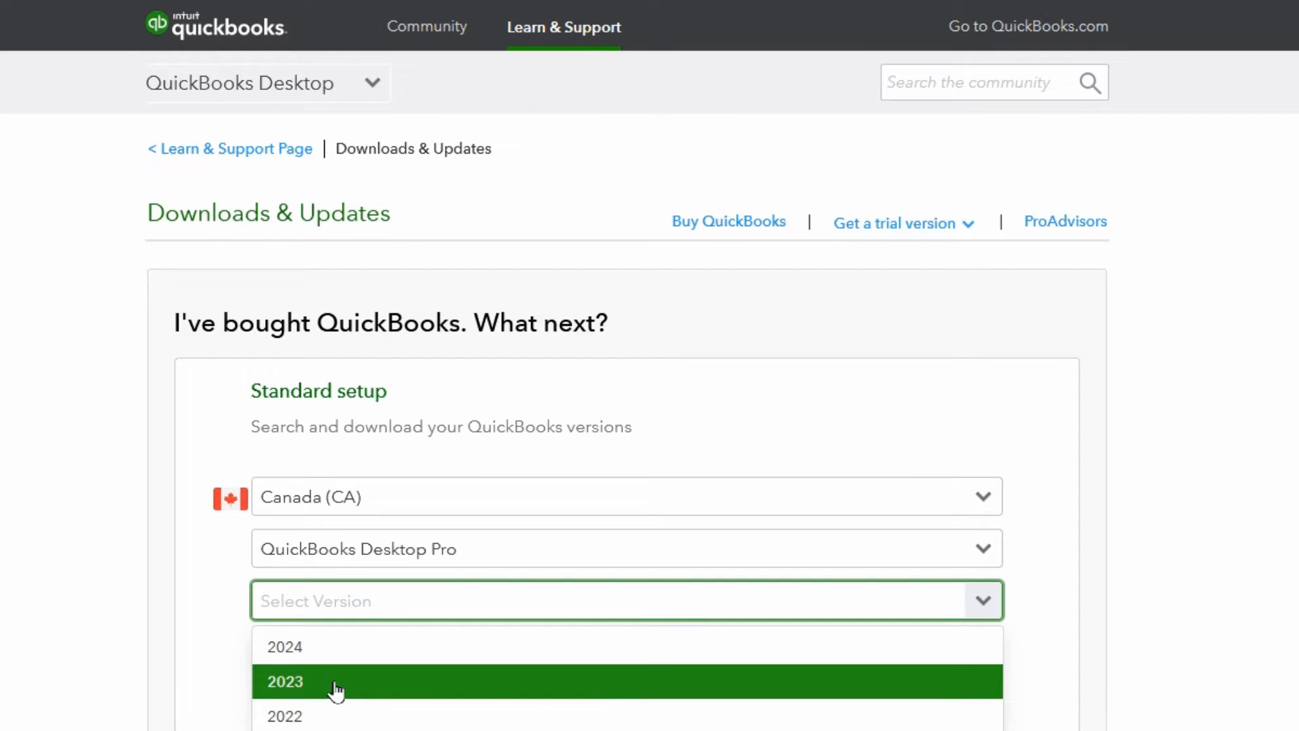
mouse_move(335, 646)
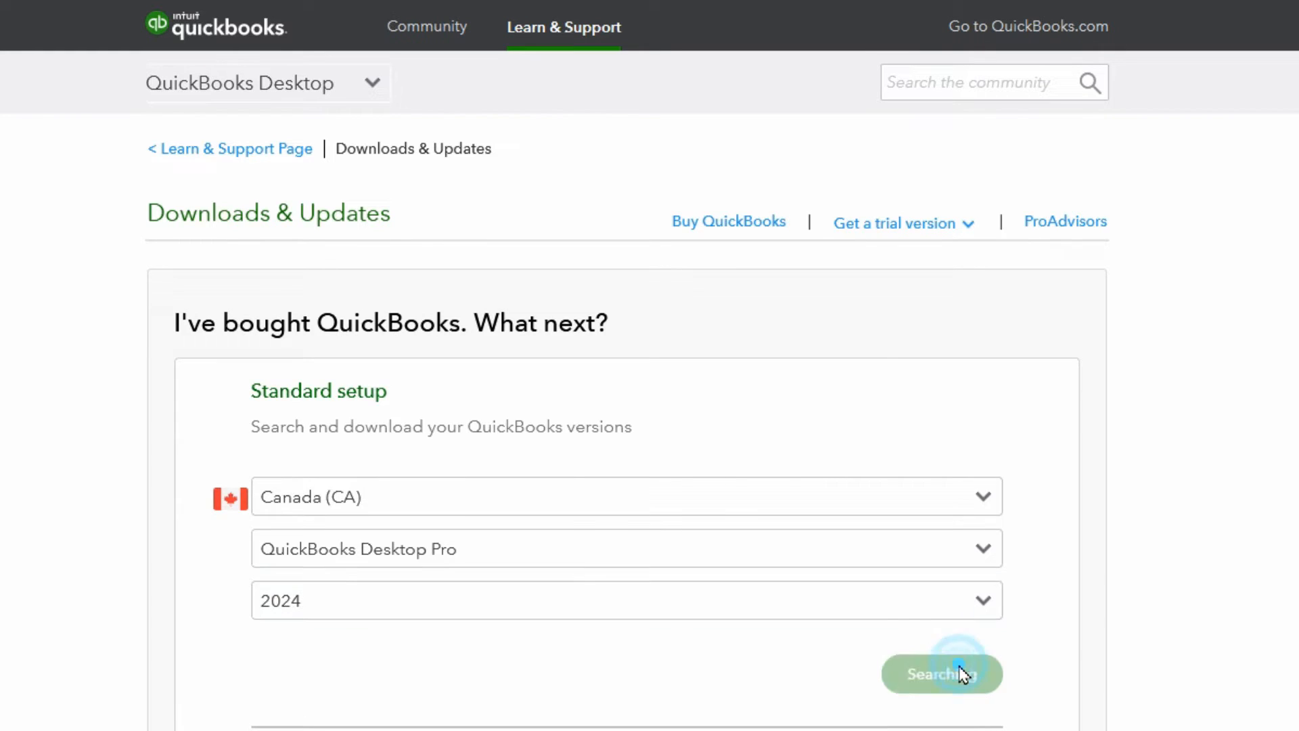
Step: Search, then download and save QuickBooksCA2024.exe for Desktop Pro 2024
left_click(941, 672)
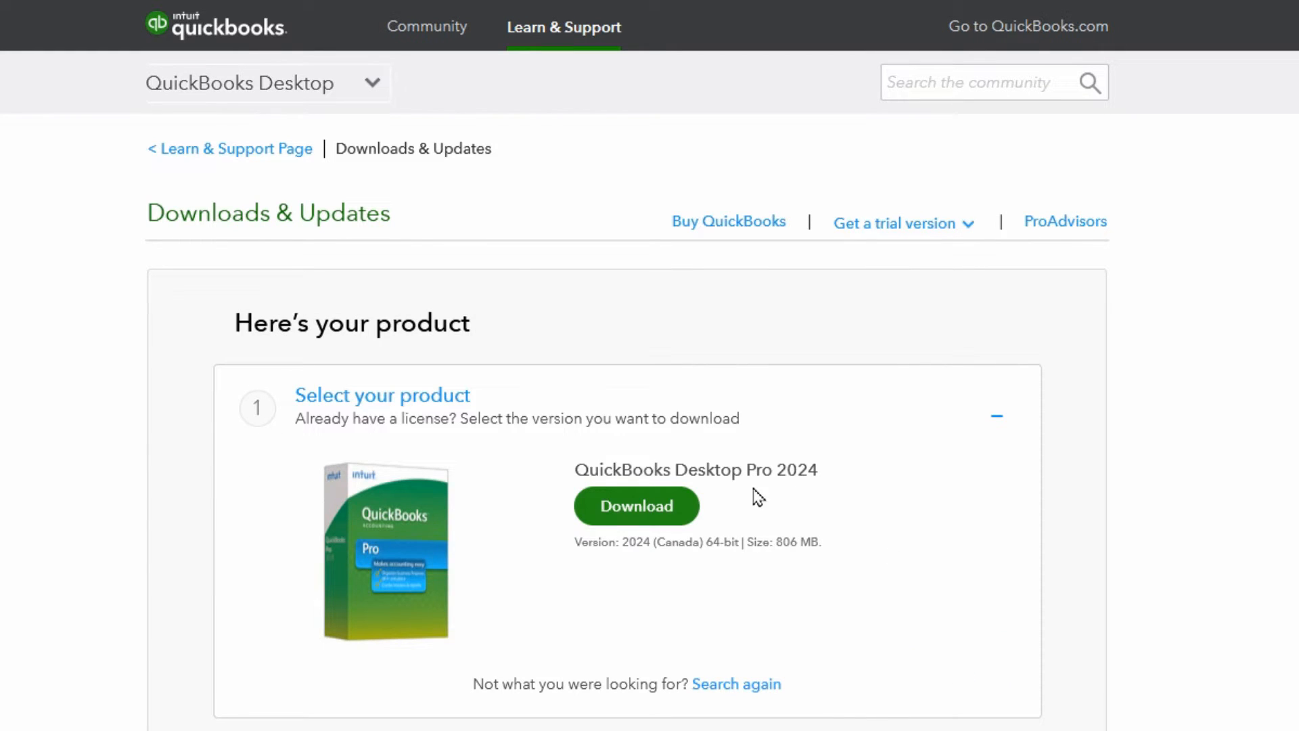
mouse_move(763, 513)
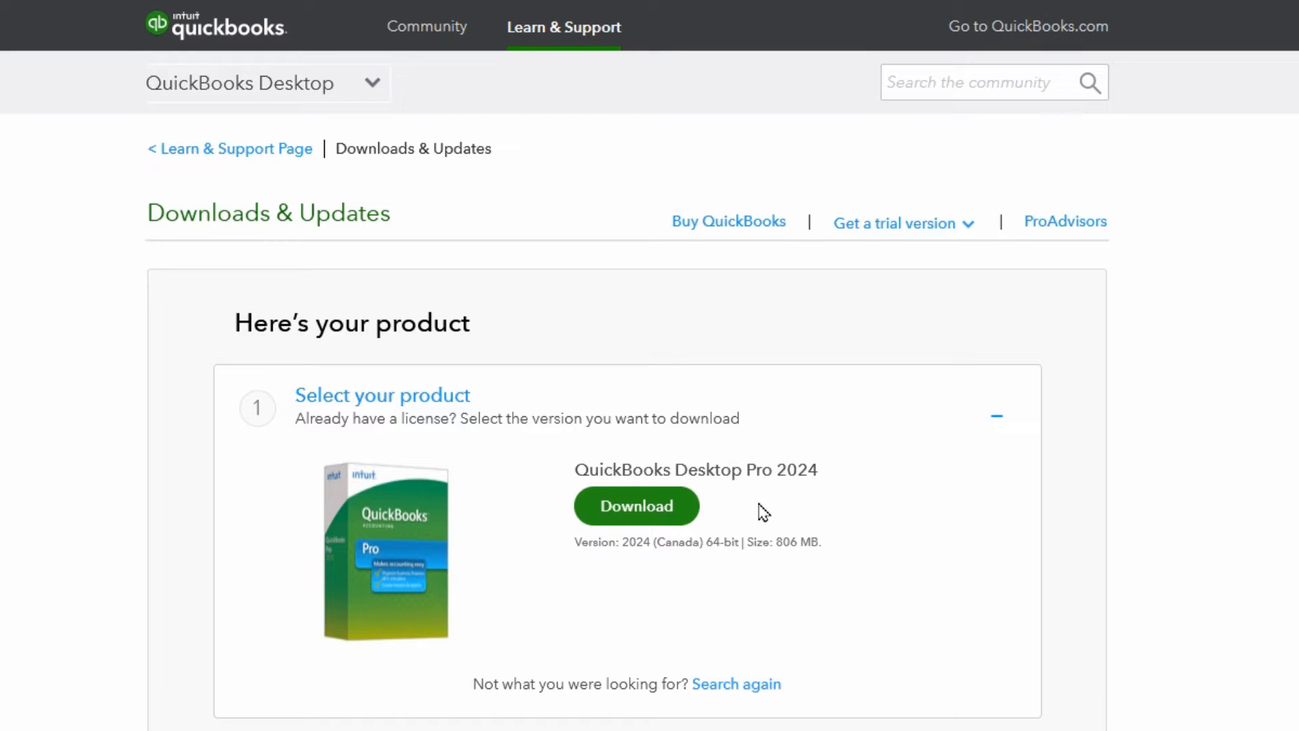
mouse_move(731, 549)
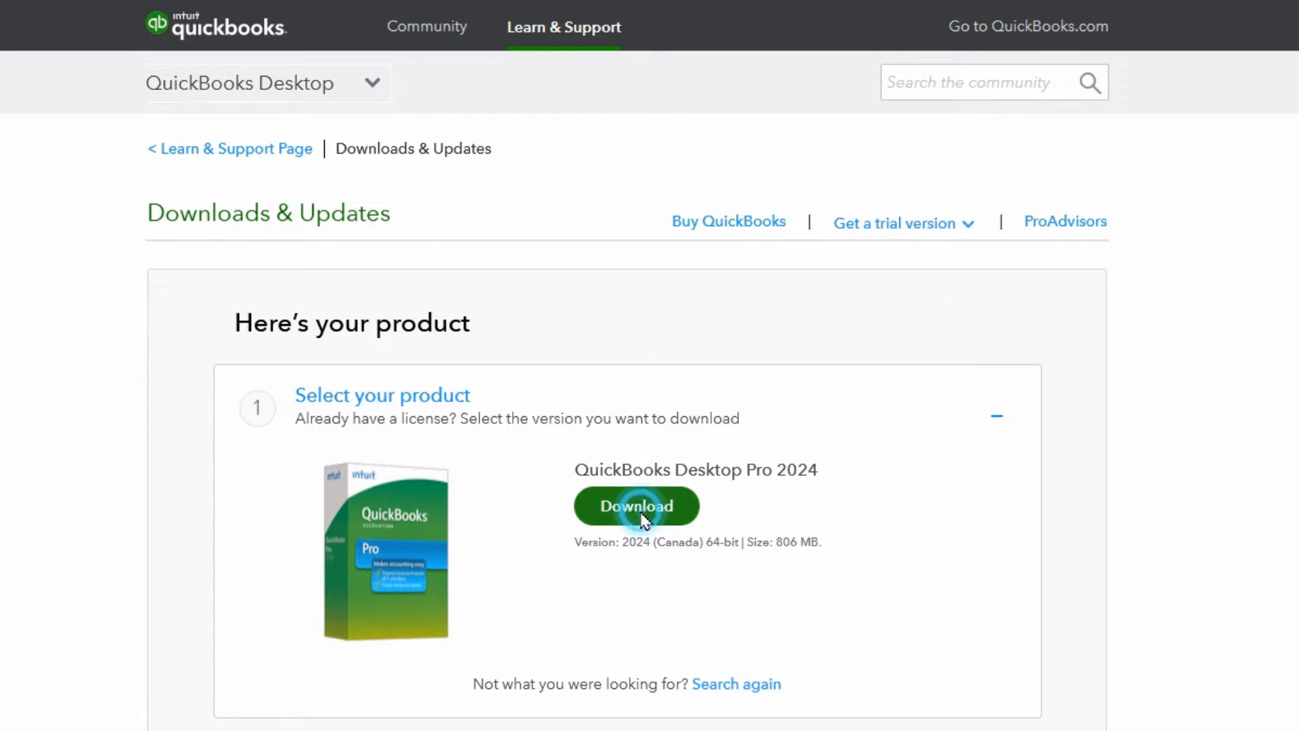
left_click(635, 505)
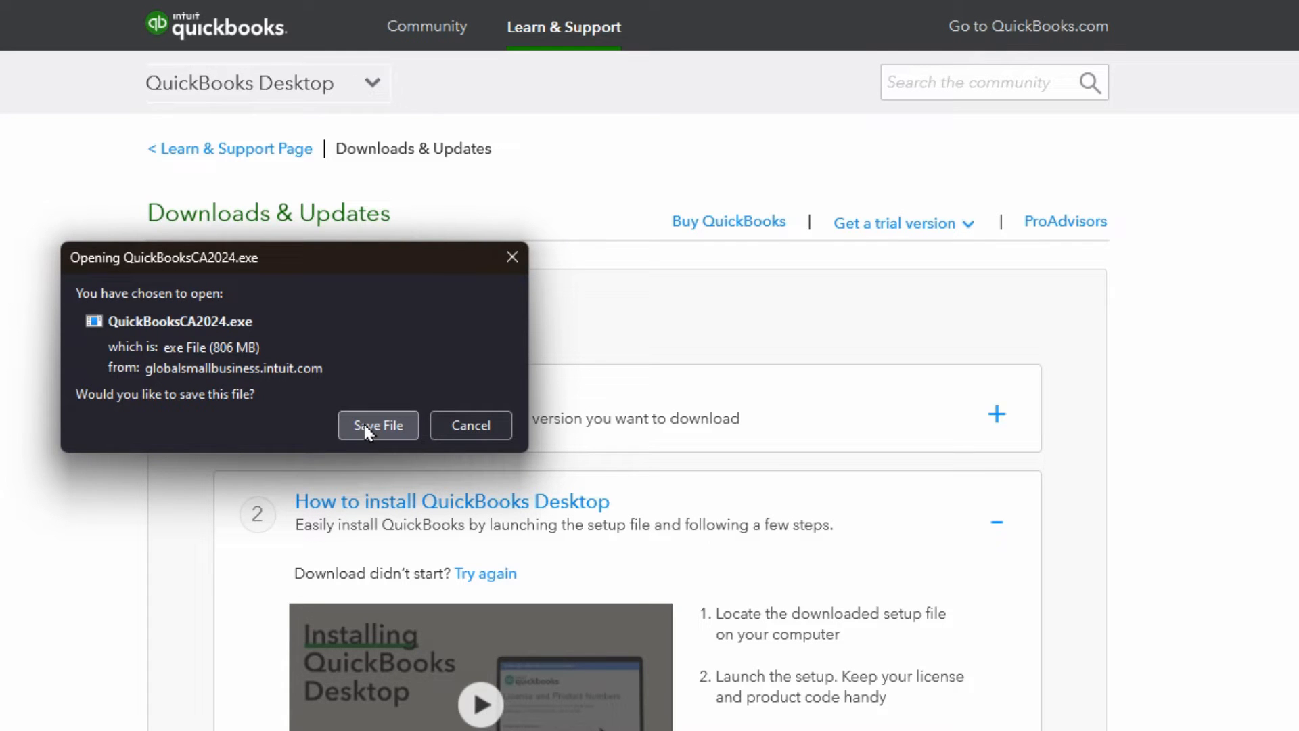
left_click(377, 425)
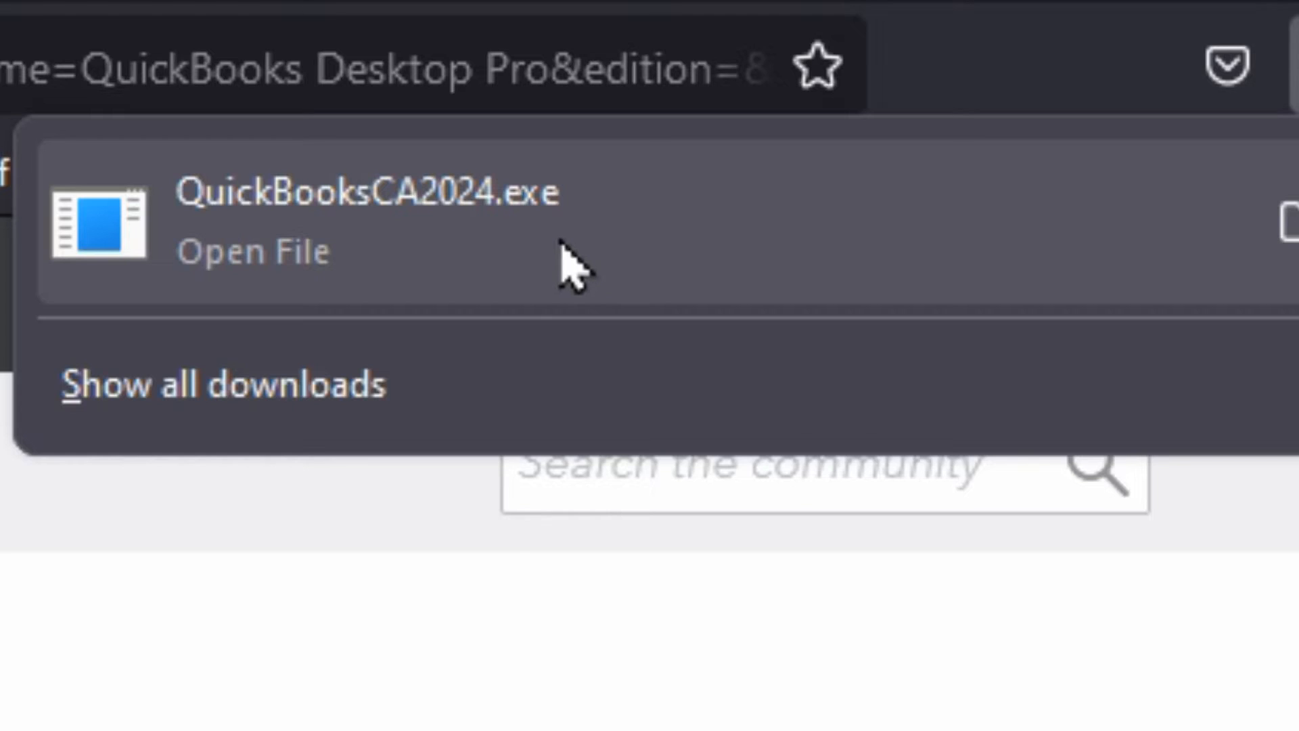
mouse_move(563, 265)
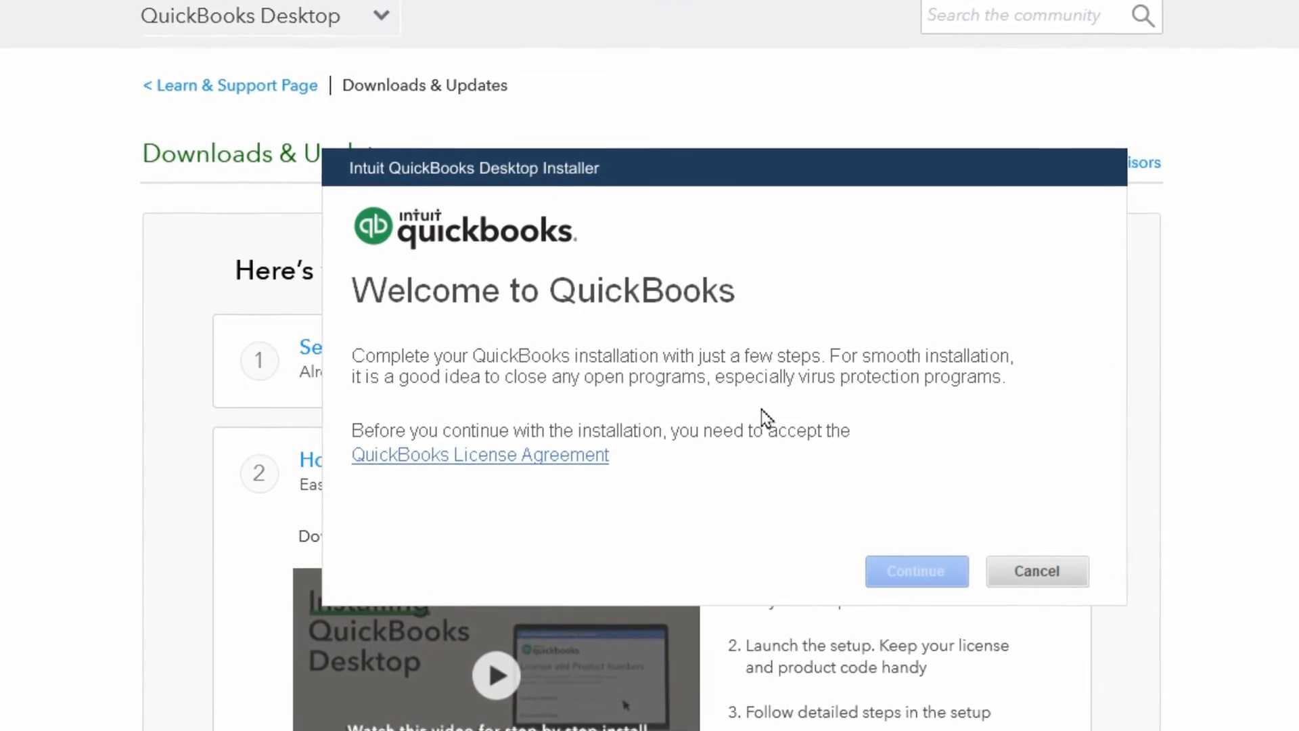
Step: Run QuickBooksCA2024.exe from the Firefox downloads list to reach the installer welcome screen
scroll("down", 3)
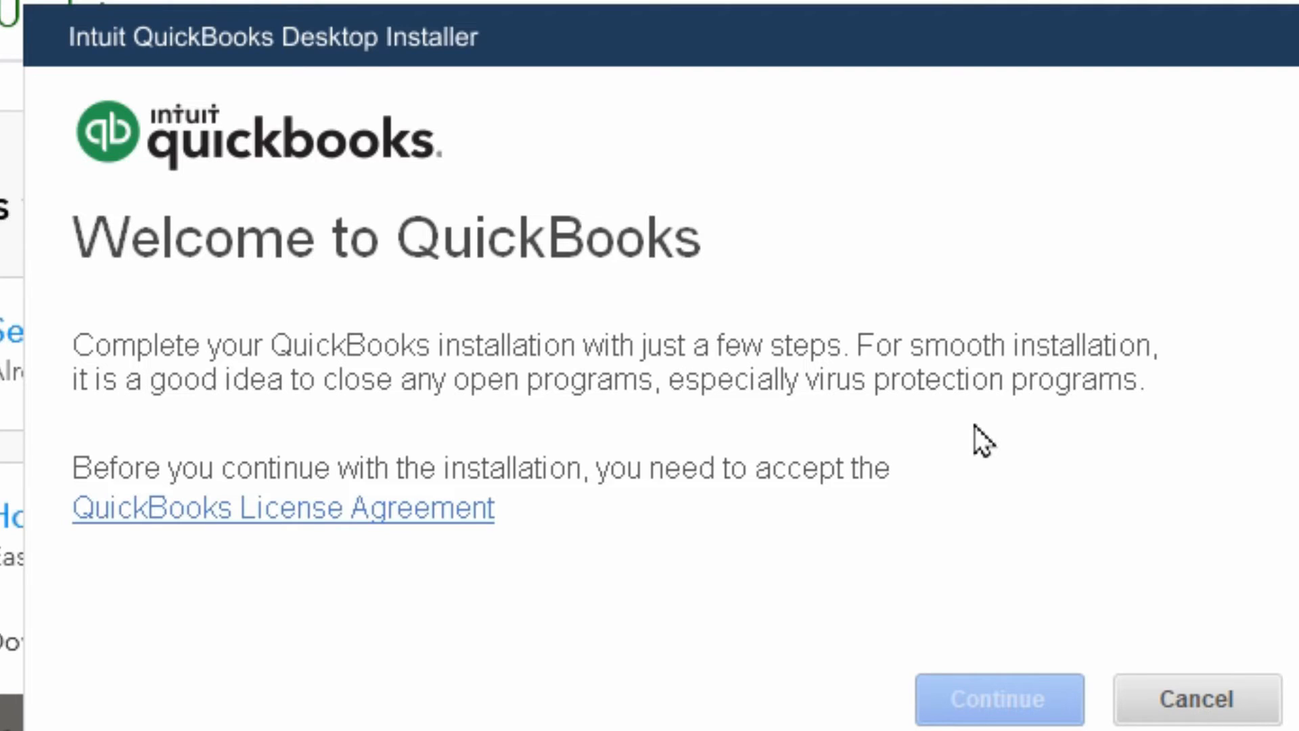
mouse_move(934, 522)
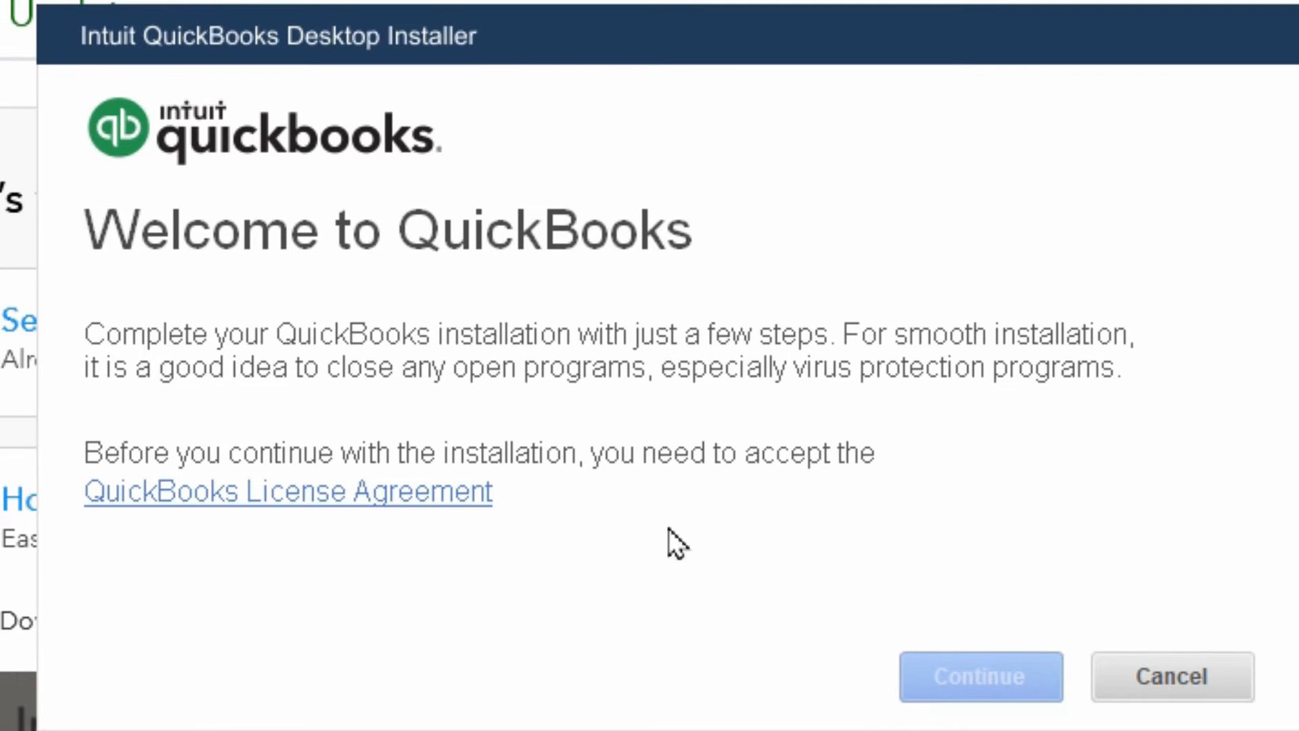
mouse_move(347, 505)
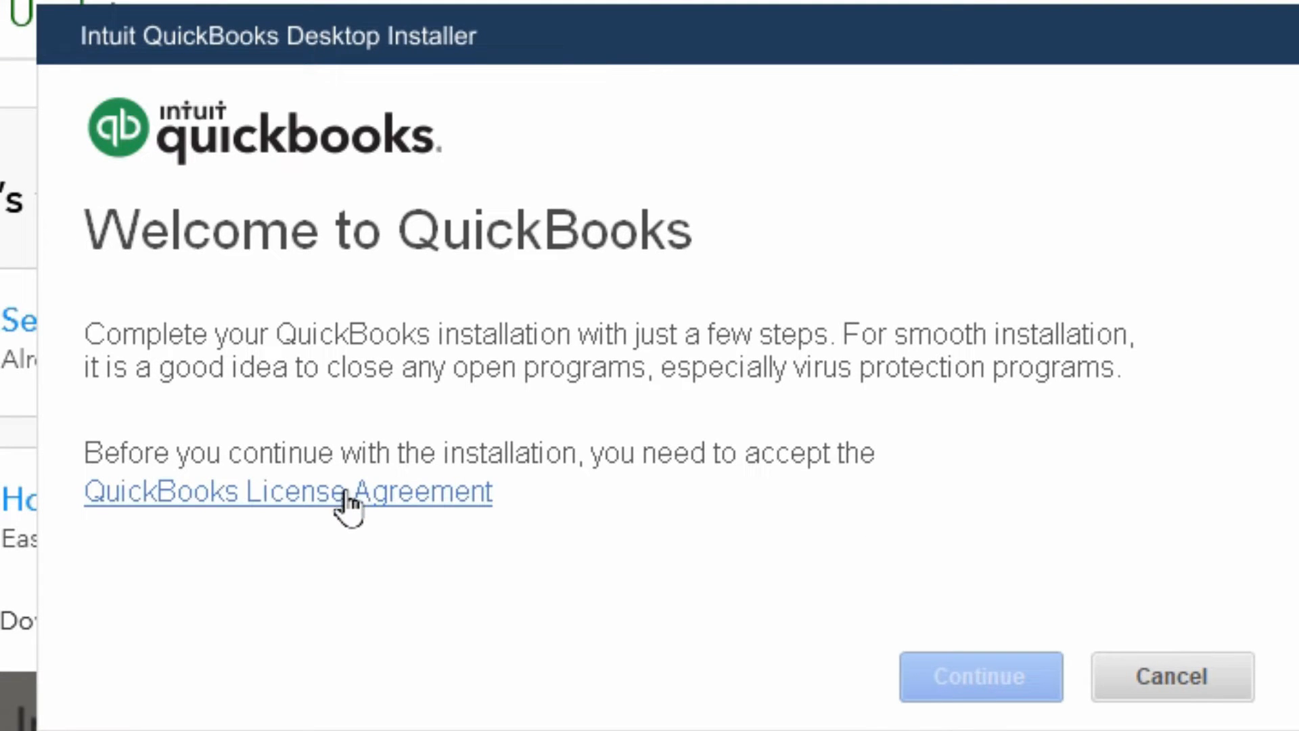
mouse_move(591, 572)
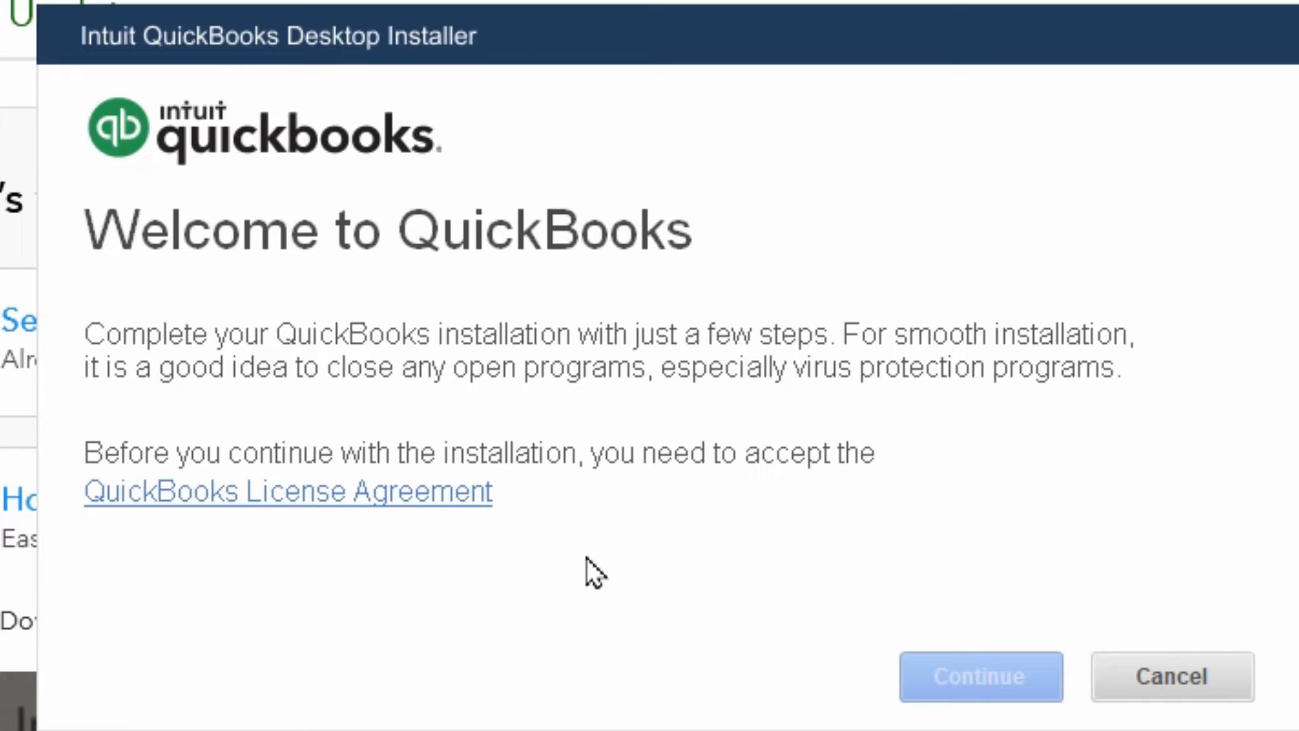
mouse_move(567, 590)
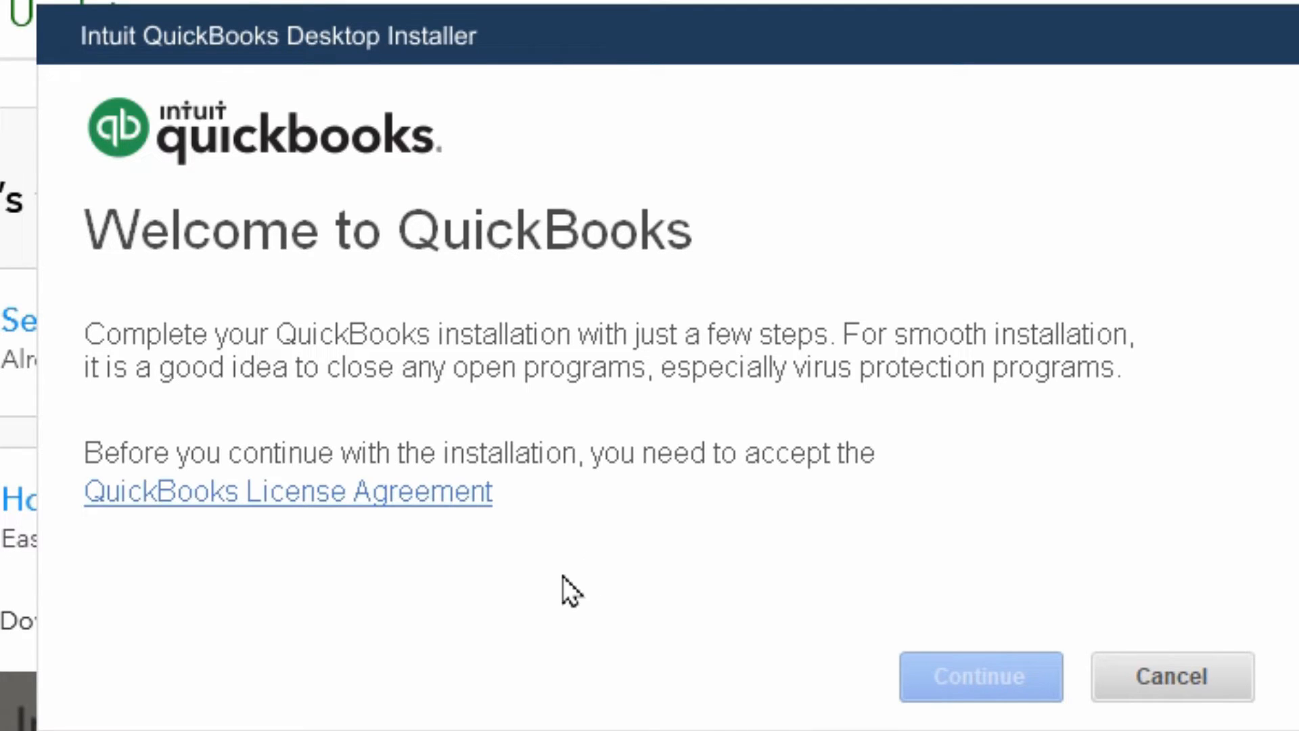
mouse_move(406, 526)
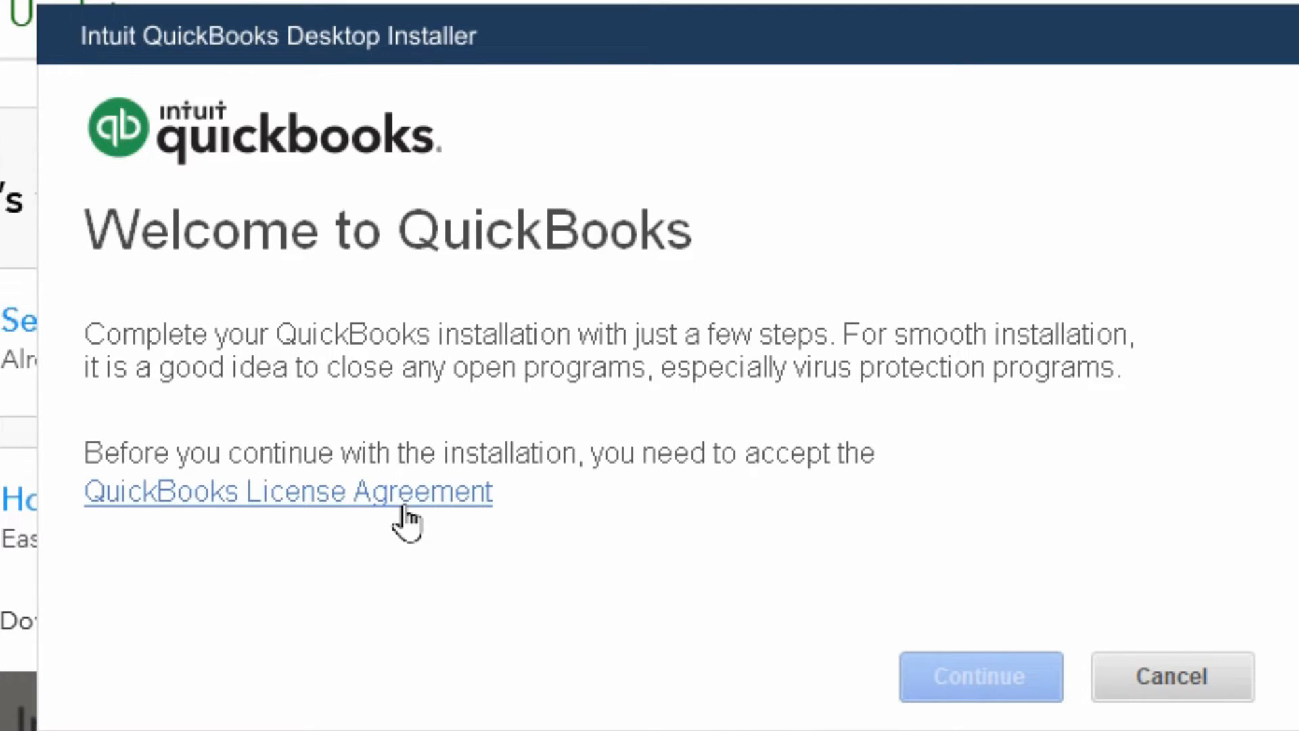
Step: Open the QuickBooks 2024 Desktop License Agreement (Canada) page
left_click(288, 490)
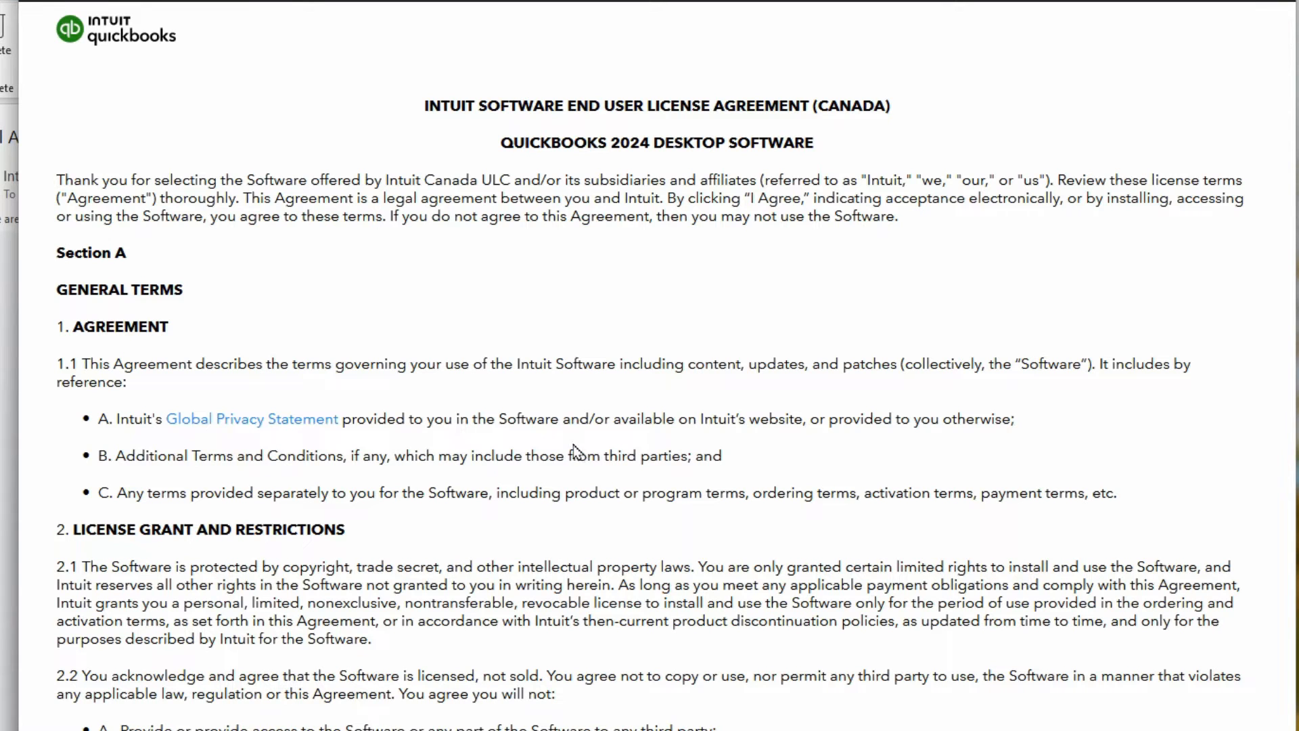
mouse_move(492, 51)
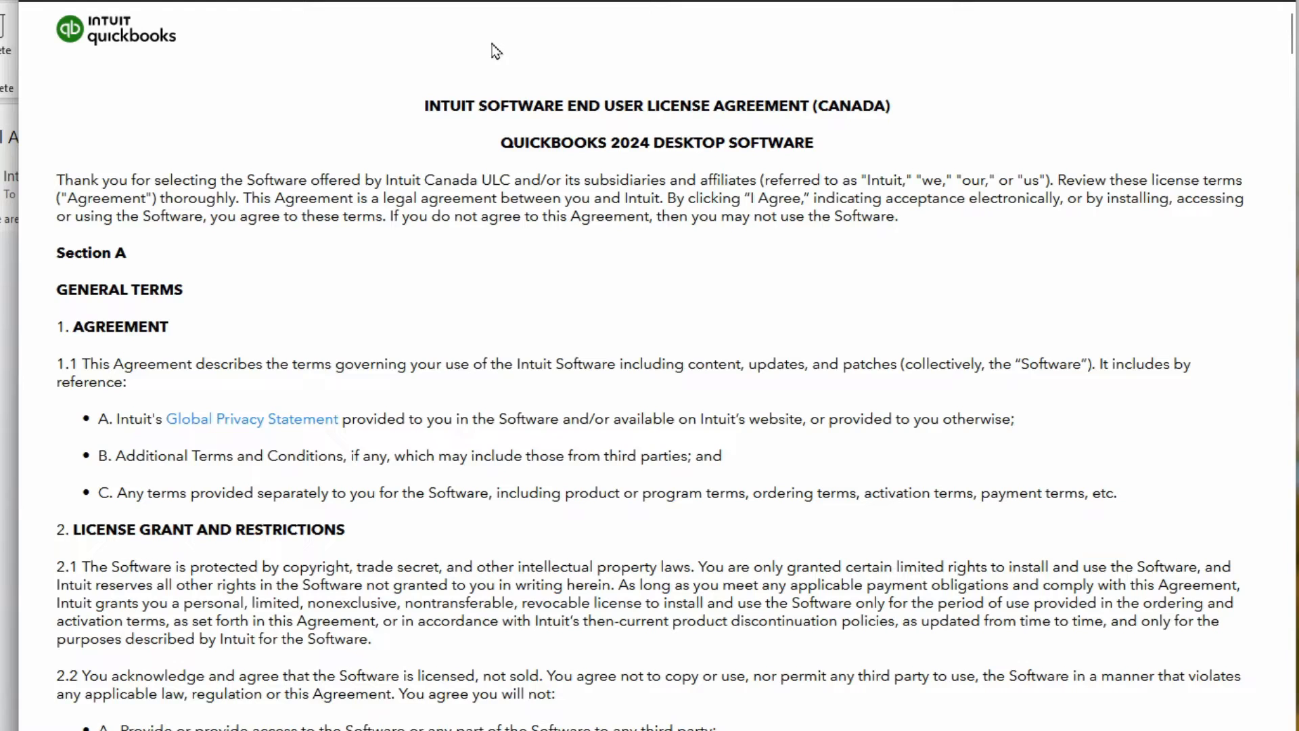
mouse_move(512, 126)
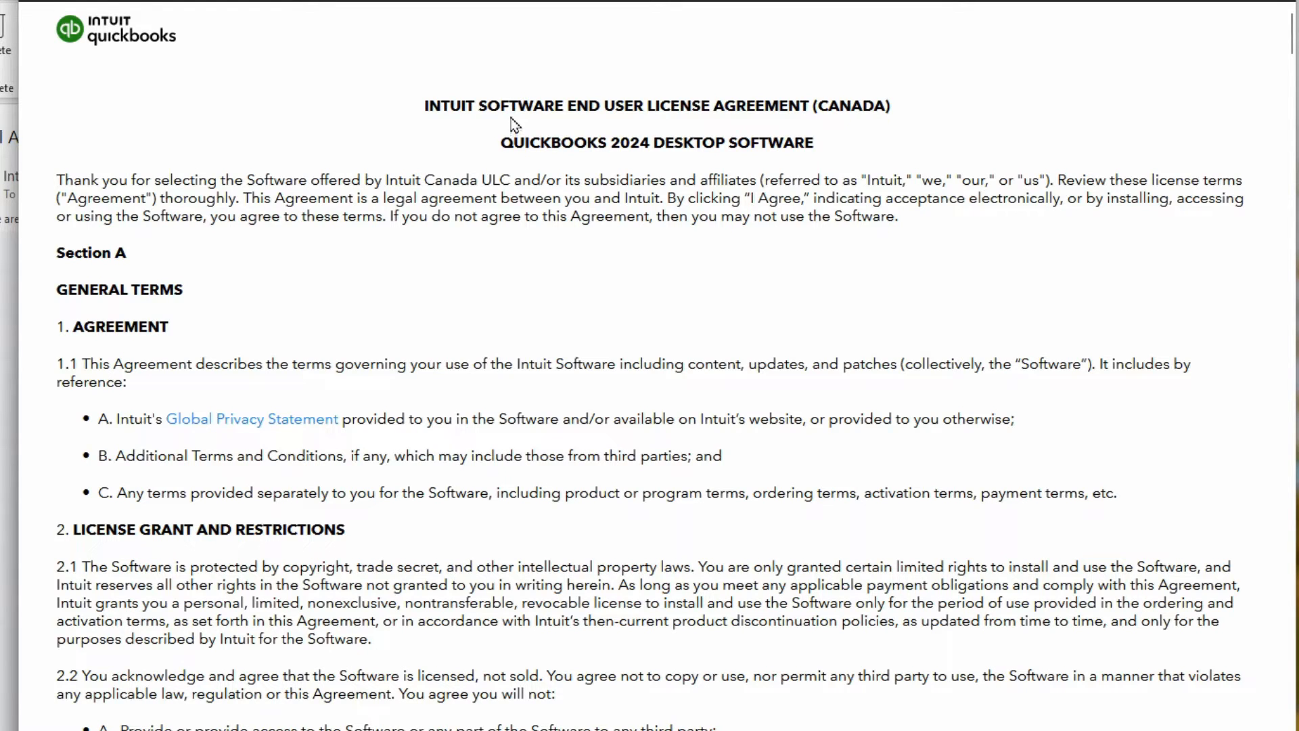
mouse_move(545, 31)
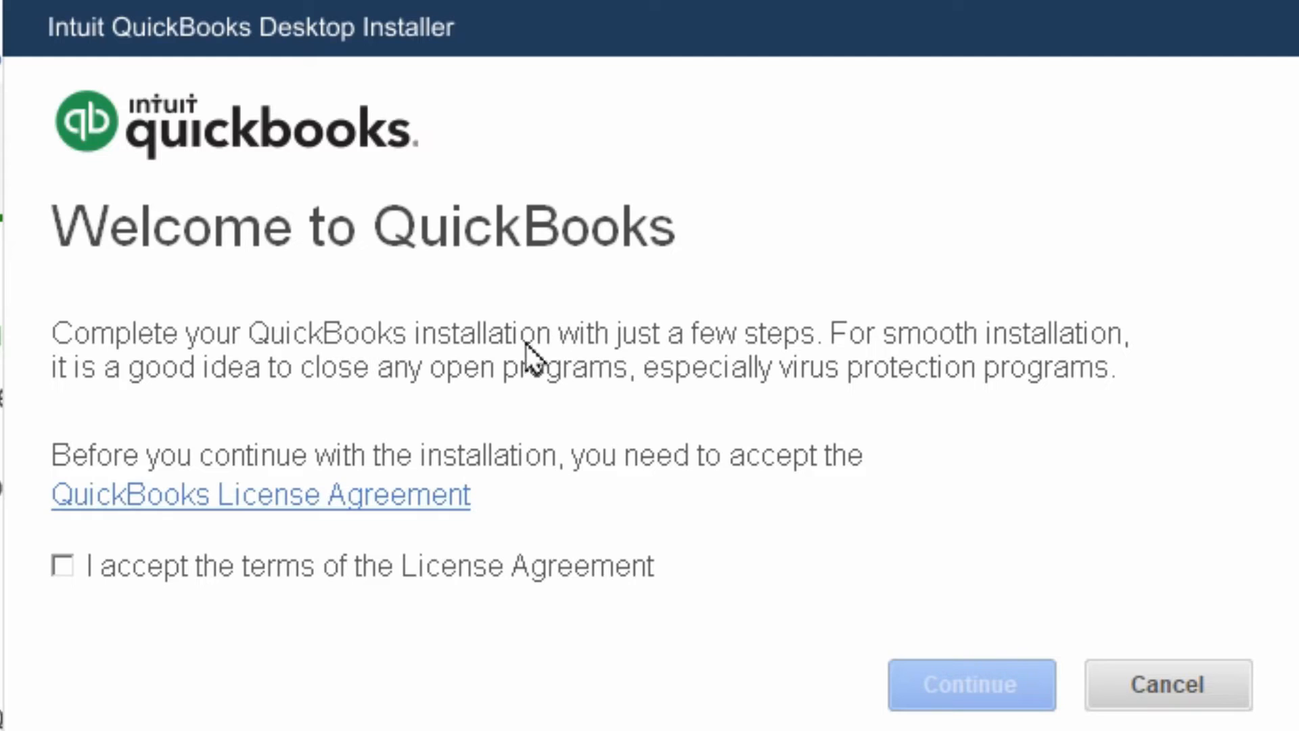
mouse_move(86, 598)
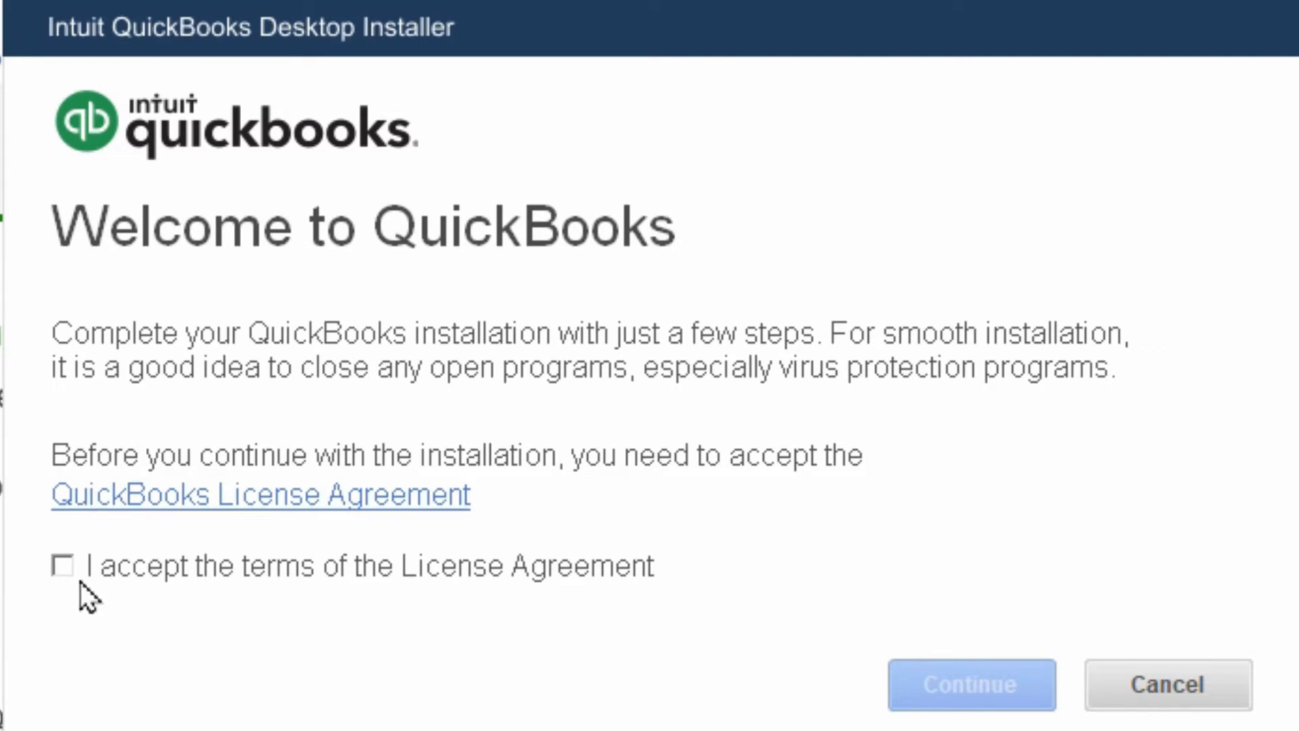
Step: Accept the License Agreement terms and continue to Licence and Product Numbers
left_click(63, 566)
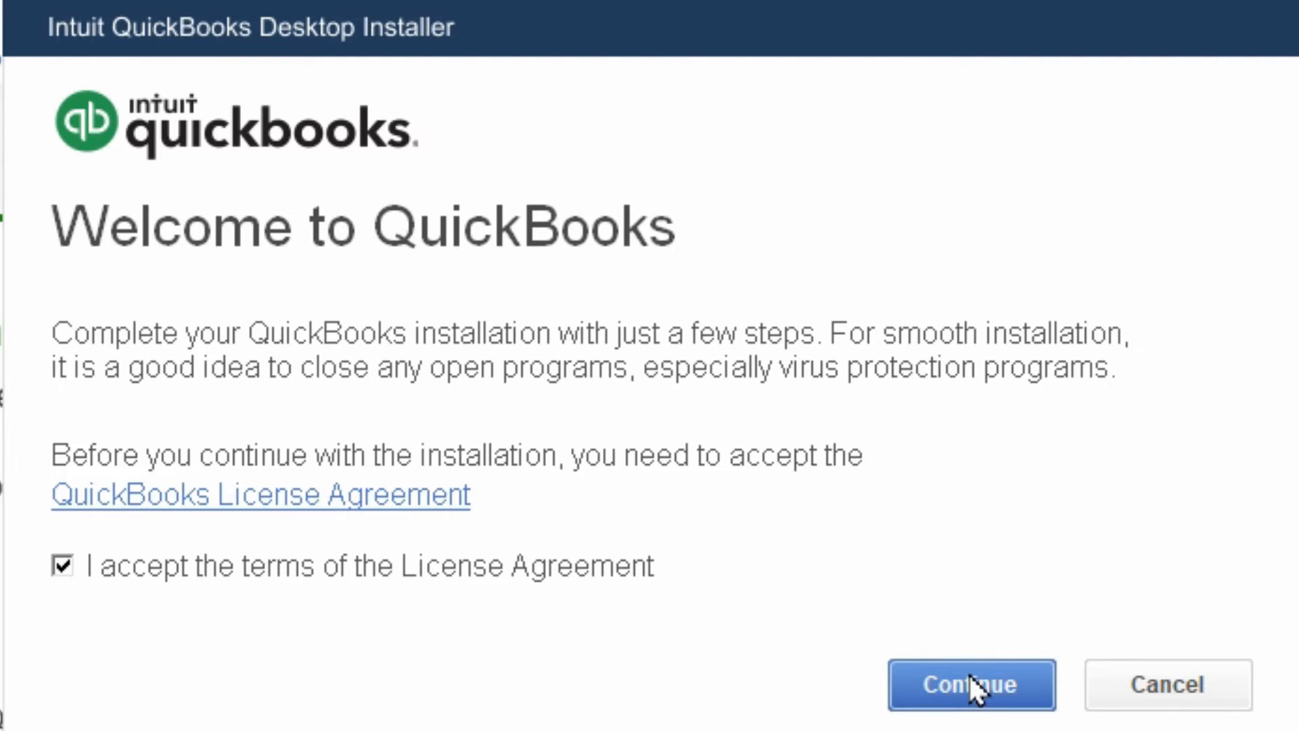
mouse_move(861, 663)
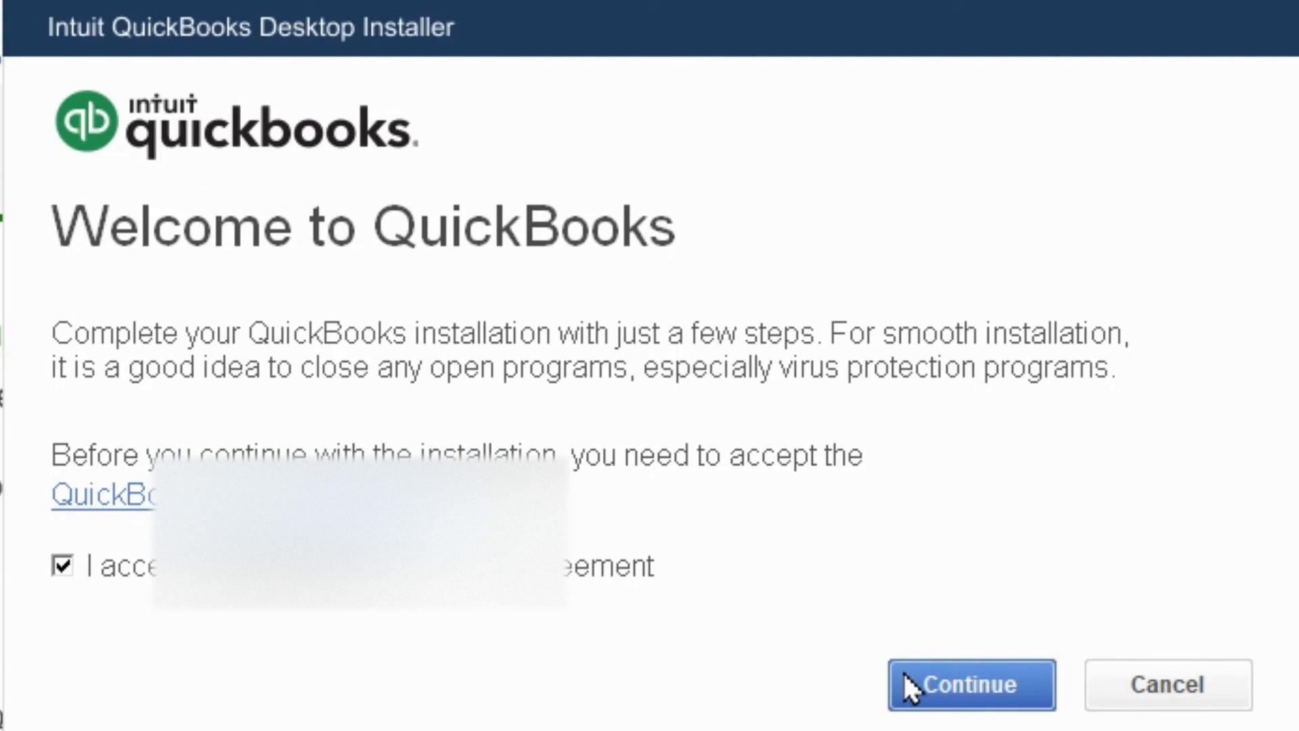
left_click(969, 684)
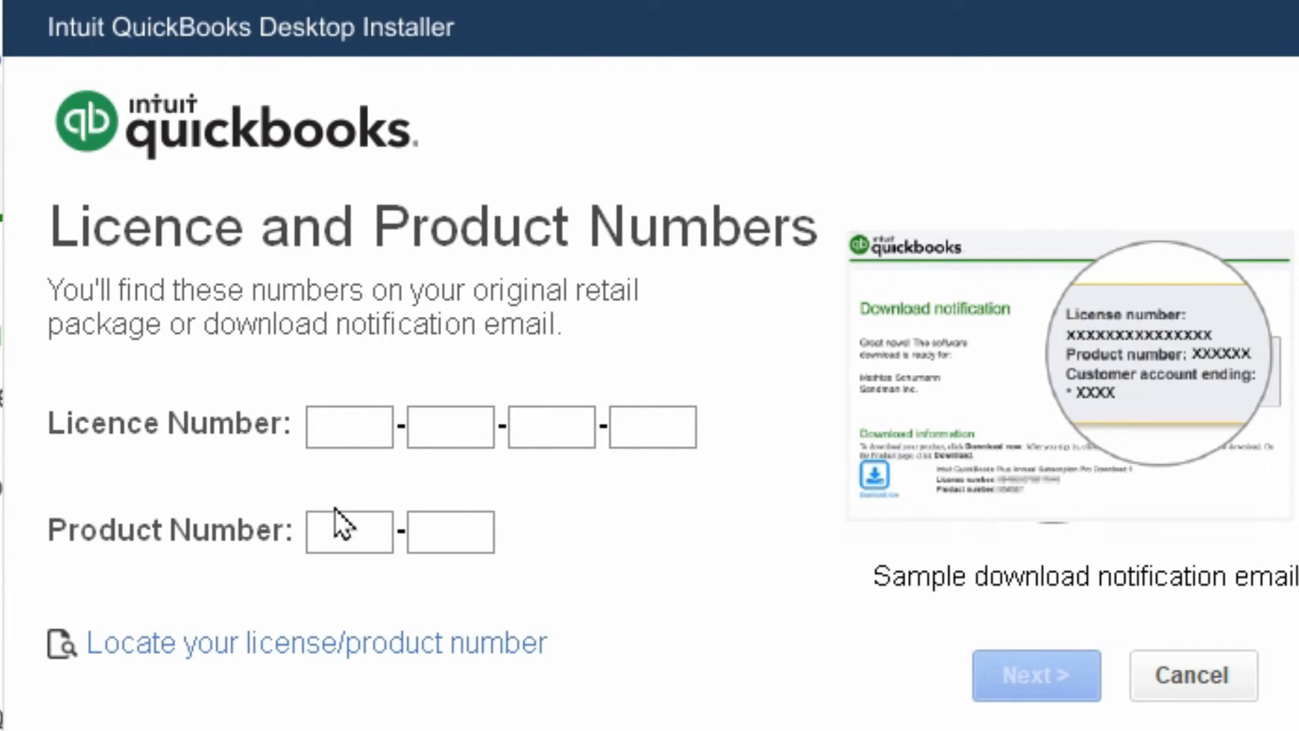
Step: Fill in the Licence and Product Number fields and proceed to installation type
left_click(348, 427)
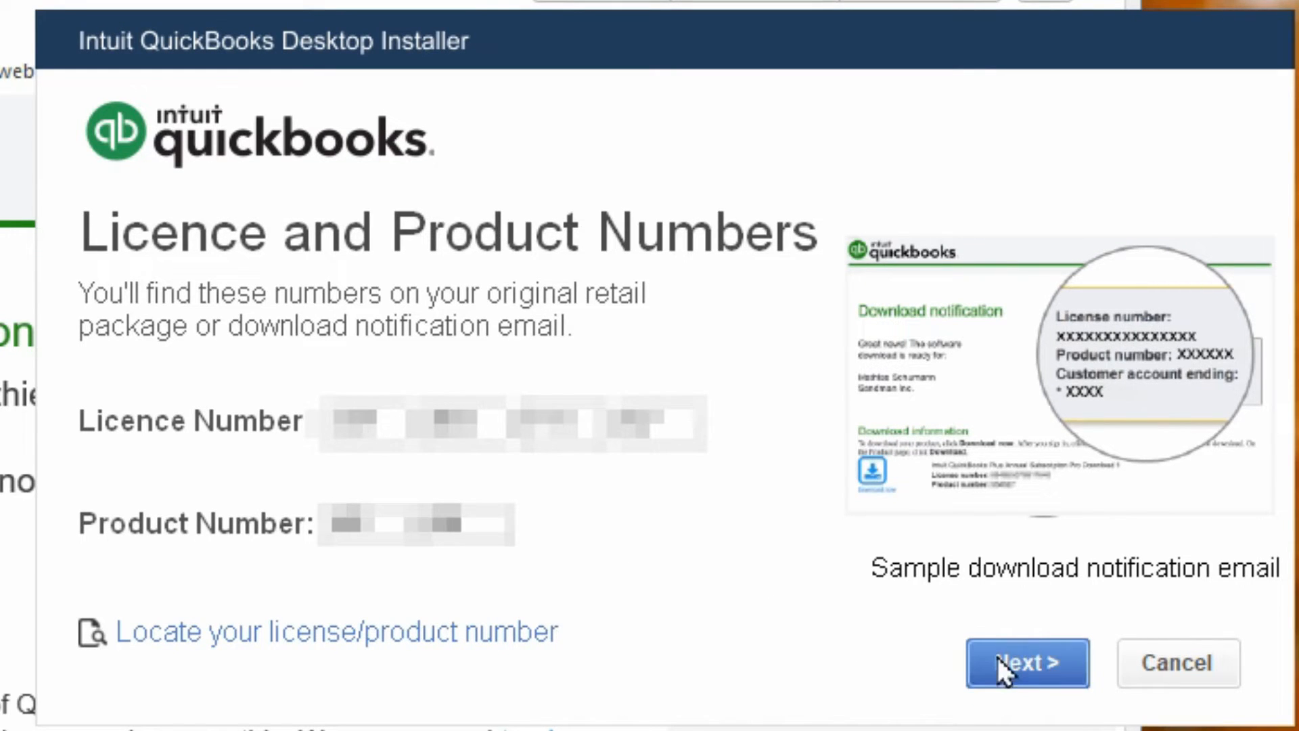
left_click(1026, 663)
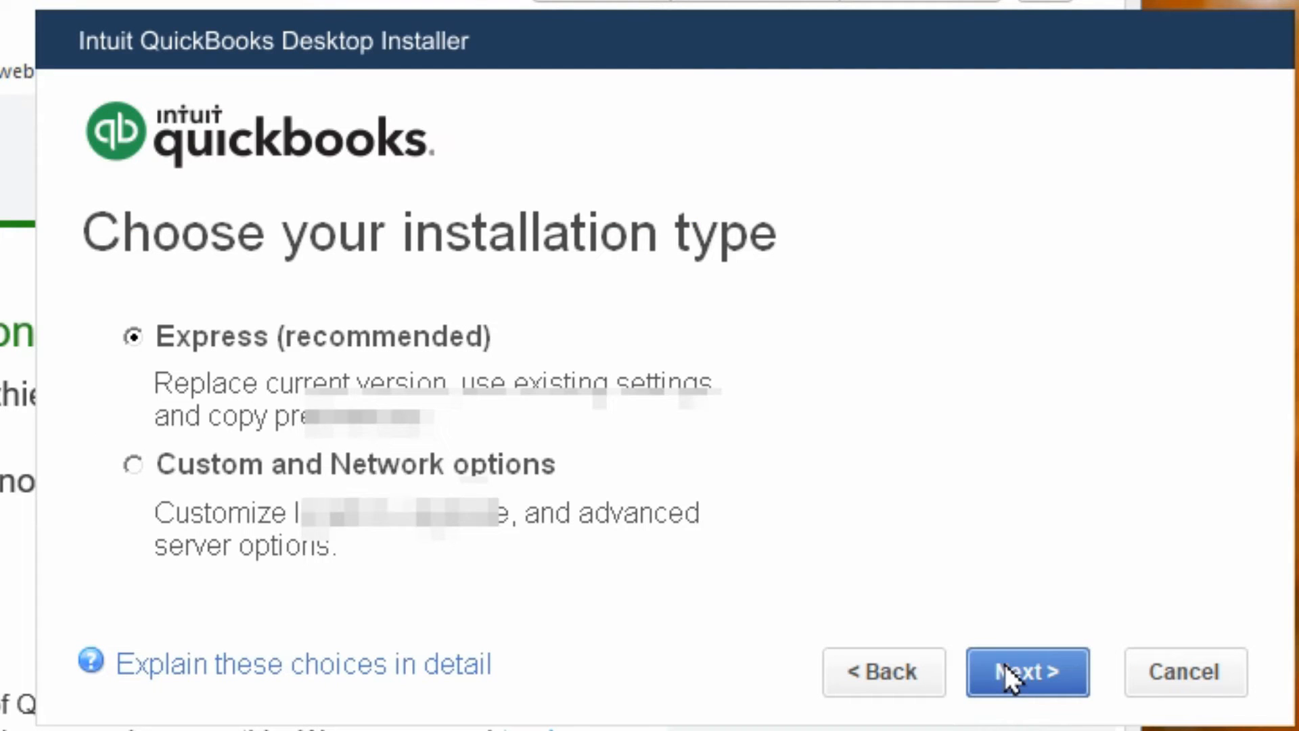
mouse_move(786, 429)
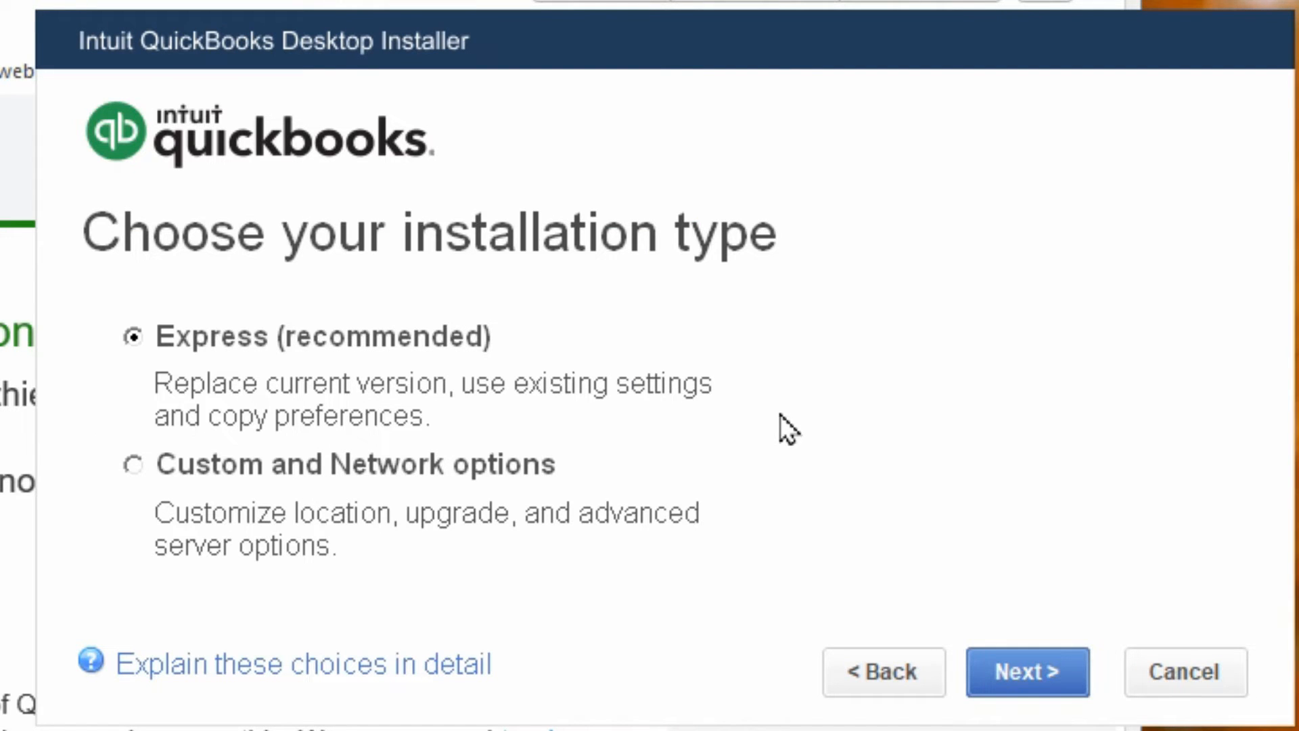
mouse_move(708, 385)
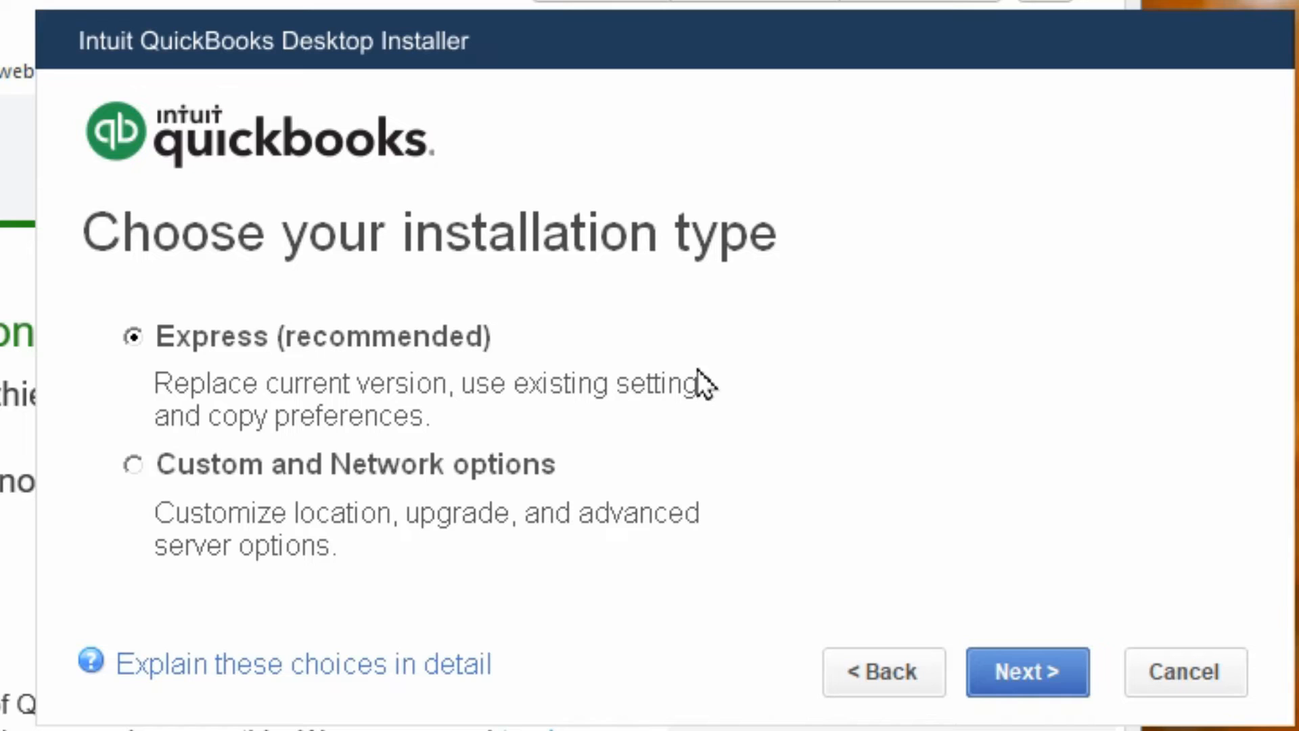
mouse_move(700, 445)
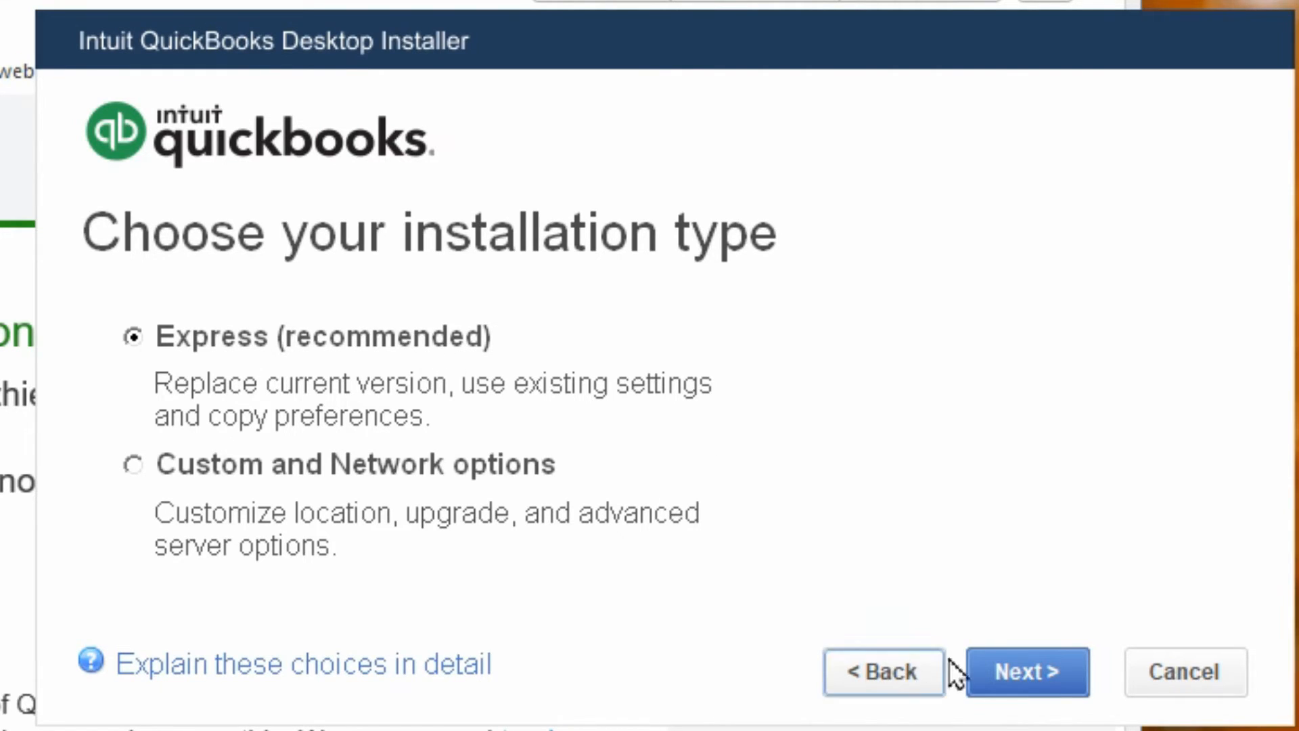
Step: Choose Express, turn off service and support shortcuts, and start installing
left_click(1025, 671)
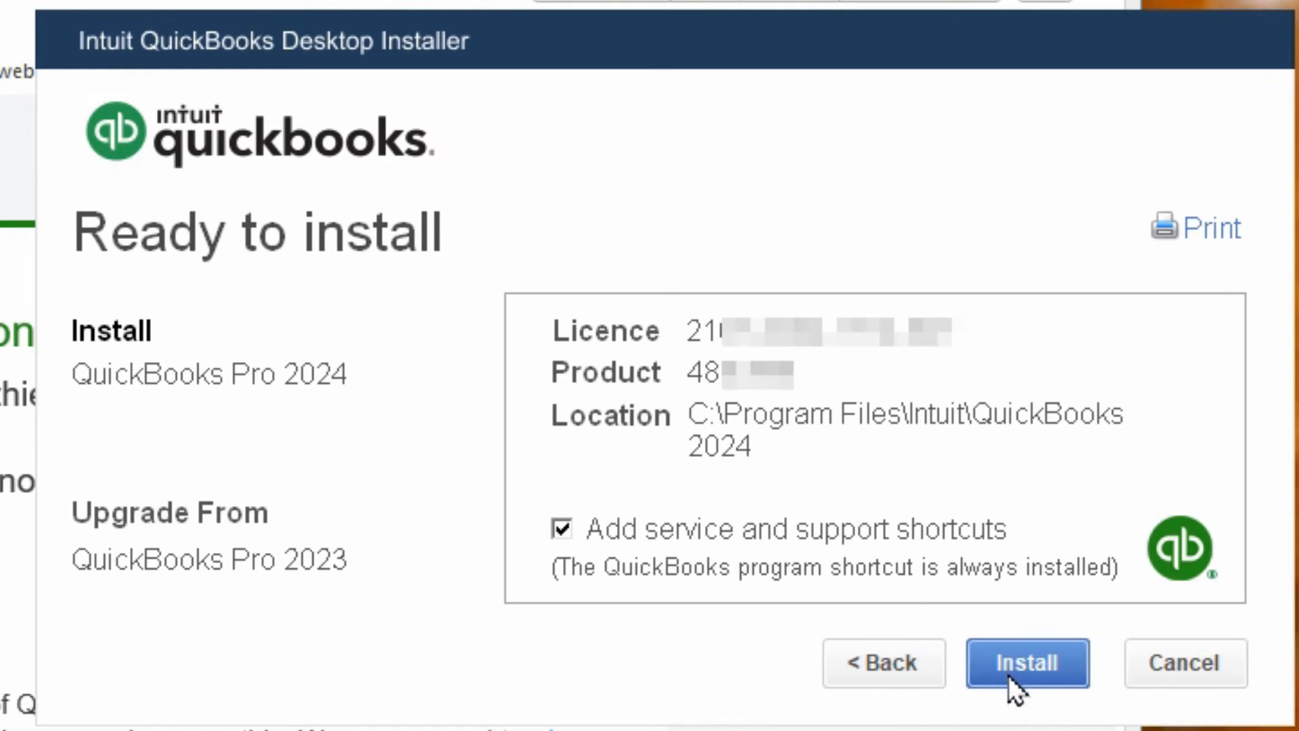
mouse_move(617, 343)
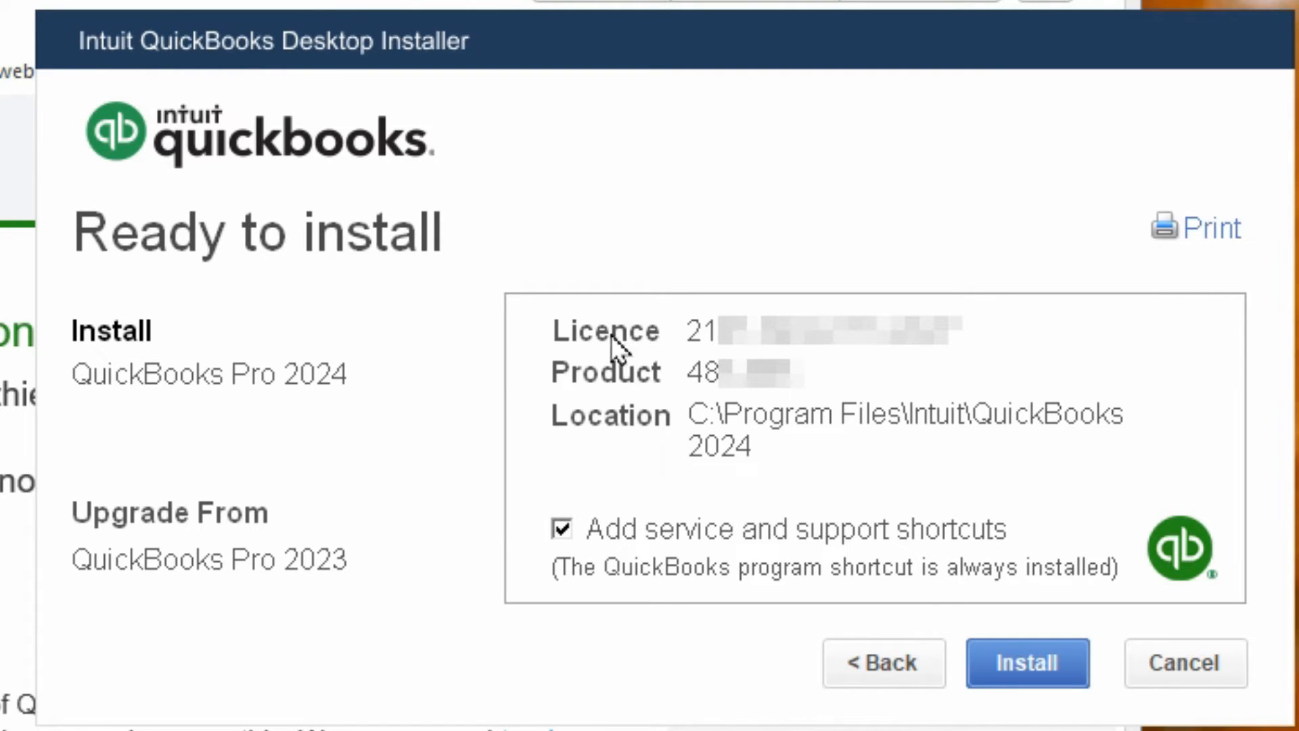
mouse_move(431, 487)
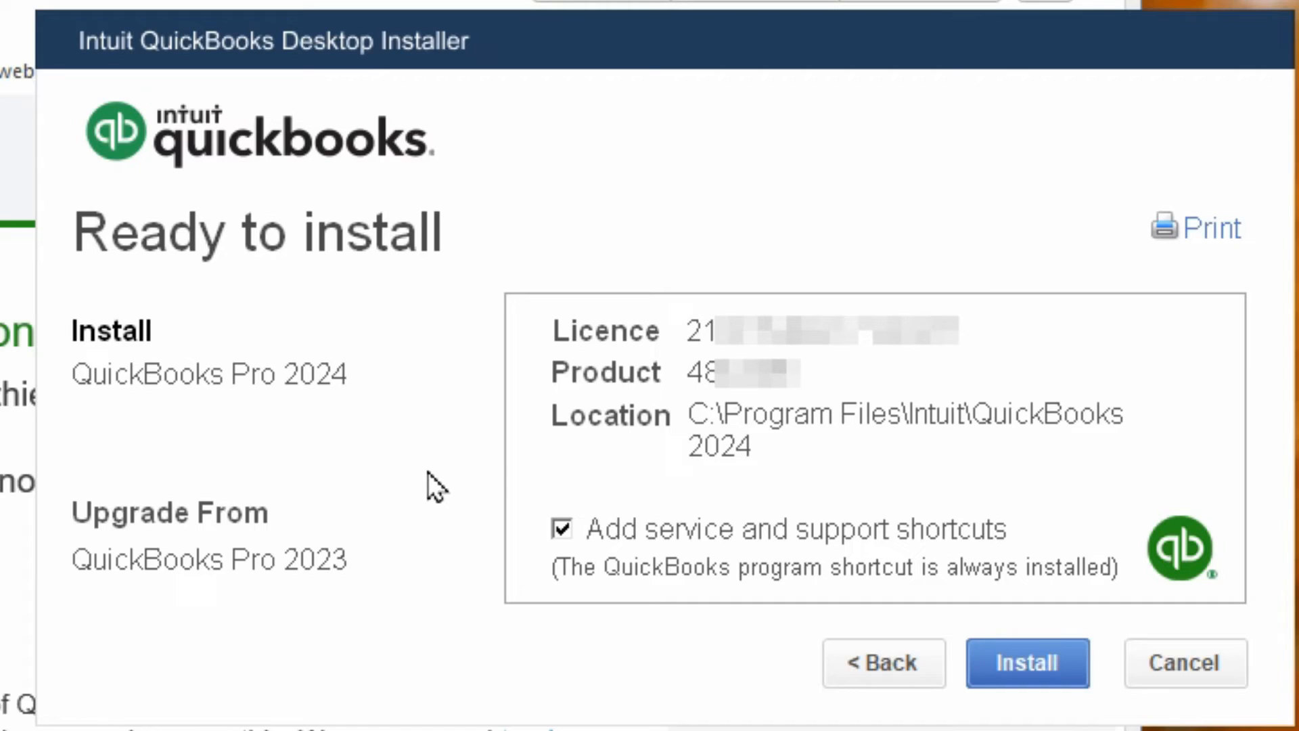
mouse_move(737, 571)
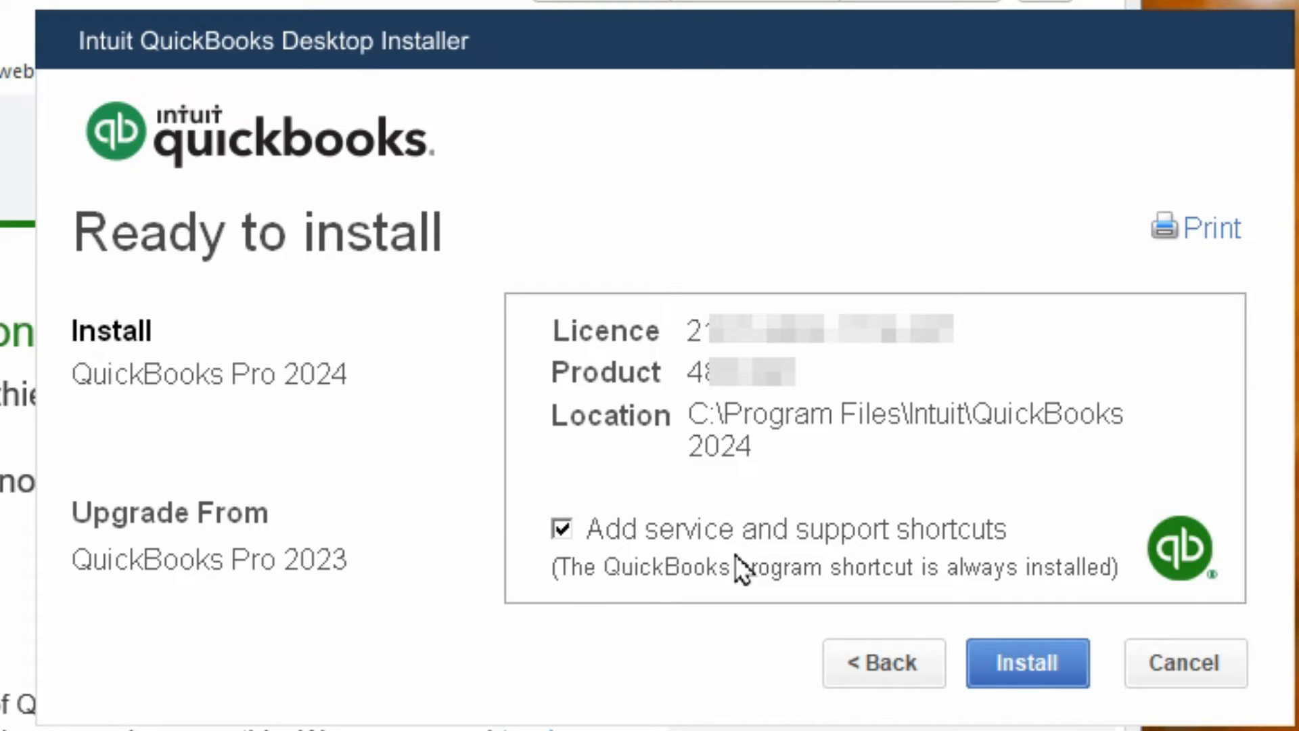
mouse_move(594, 554)
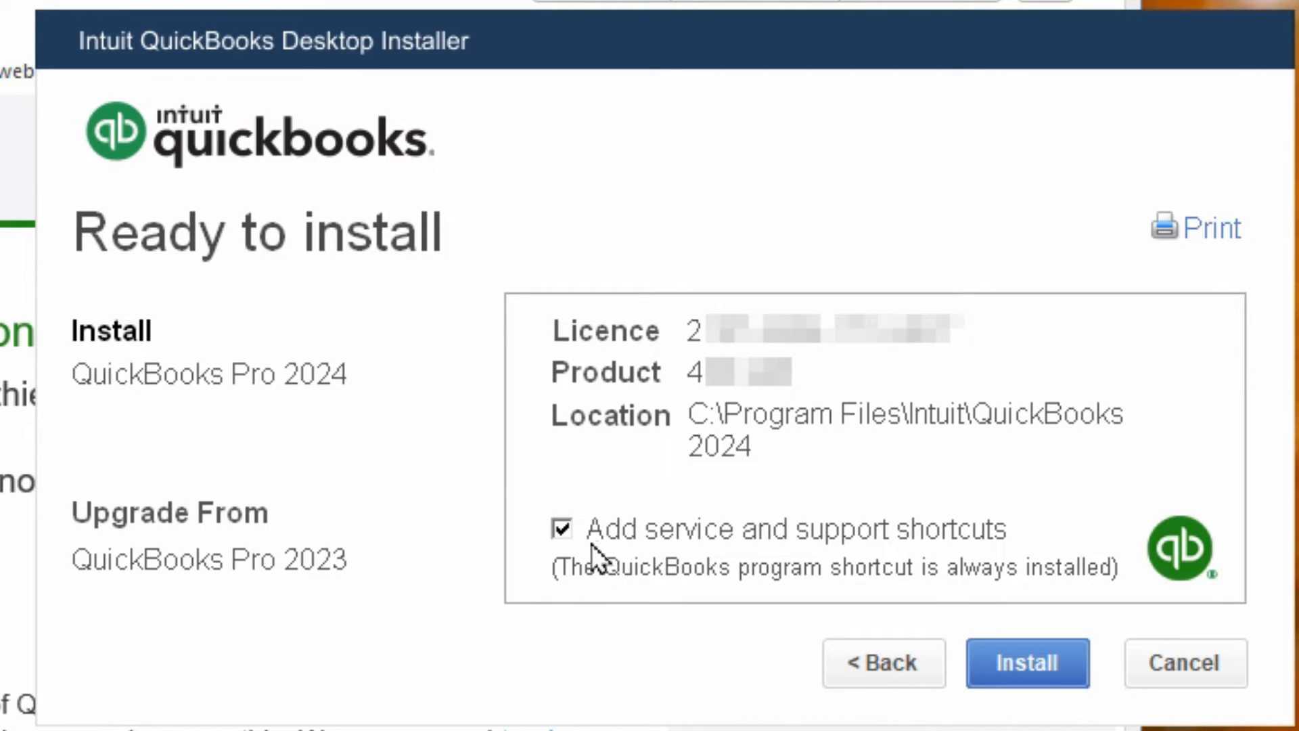
left_click(561, 530)
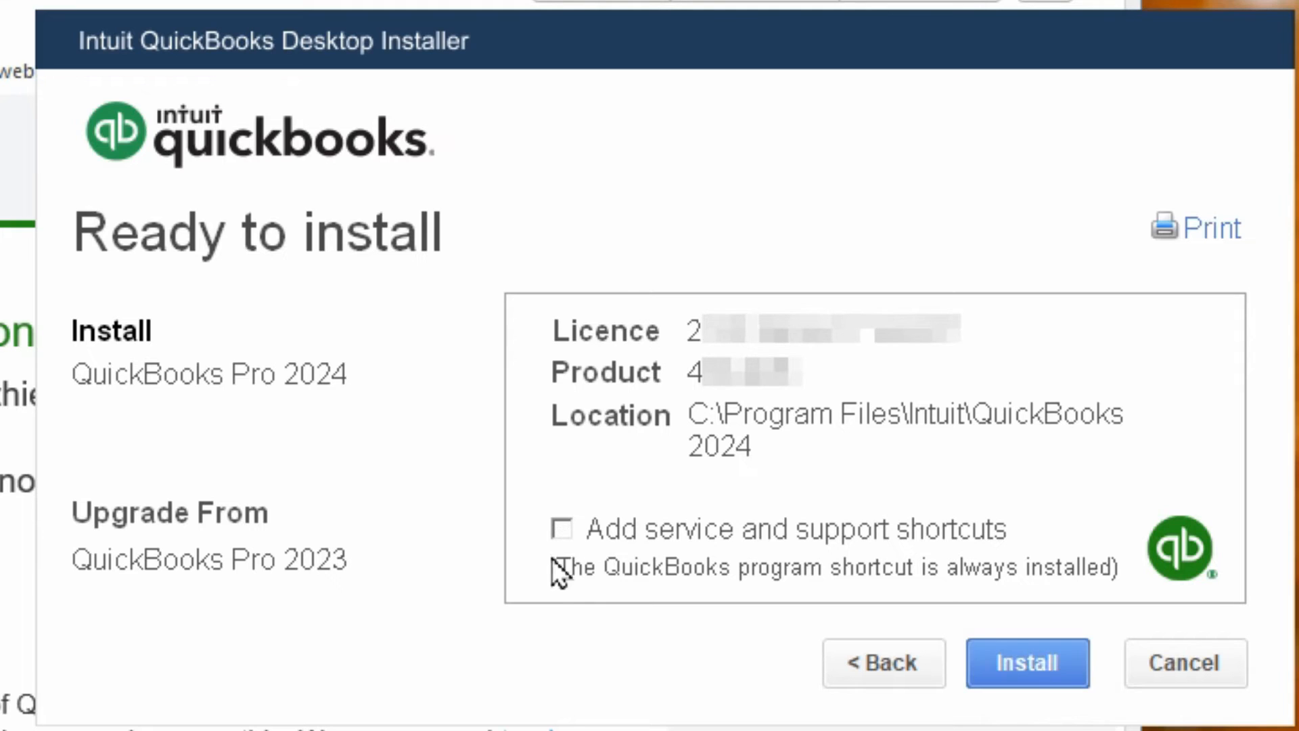
mouse_move(642, 638)
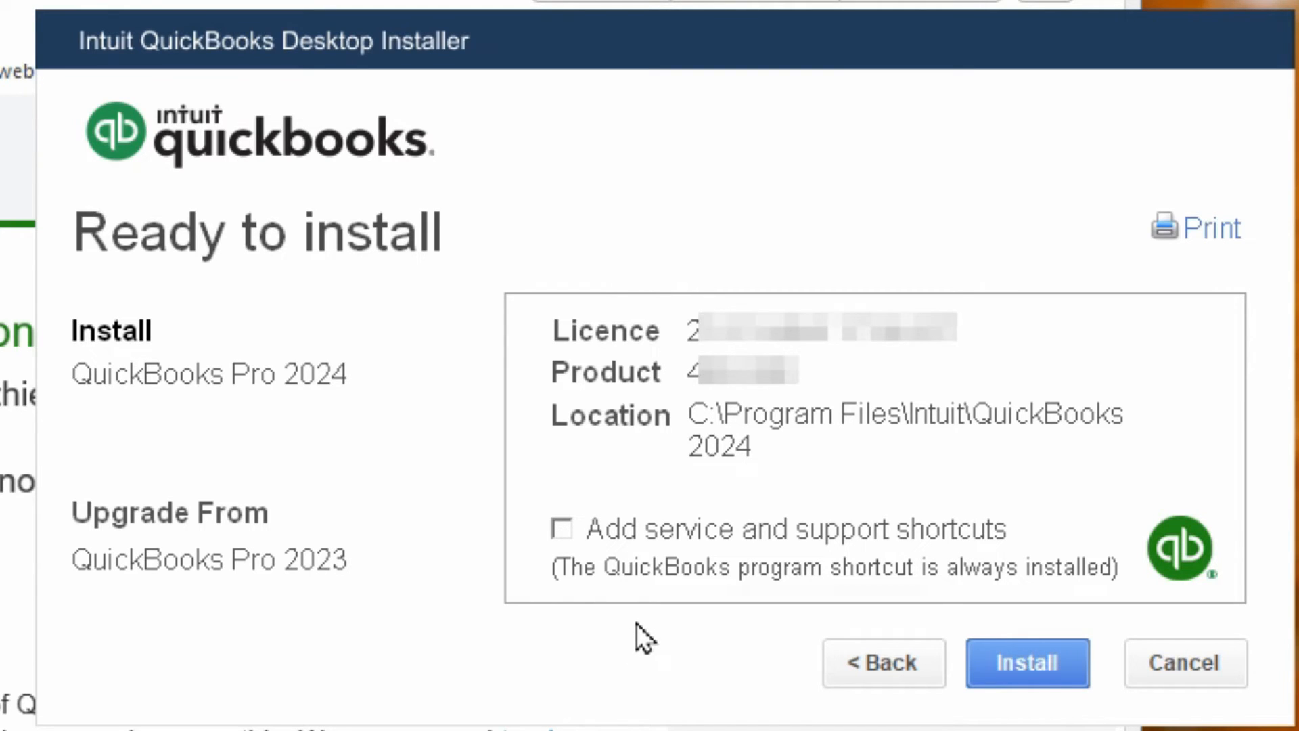
mouse_move(184, 410)
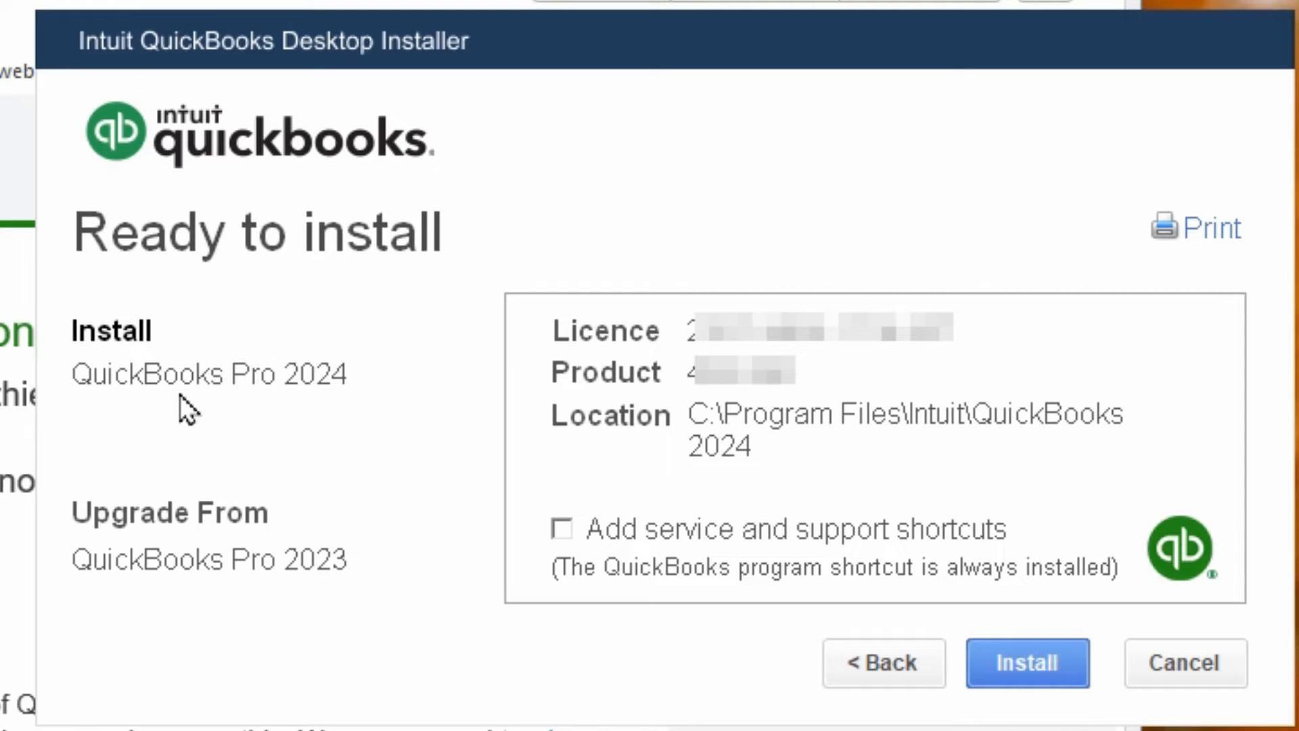
mouse_move(247, 591)
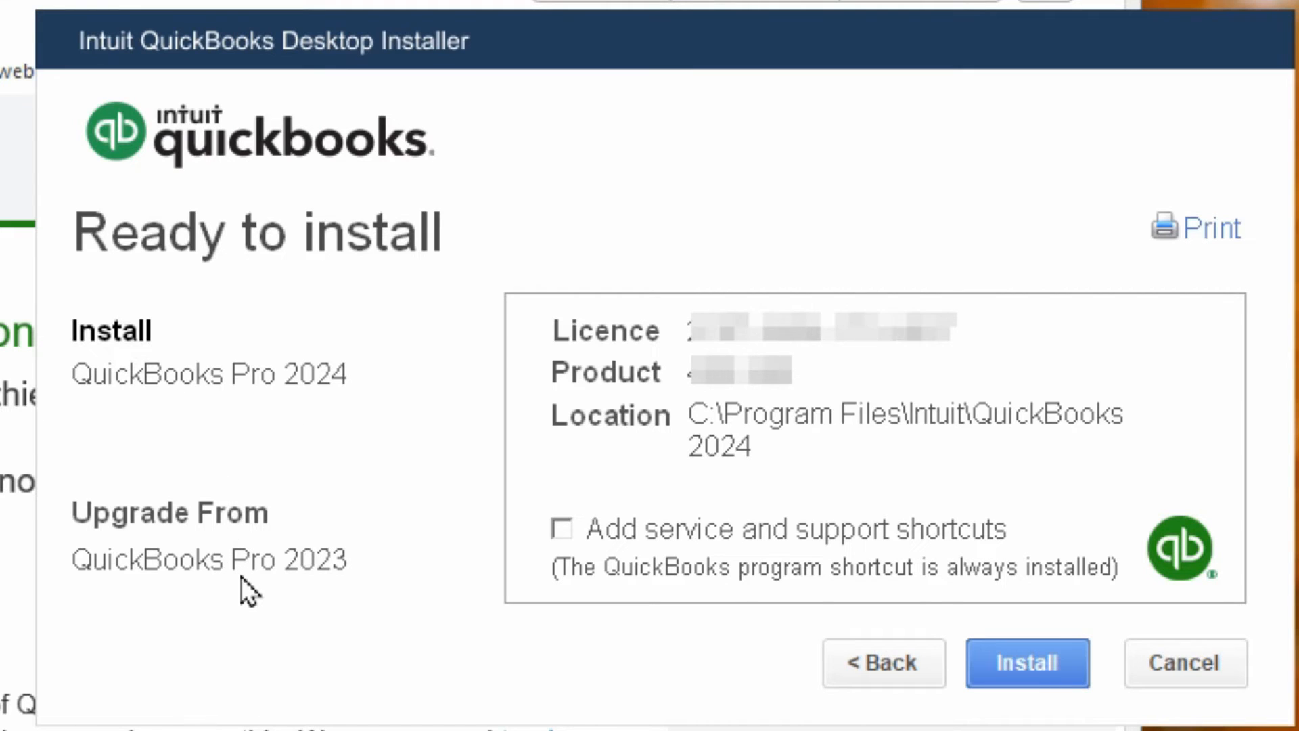
mouse_move(311, 613)
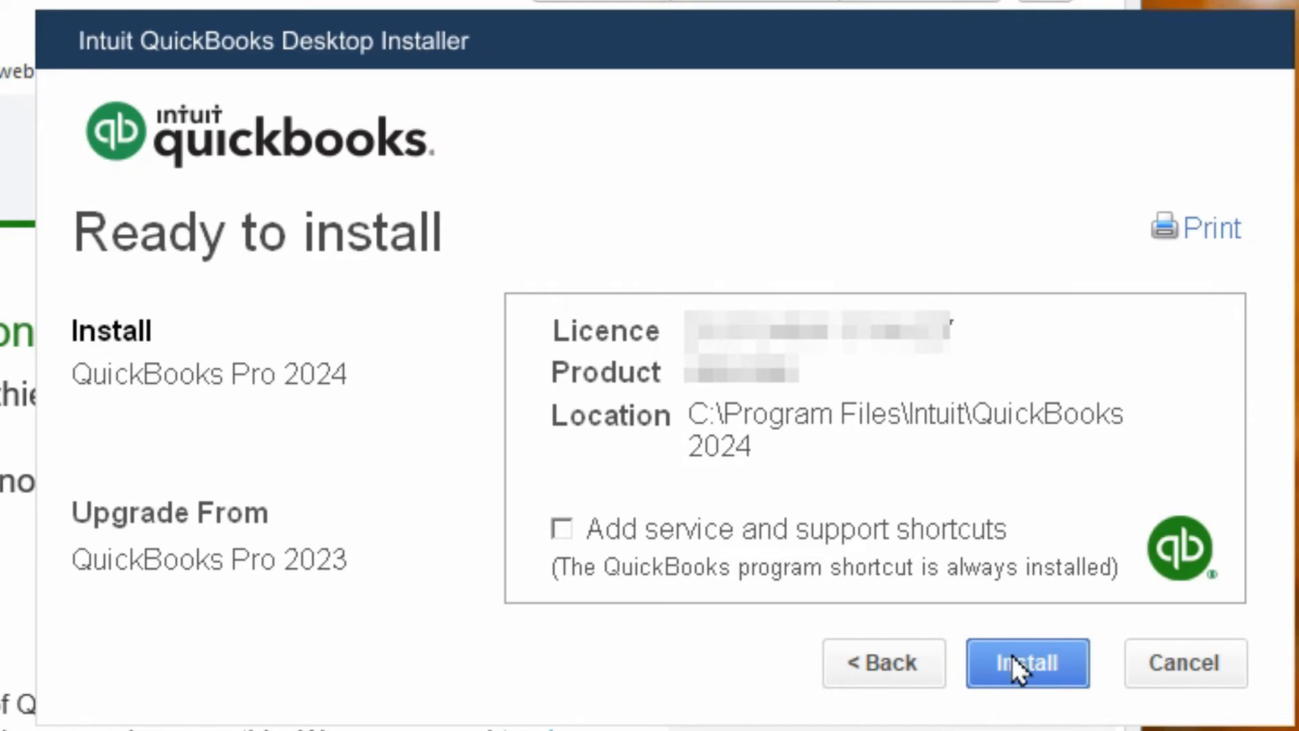
left_click(1026, 663)
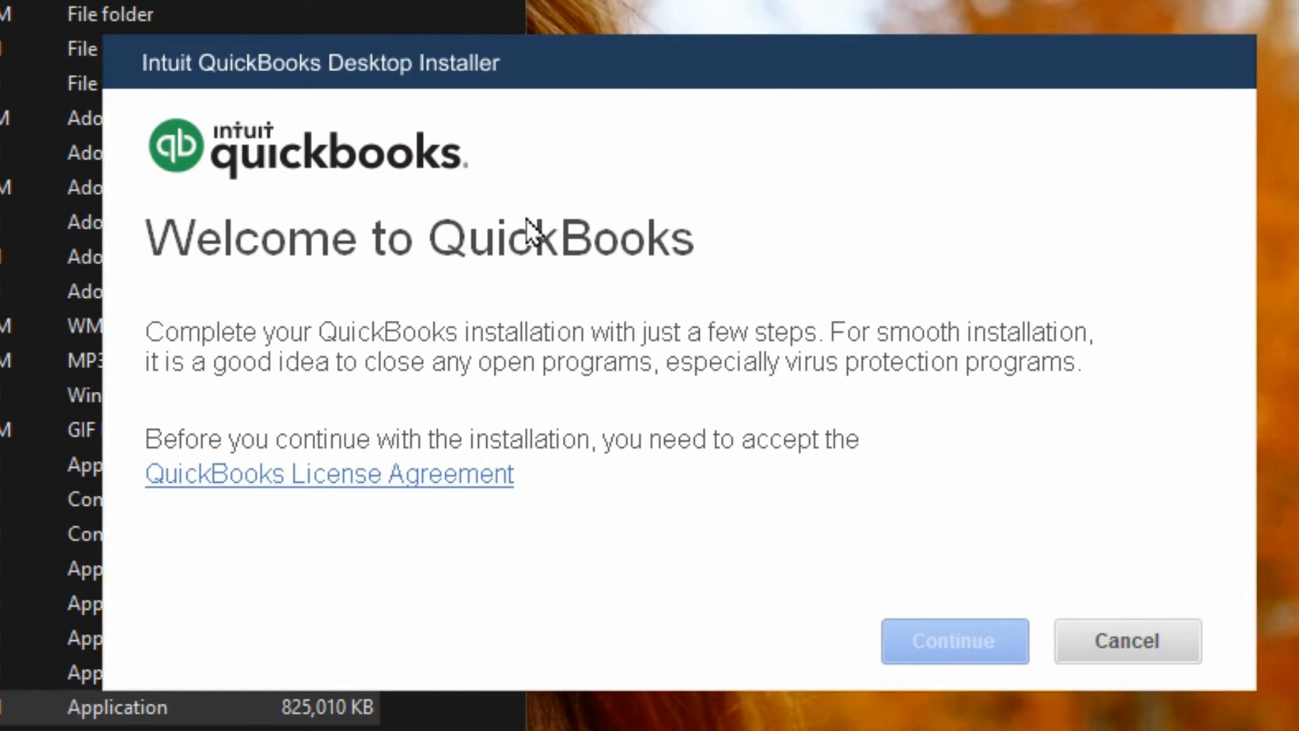
mouse_move(252, 479)
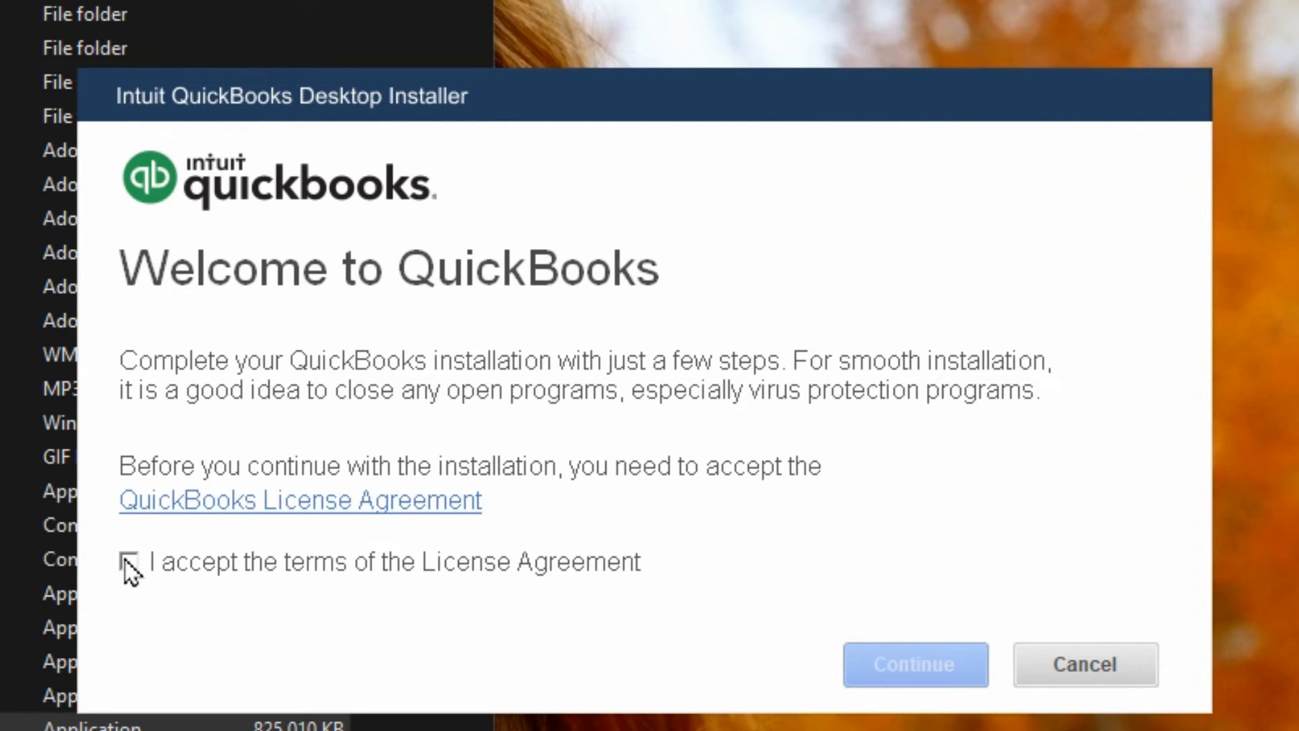
Step: Accept the license terms again and pass the licence numbers page
left_click(913, 664)
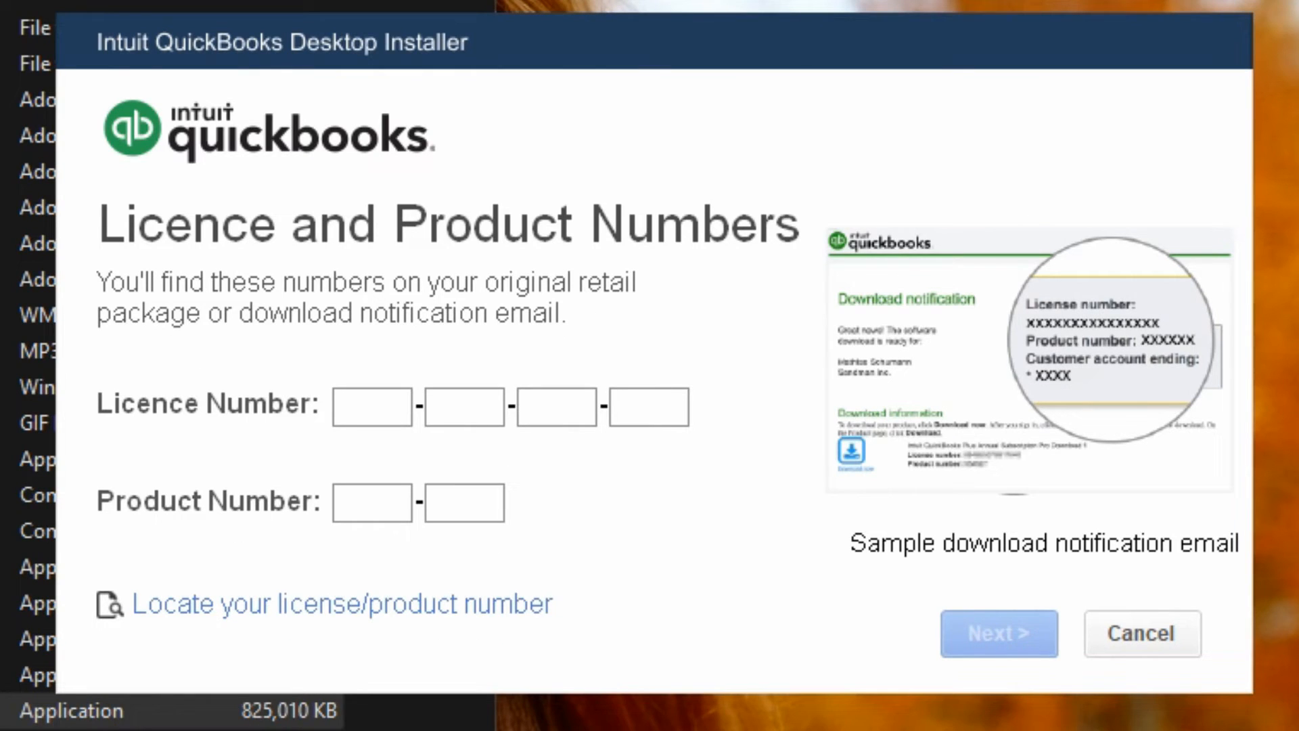
left_click(999, 634)
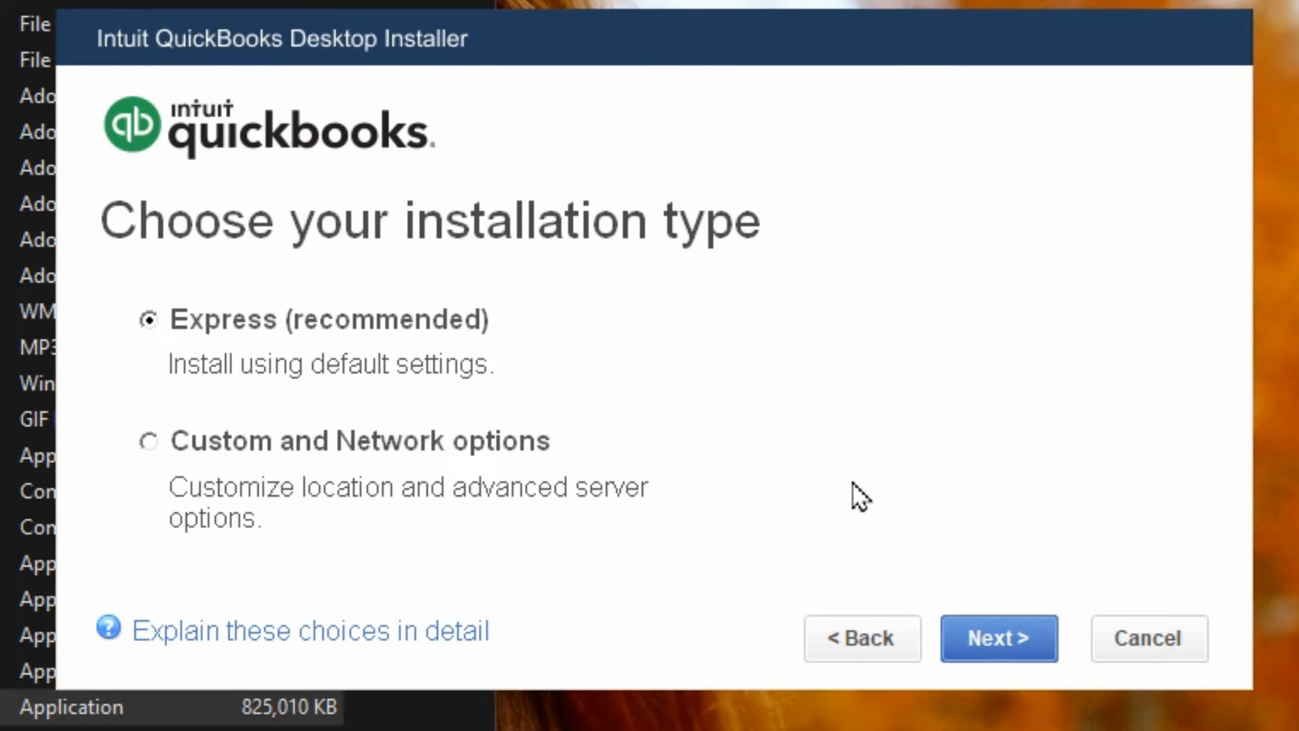
mouse_move(803, 555)
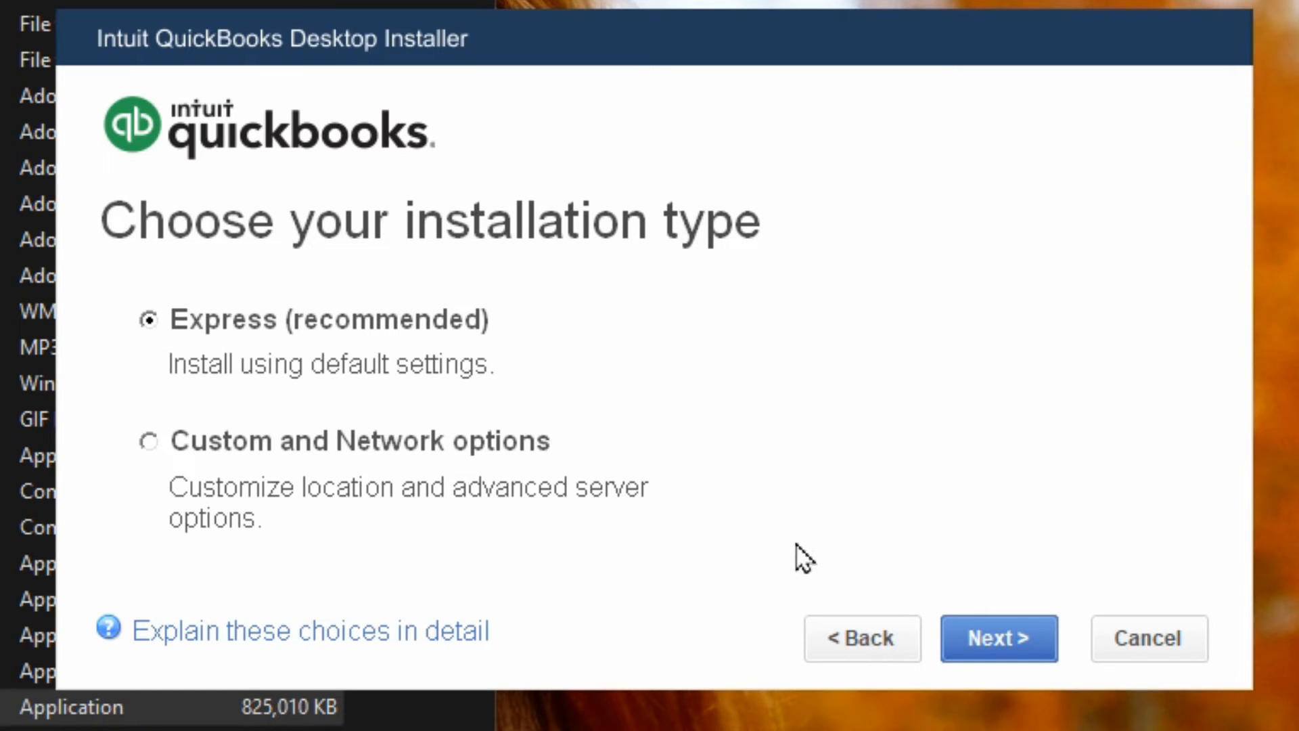
Step: Proceed with Express, review the Ready to install summary, and install Pro 2024
left_click(997, 638)
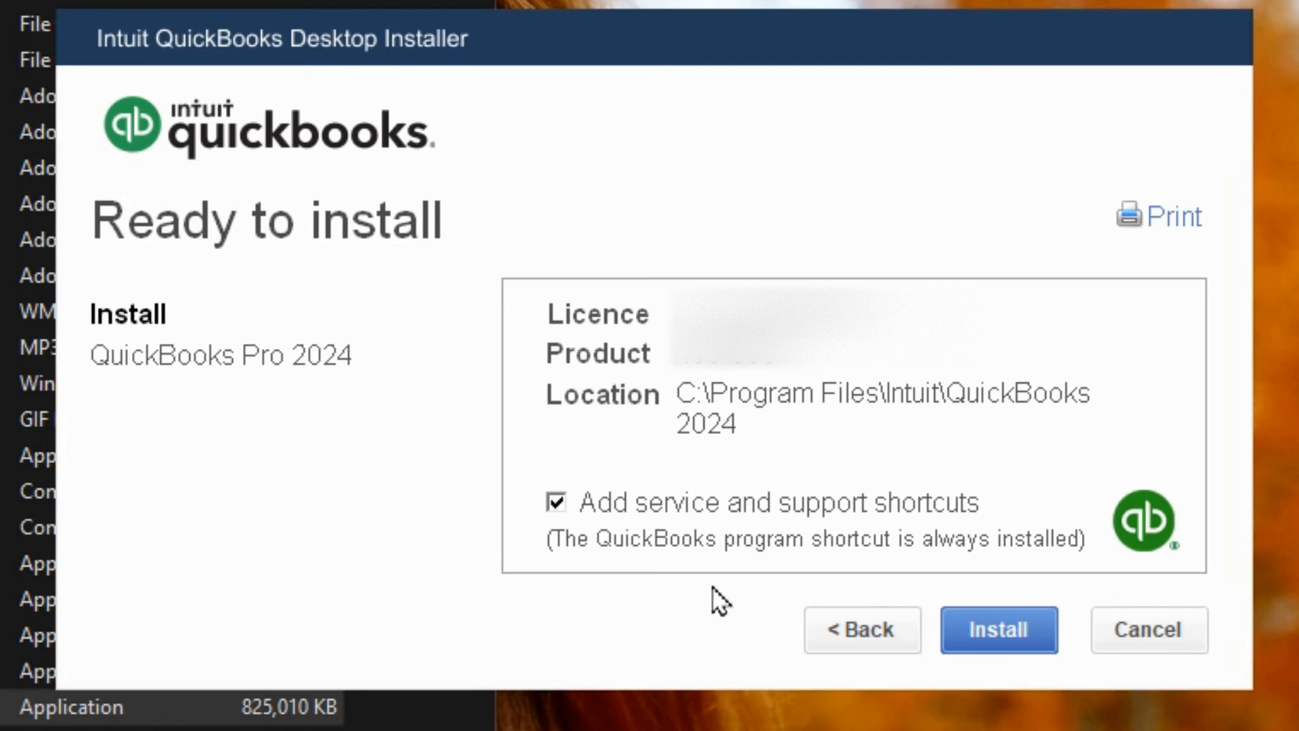
left_click(556, 501)
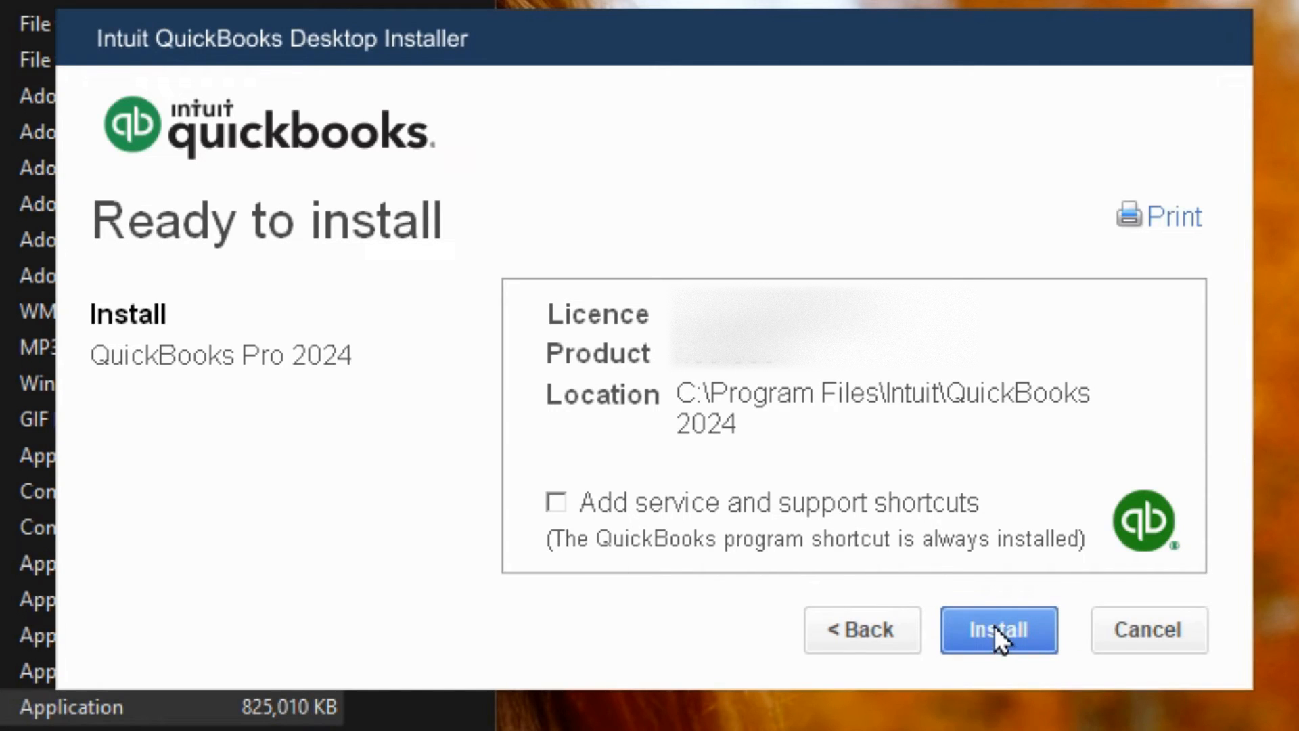
mouse_move(157, 347)
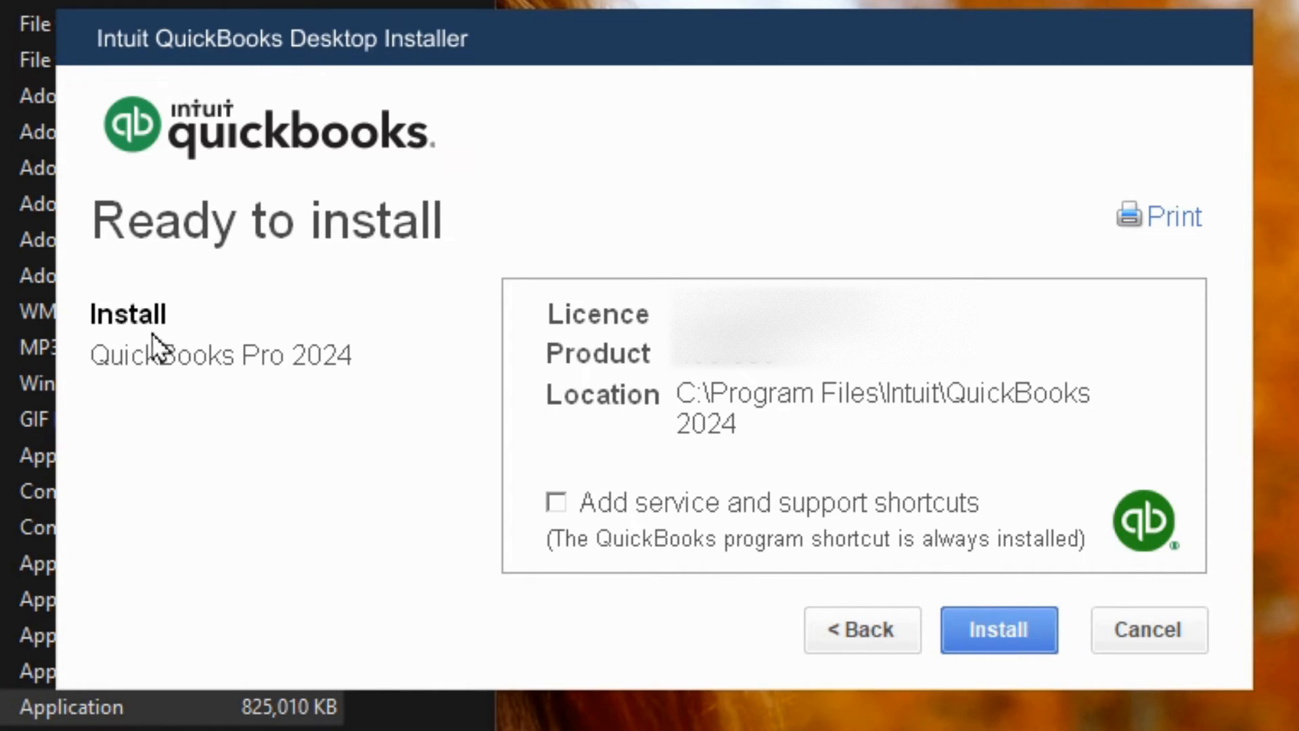
mouse_move(342, 404)
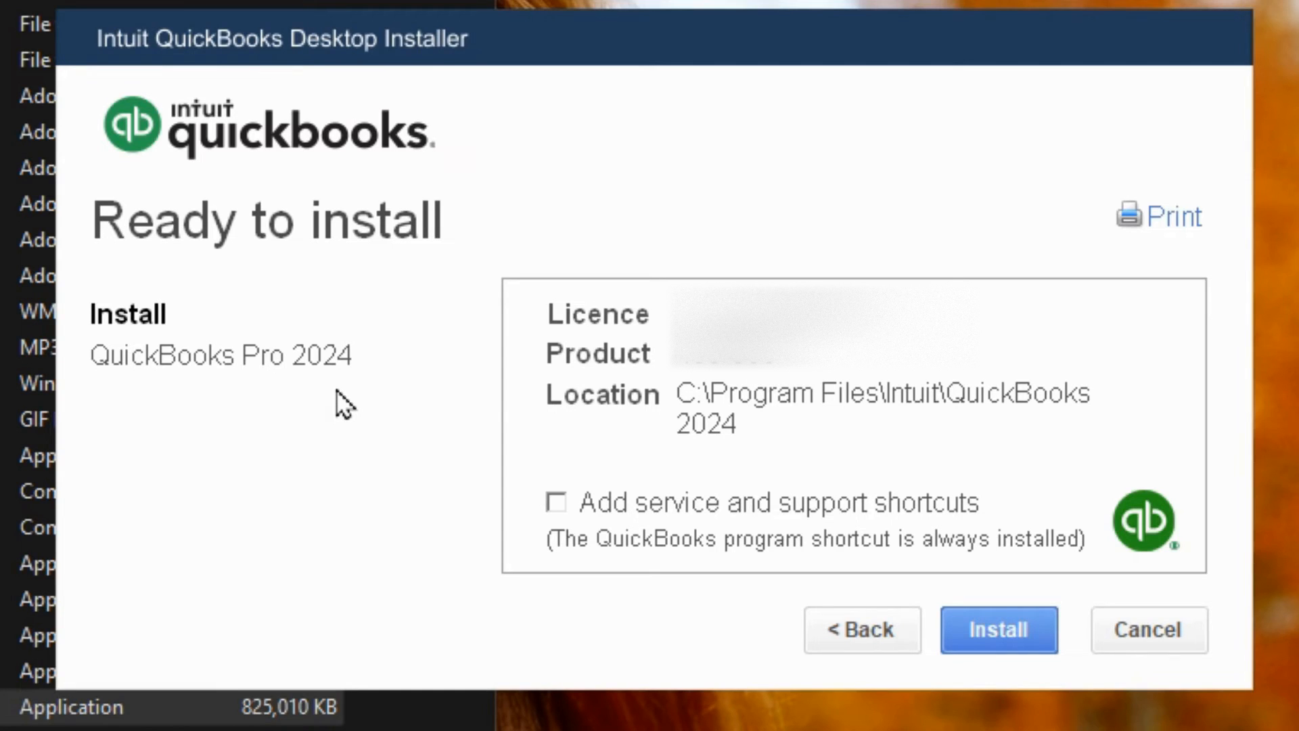
mouse_move(217, 571)
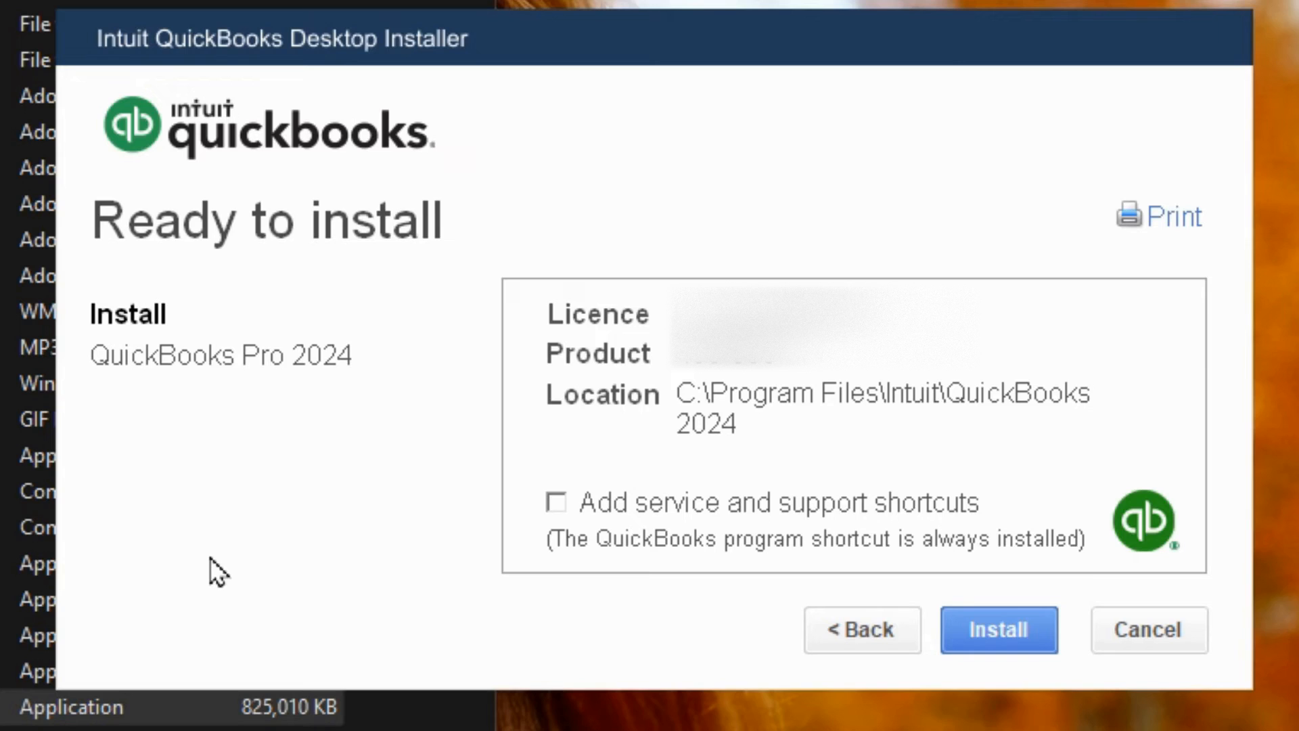
mouse_move(301, 536)
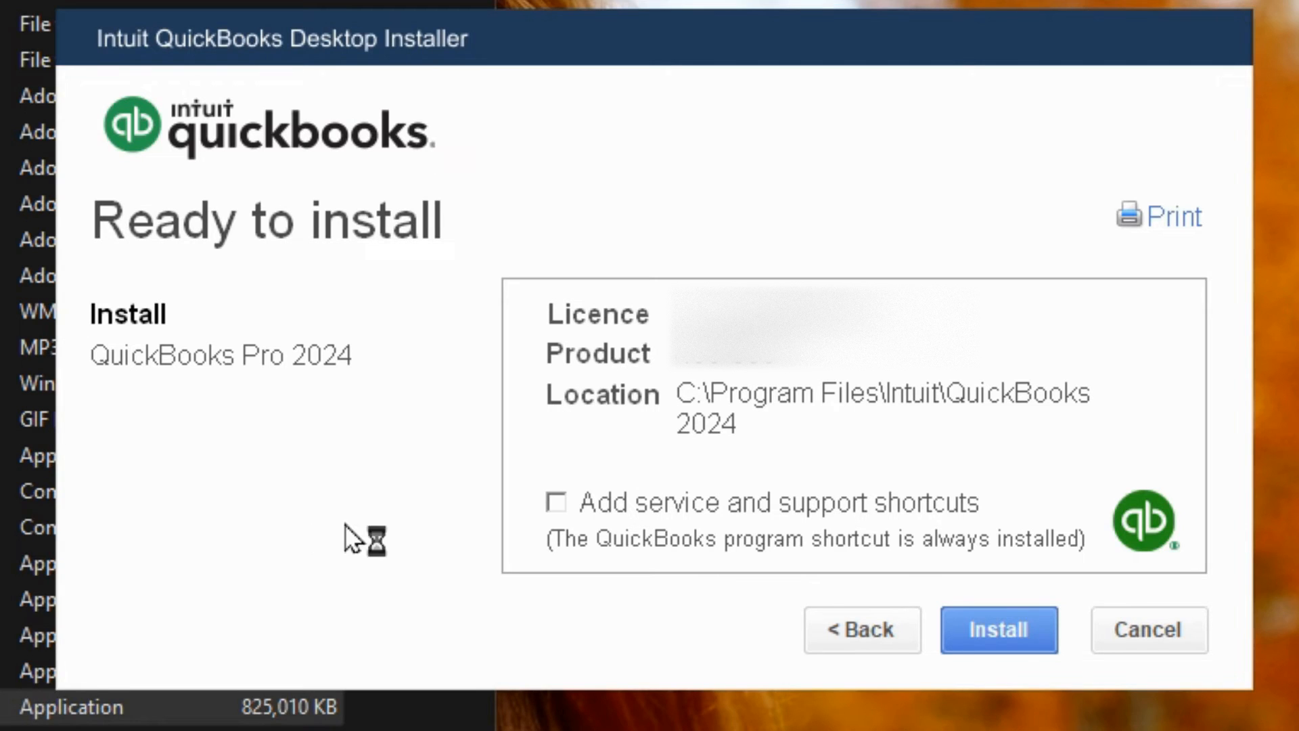
mouse_move(369, 530)
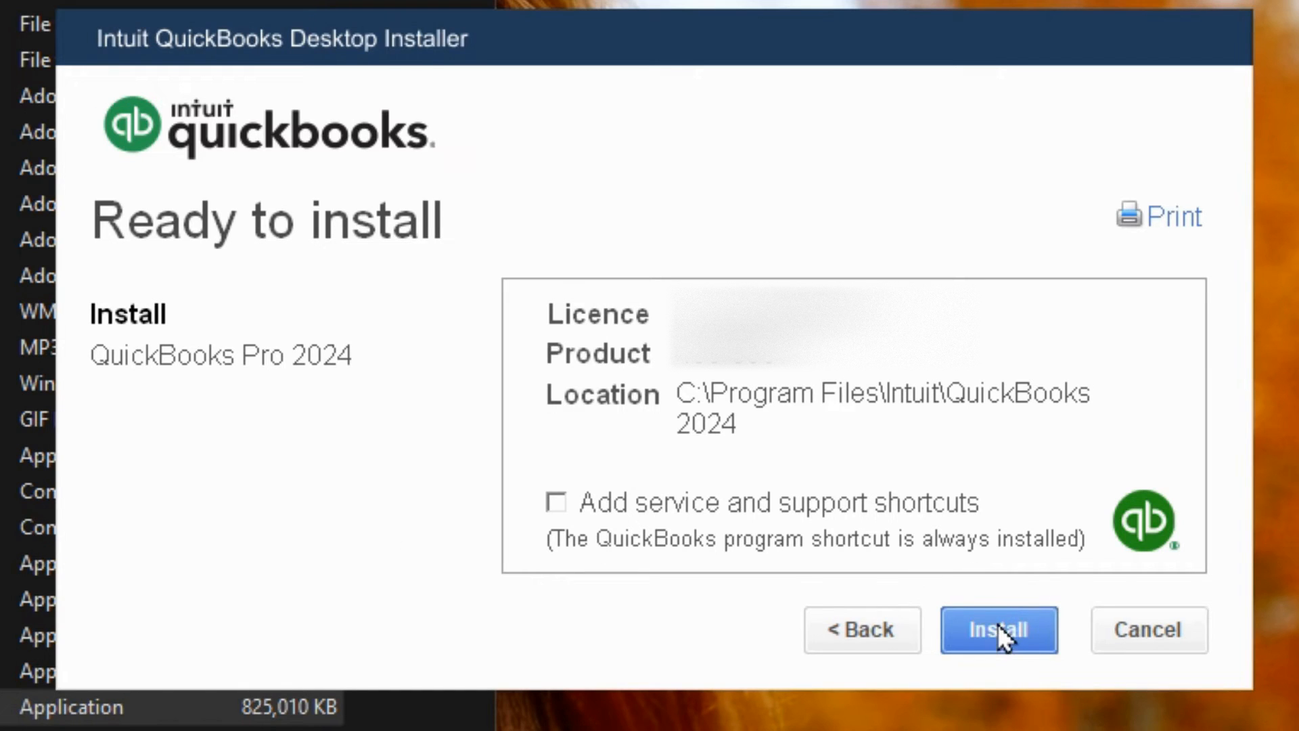
left_click(999, 629)
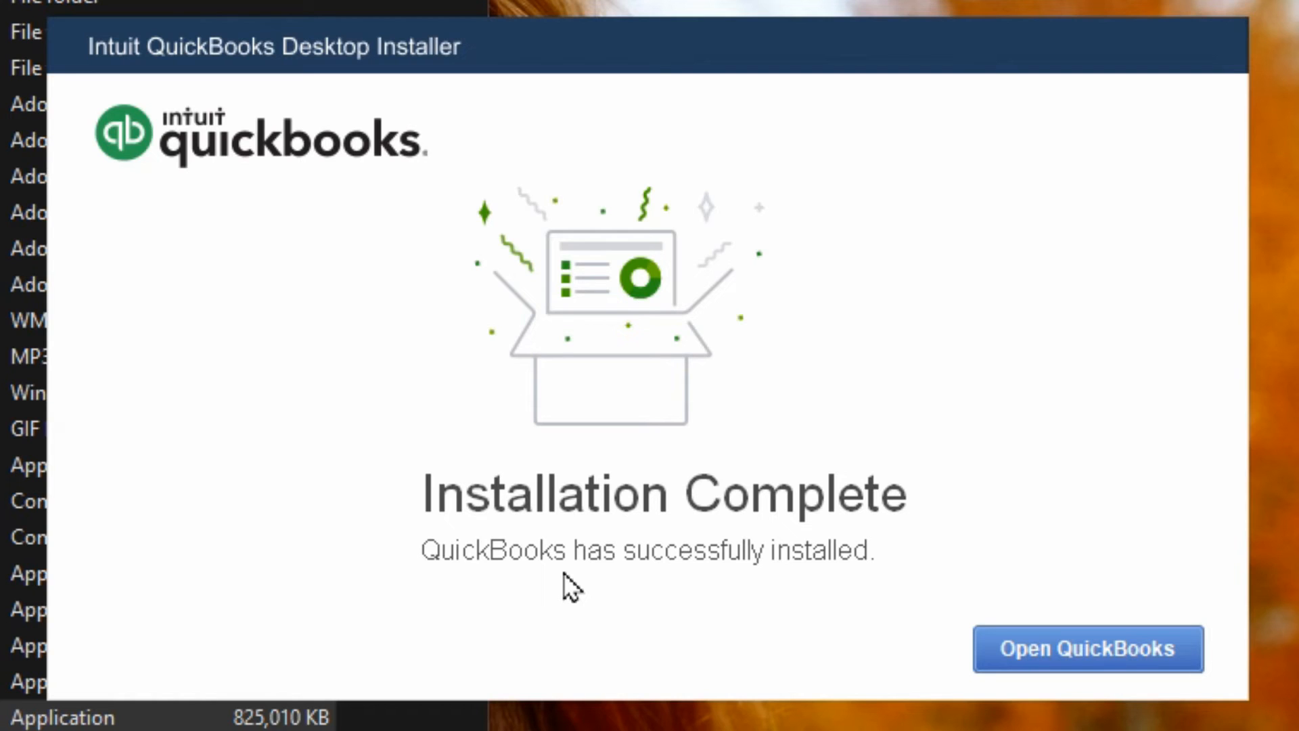
mouse_move(763, 617)
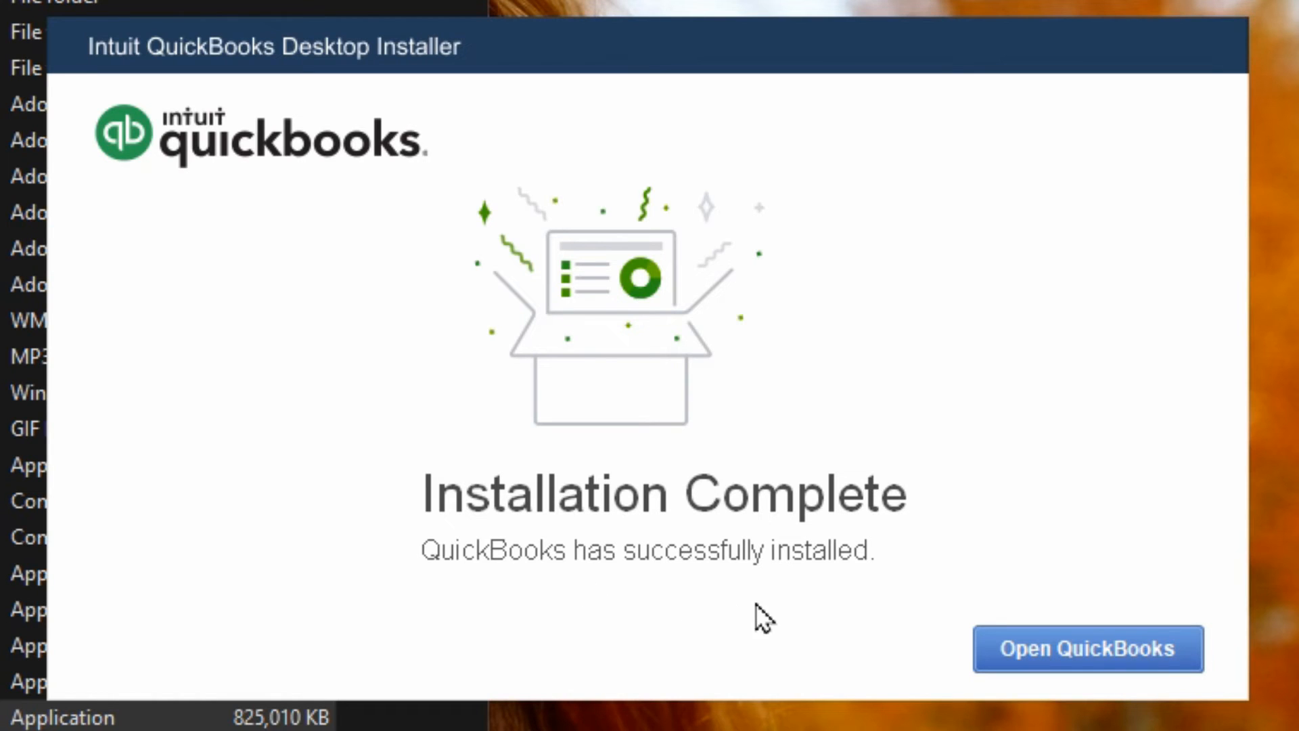
mouse_move(1088, 648)
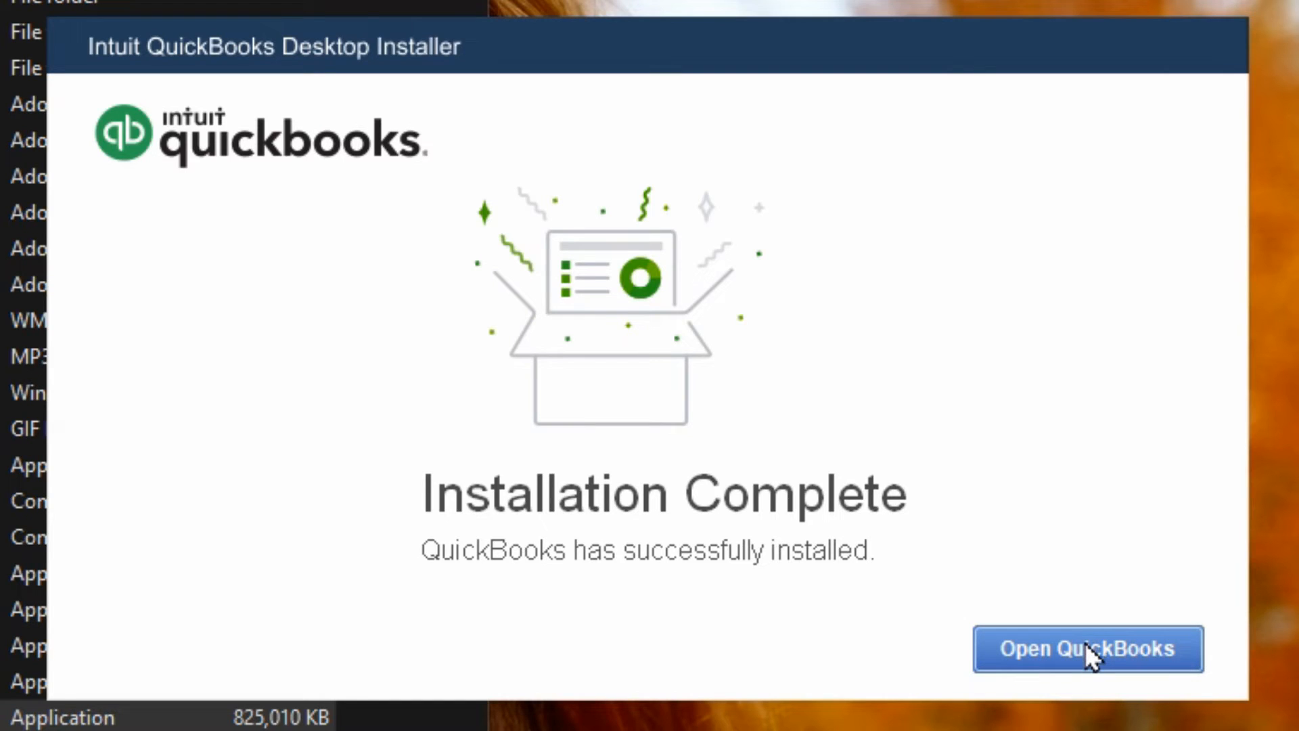
Step: Open QuickBooks from the Installation Complete screen to reach the activation prompt
left_click(1088, 649)
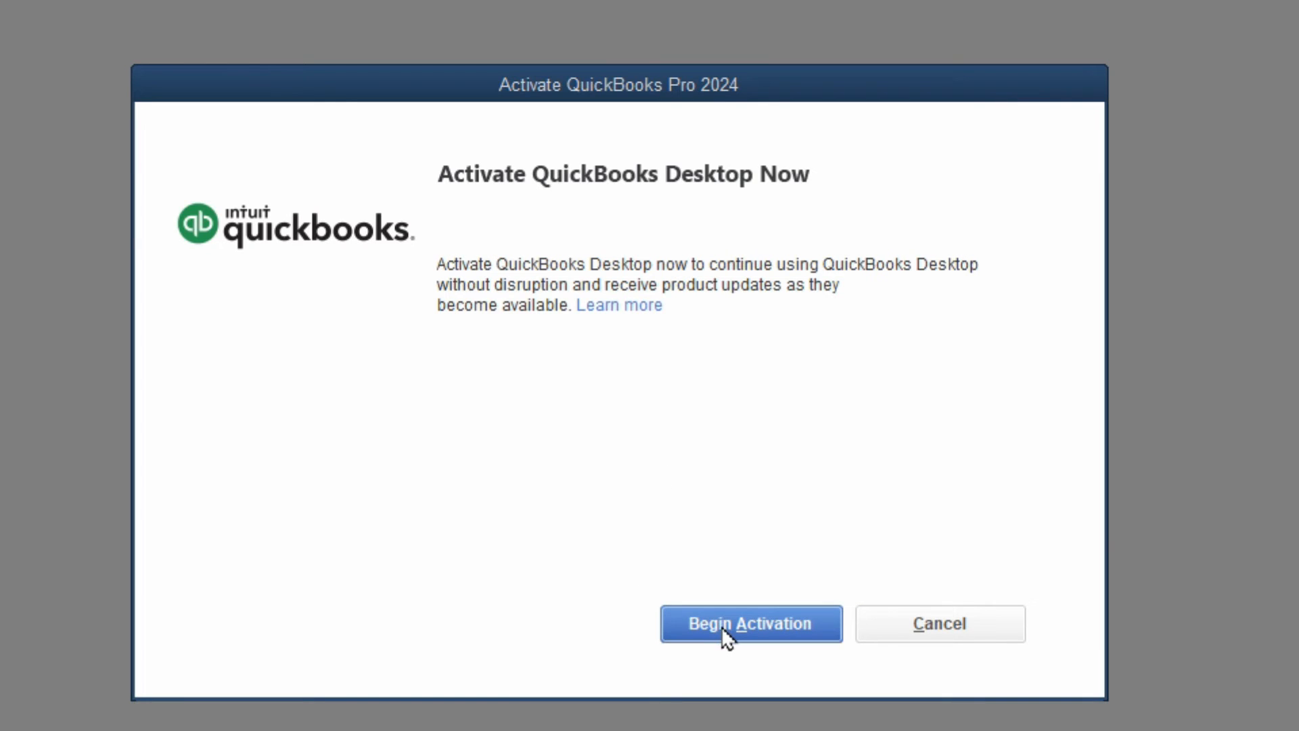
Step: Activate QuickBooks 2024 via Intuit account sign-in and confirm the current email address
left_click(748, 623)
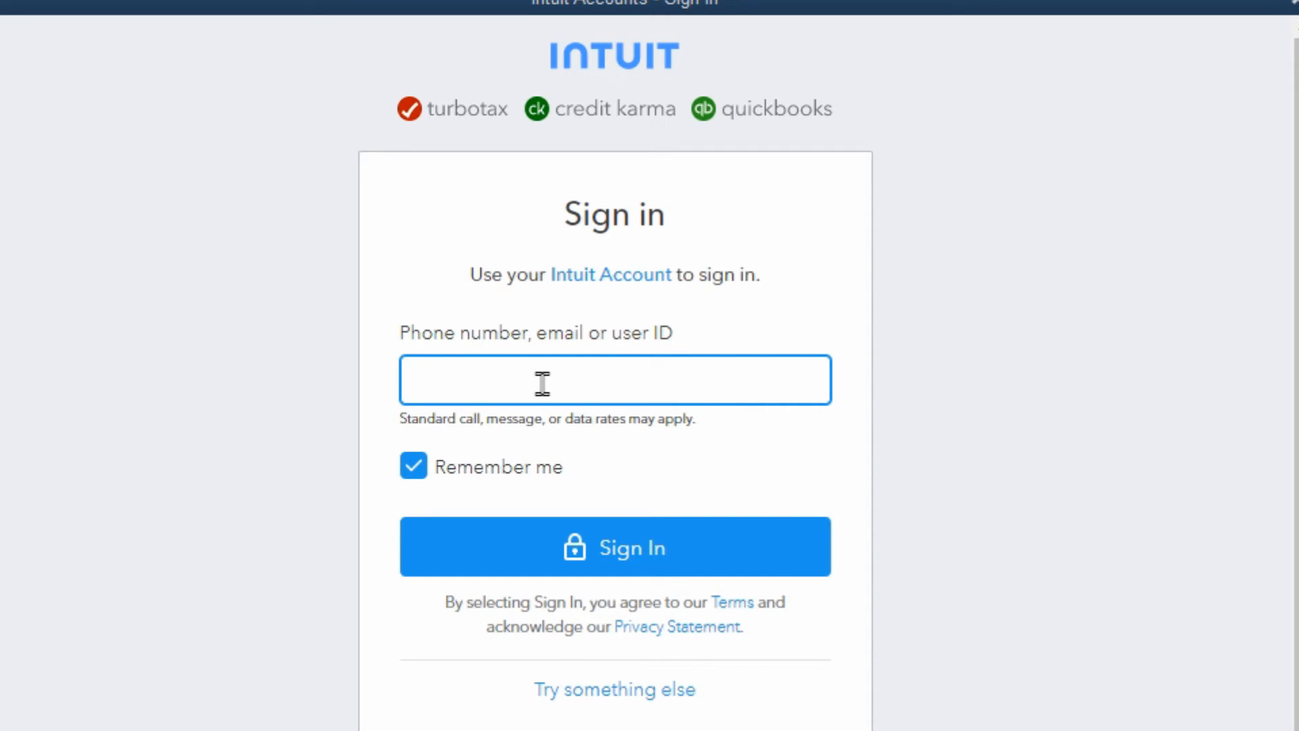
mouse_move(446, 380)
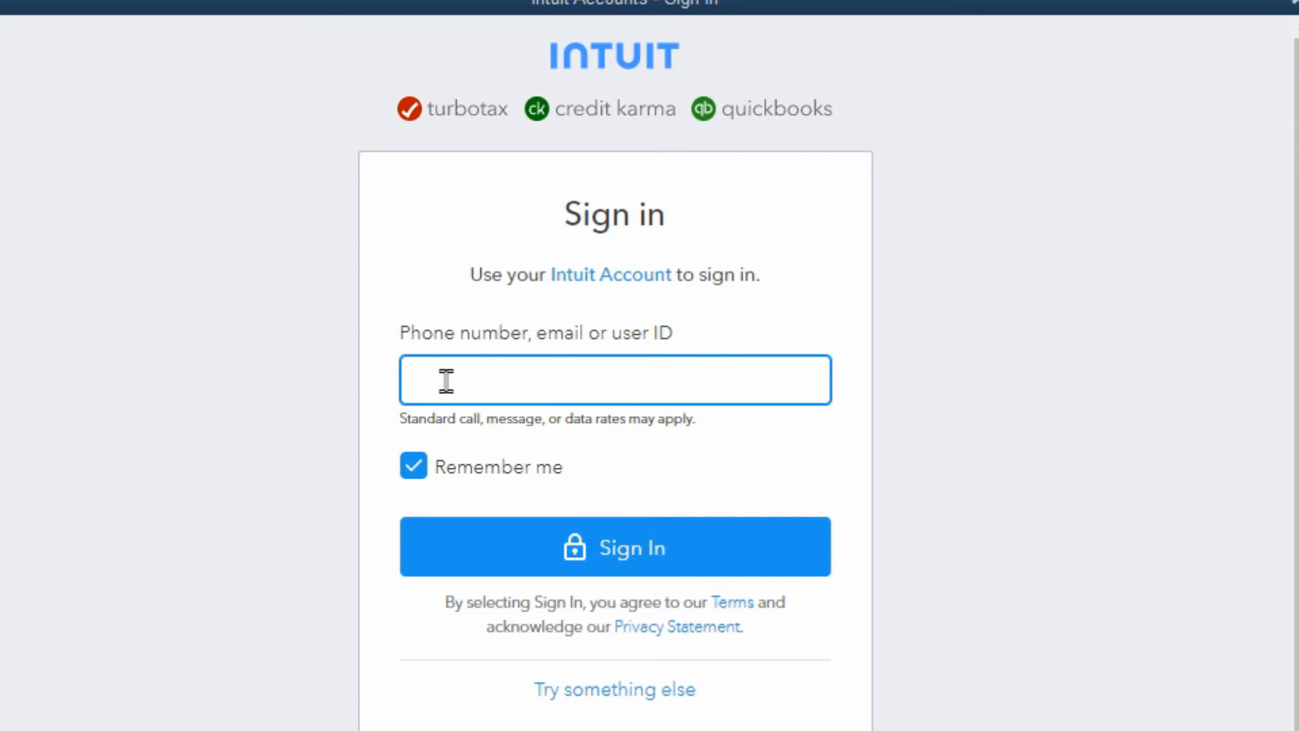
mouse_move(427, 357)
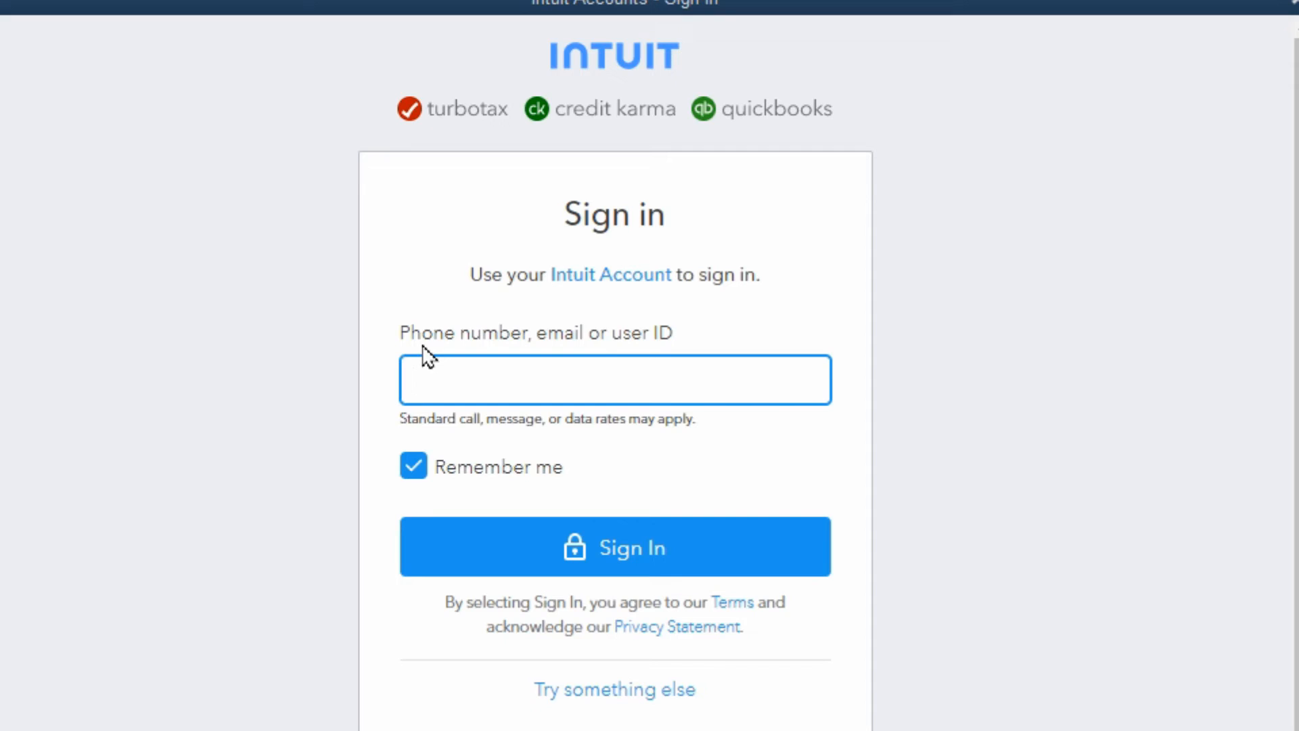
left_click(613, 546)
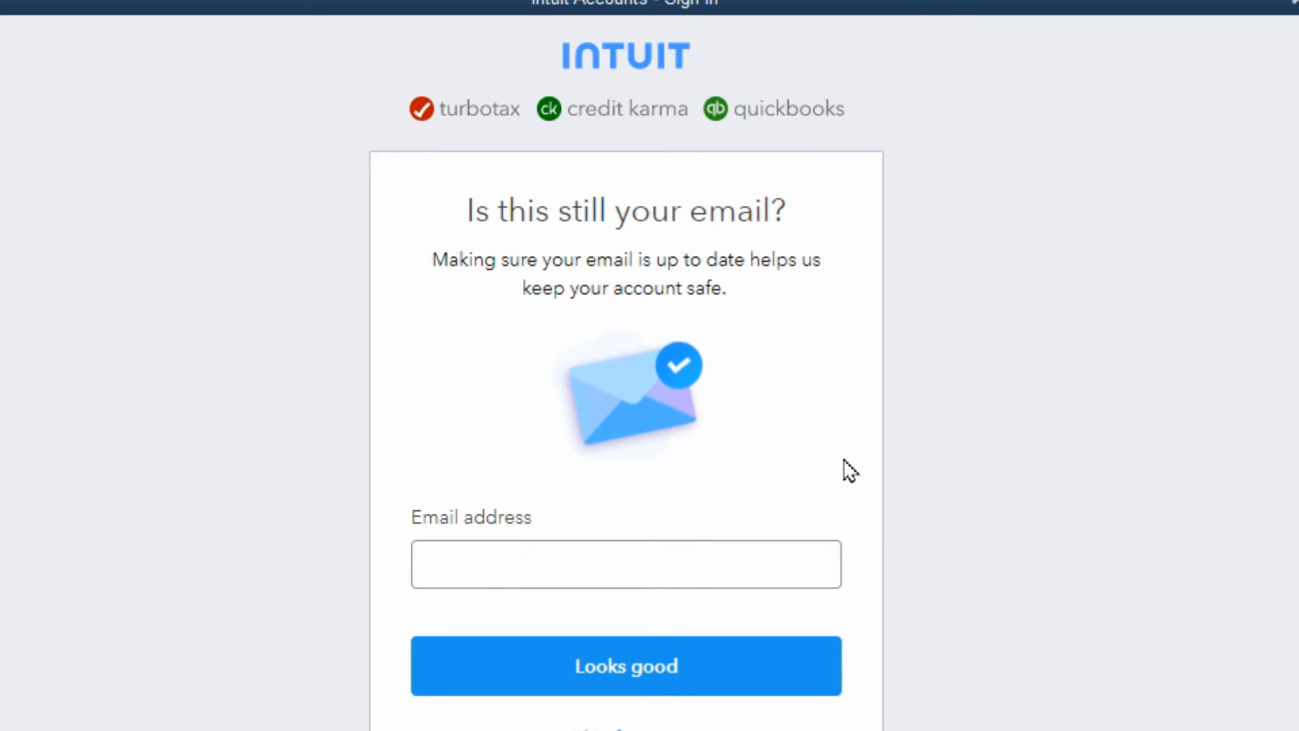
mouse_move(493, 526)
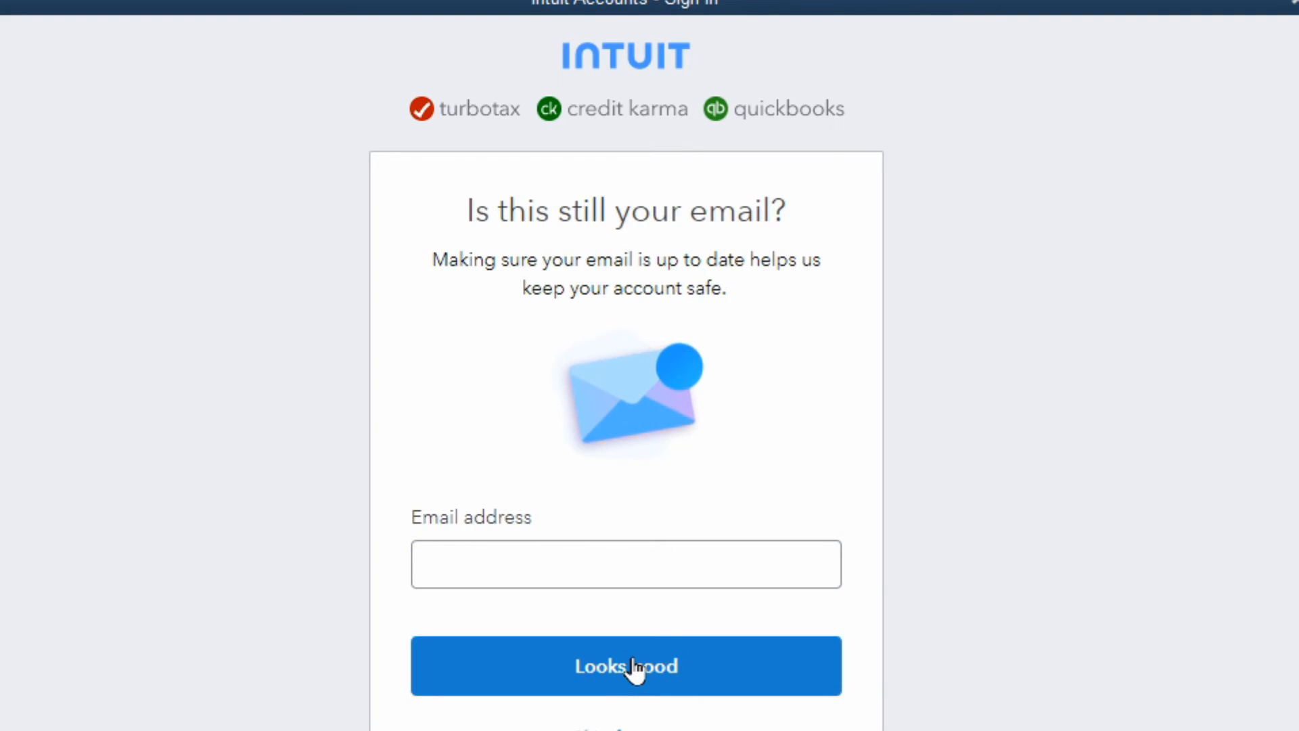
left_click(624, 665)
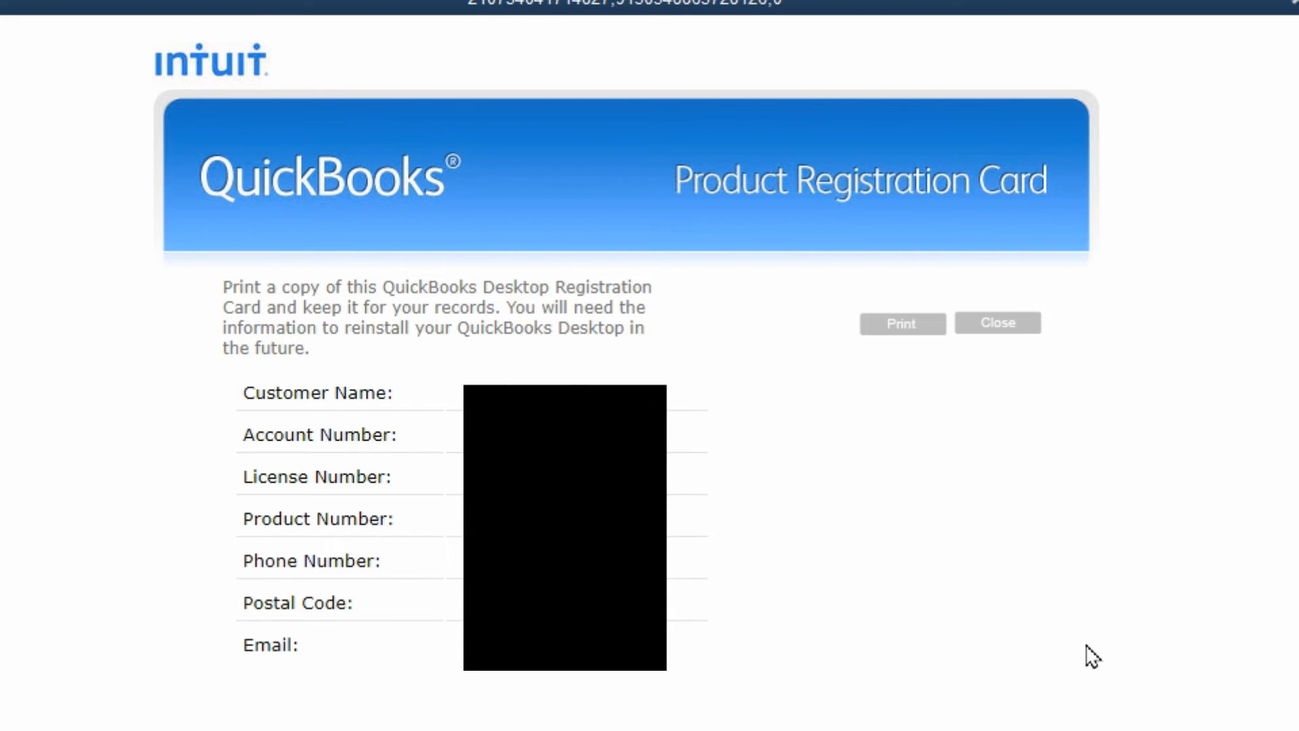
mouse_move(907, 522)
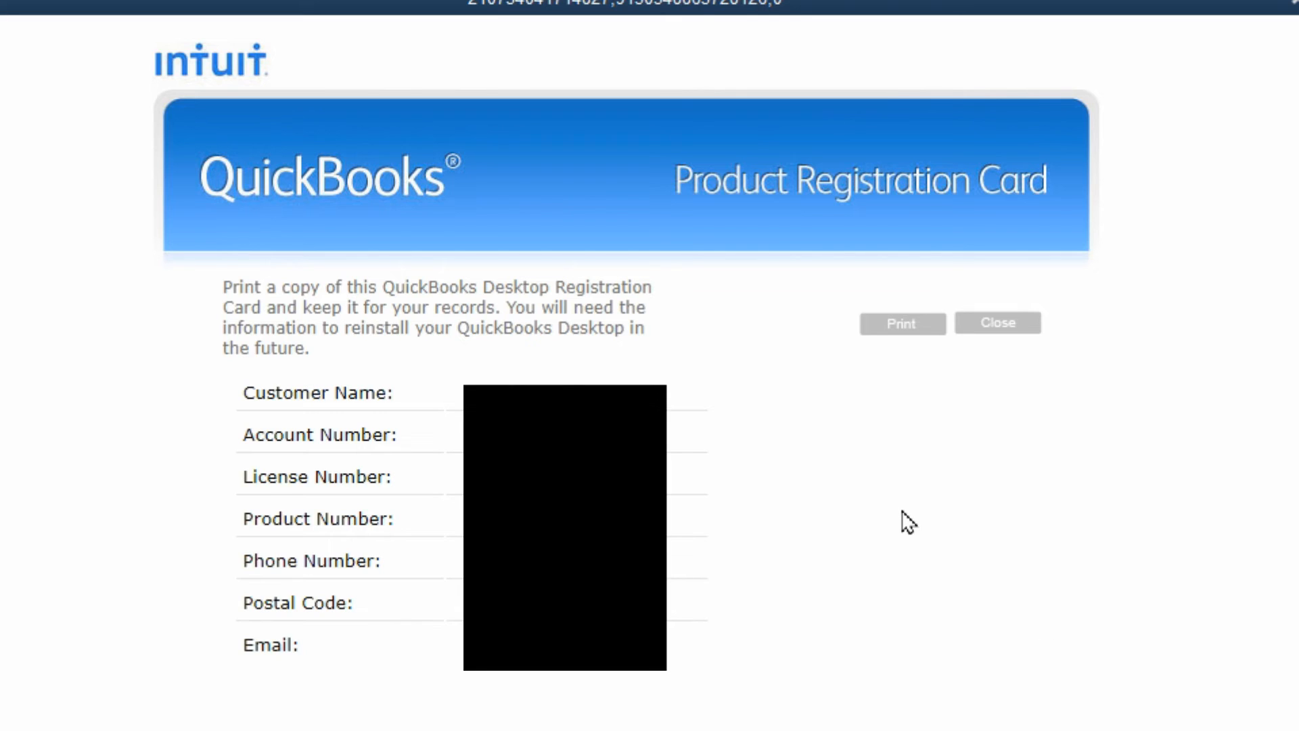
mouse_move(762, 656)
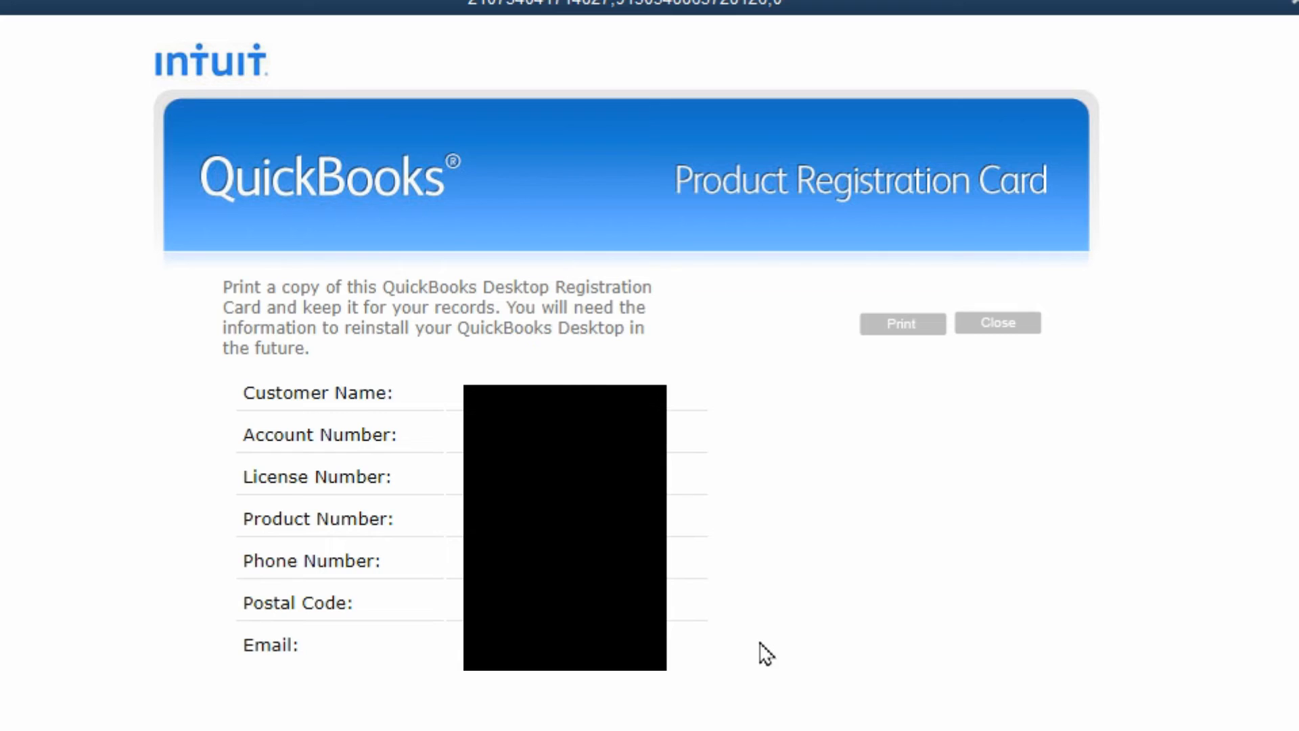
mouse_move(794, 431)
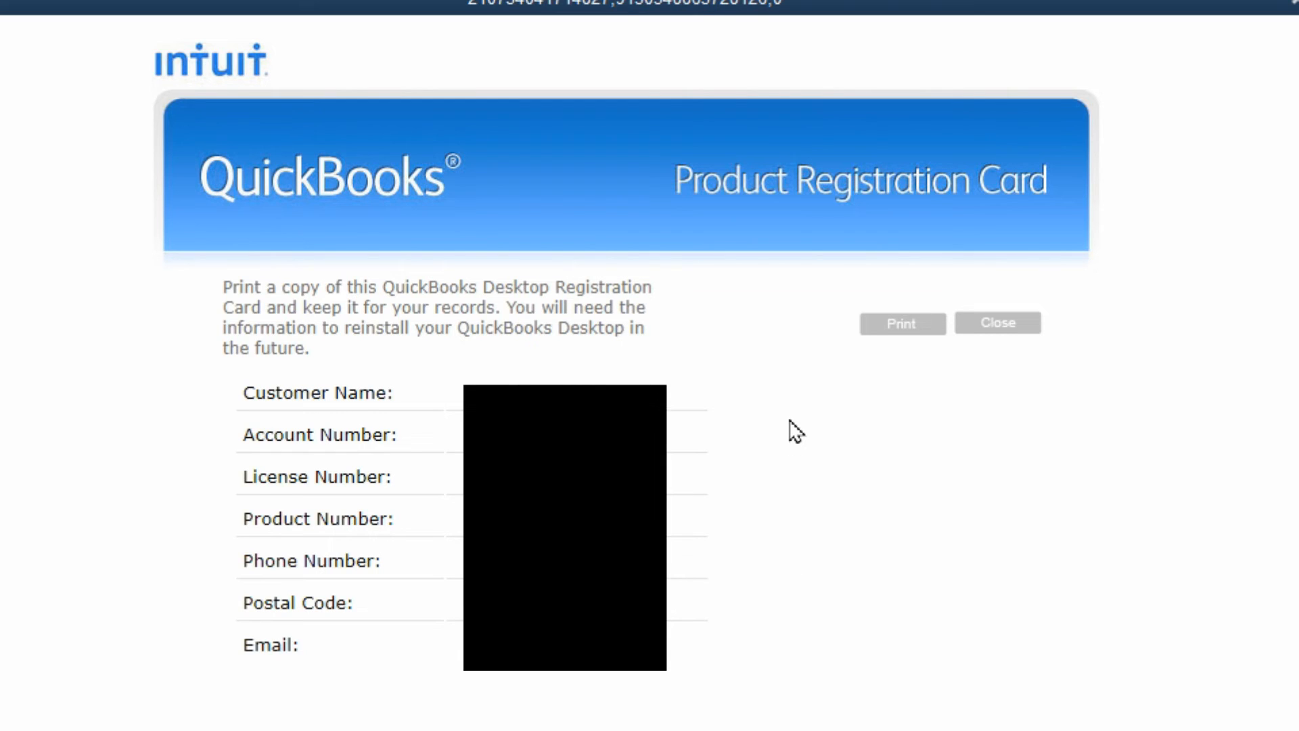
mouse_move(787, 448)
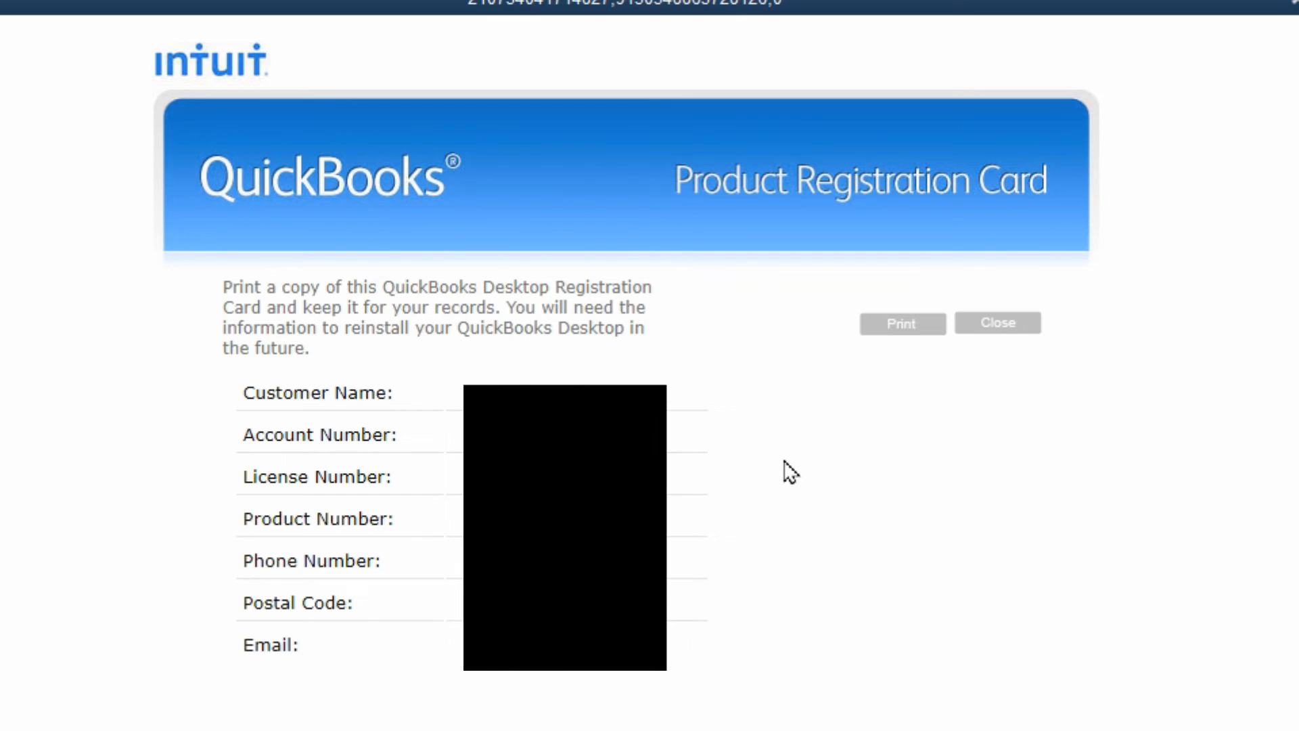
mouse_move(800, 468)
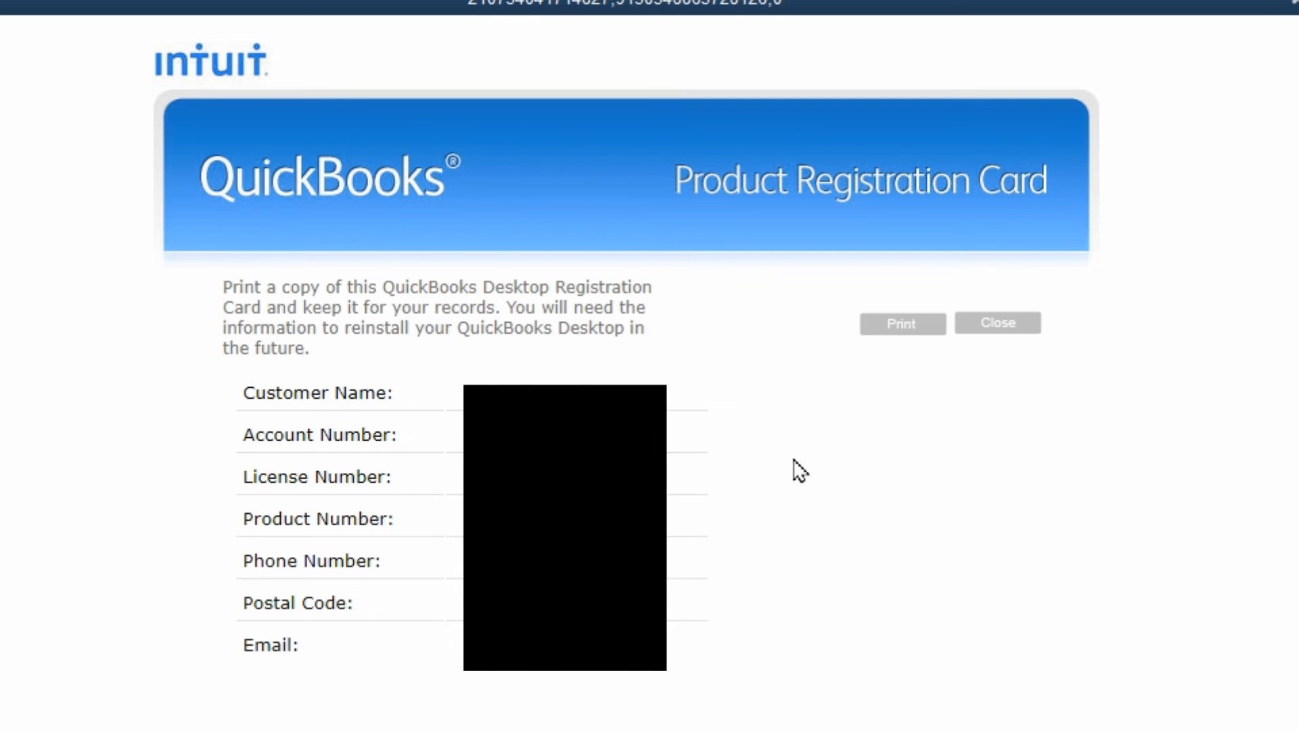
mouse_move(997, 323)
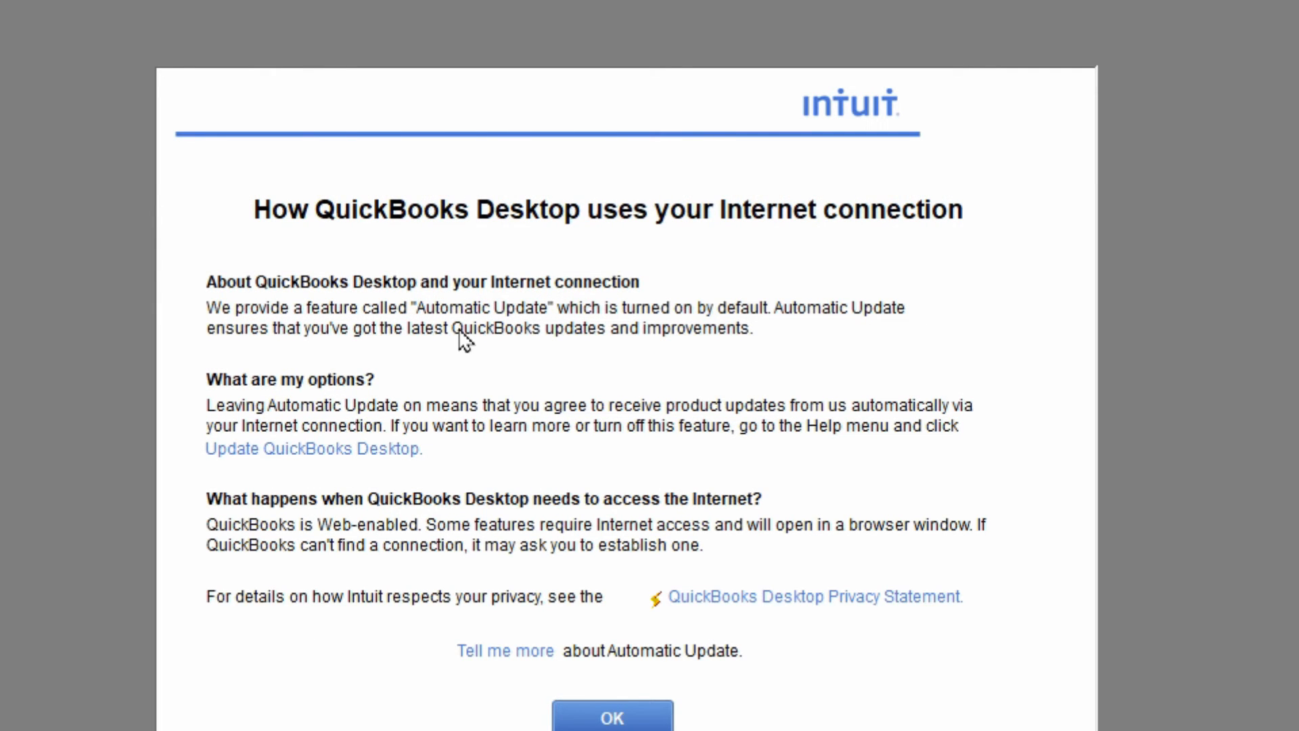
mouse_move(435, 380)
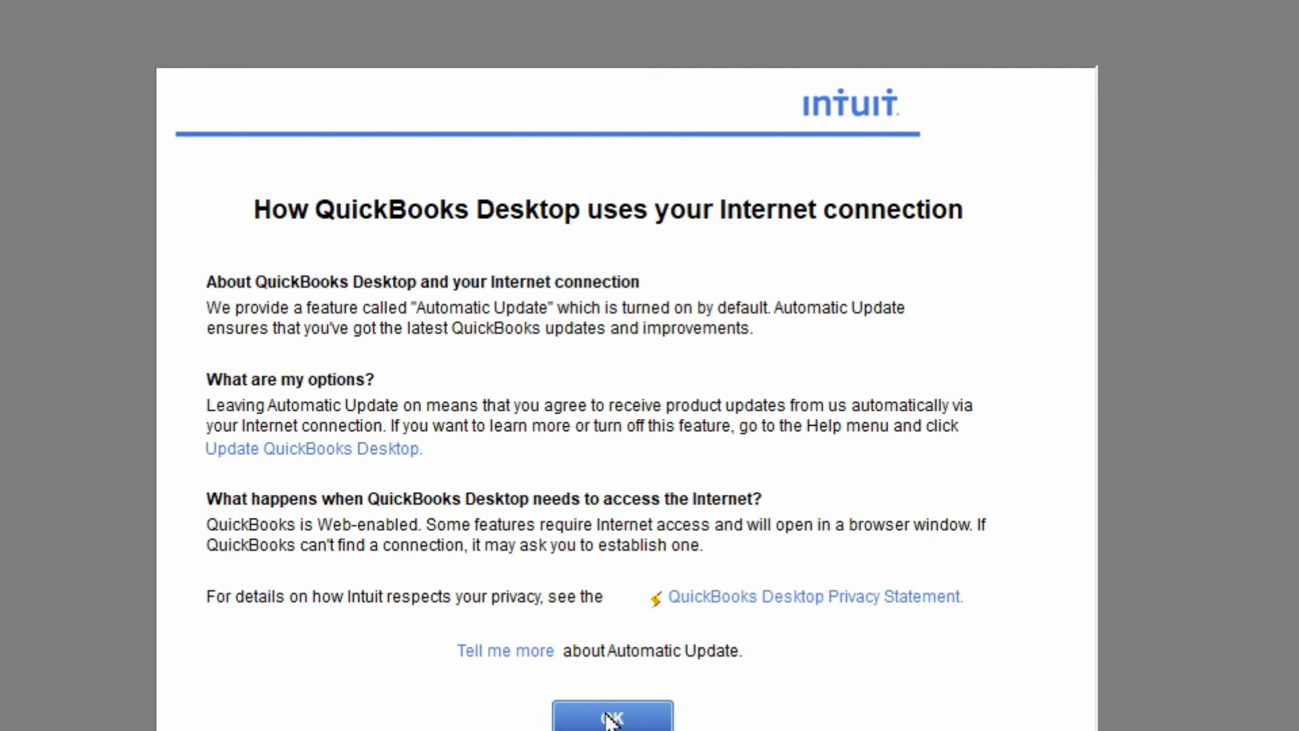
Step: Acknowledge the internet connection notice and choose to open an existing company file
left_click(610, 714)
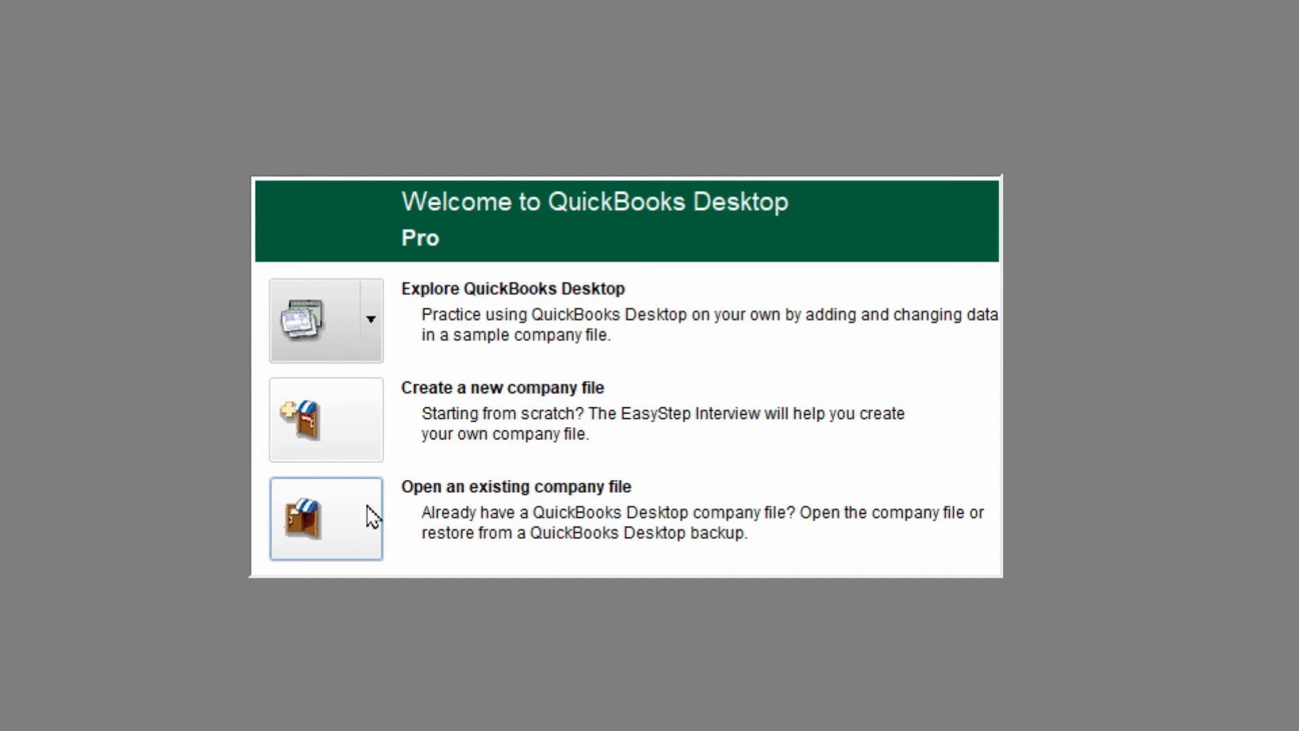
mouse_move(328, 529)
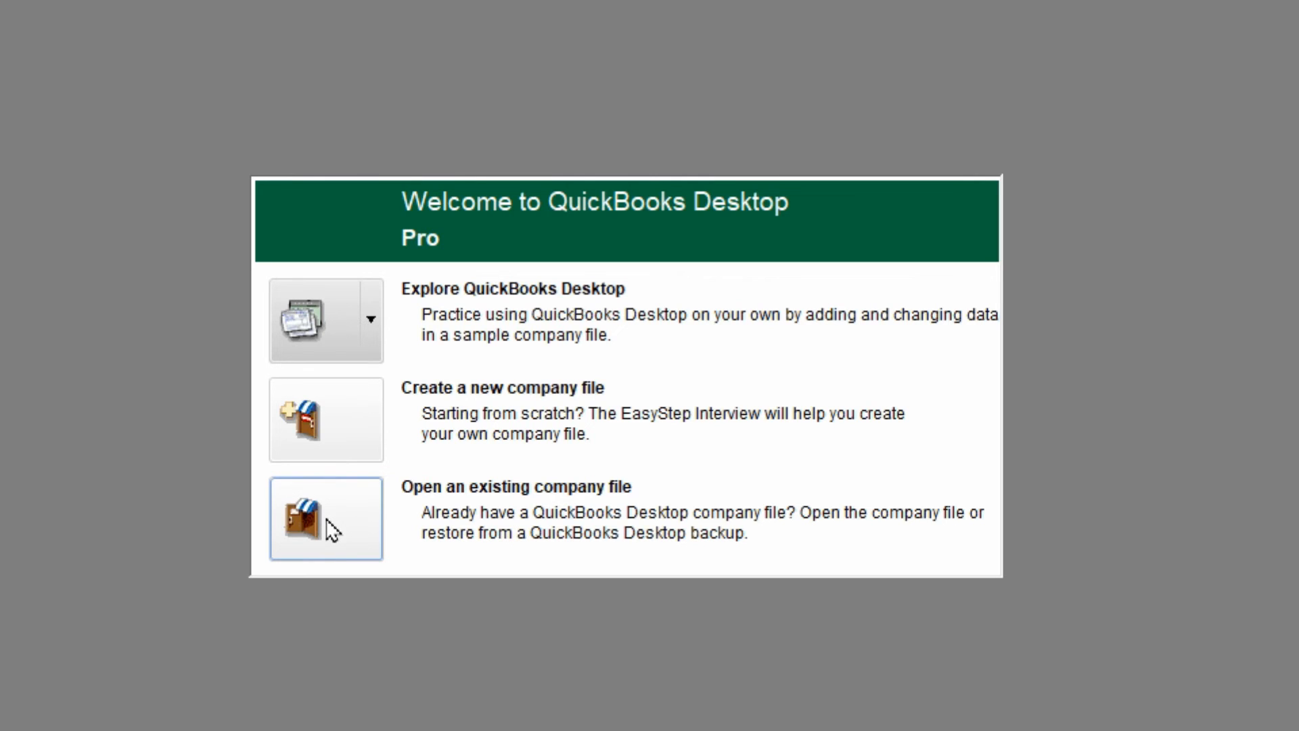
left_click(325, 517)
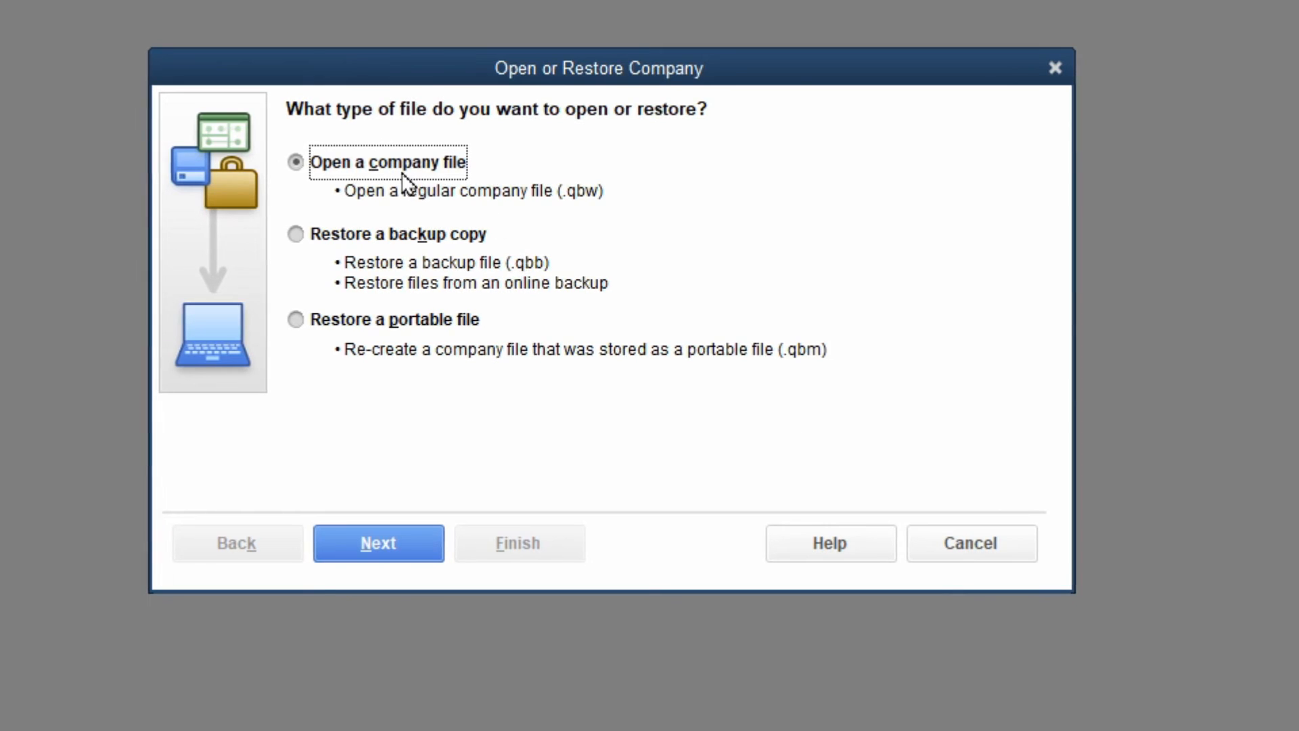
mouse_move(374, 542)
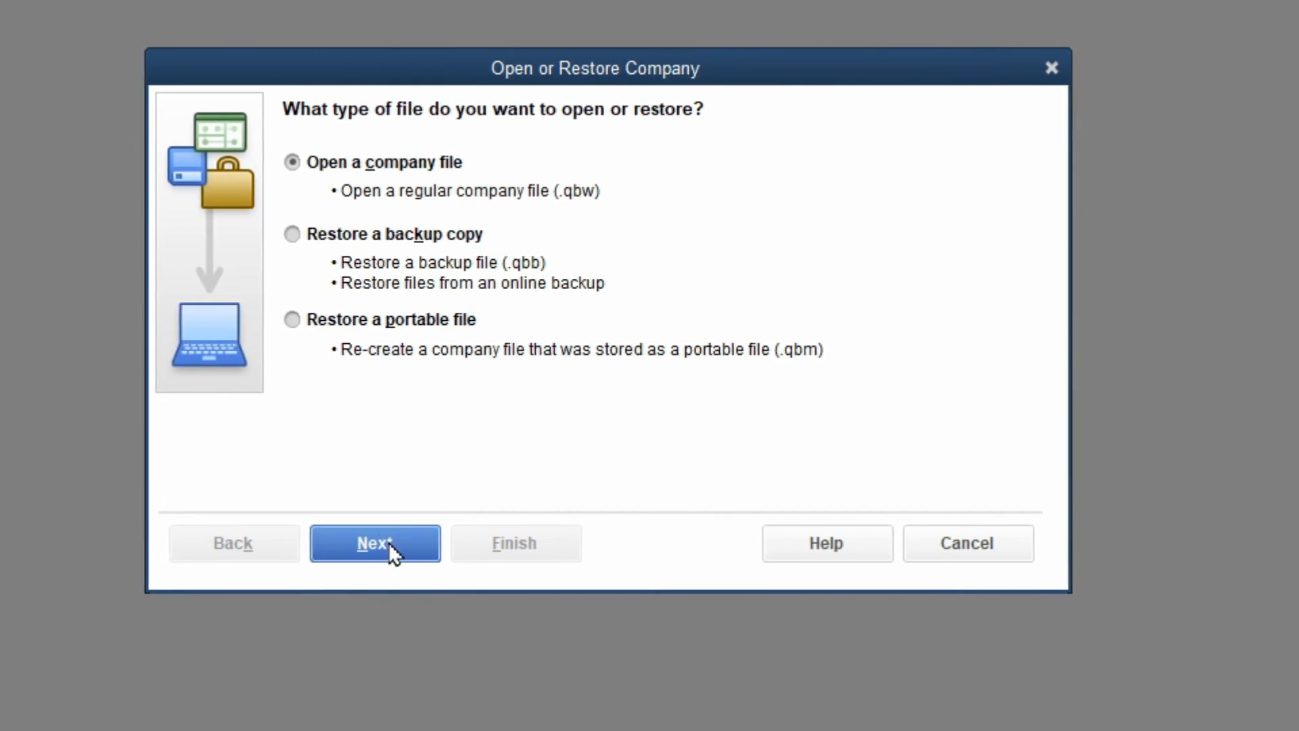
Step: Open the TwinBytes Inc.QBW company file as a regular company file
left_click(374, 543)
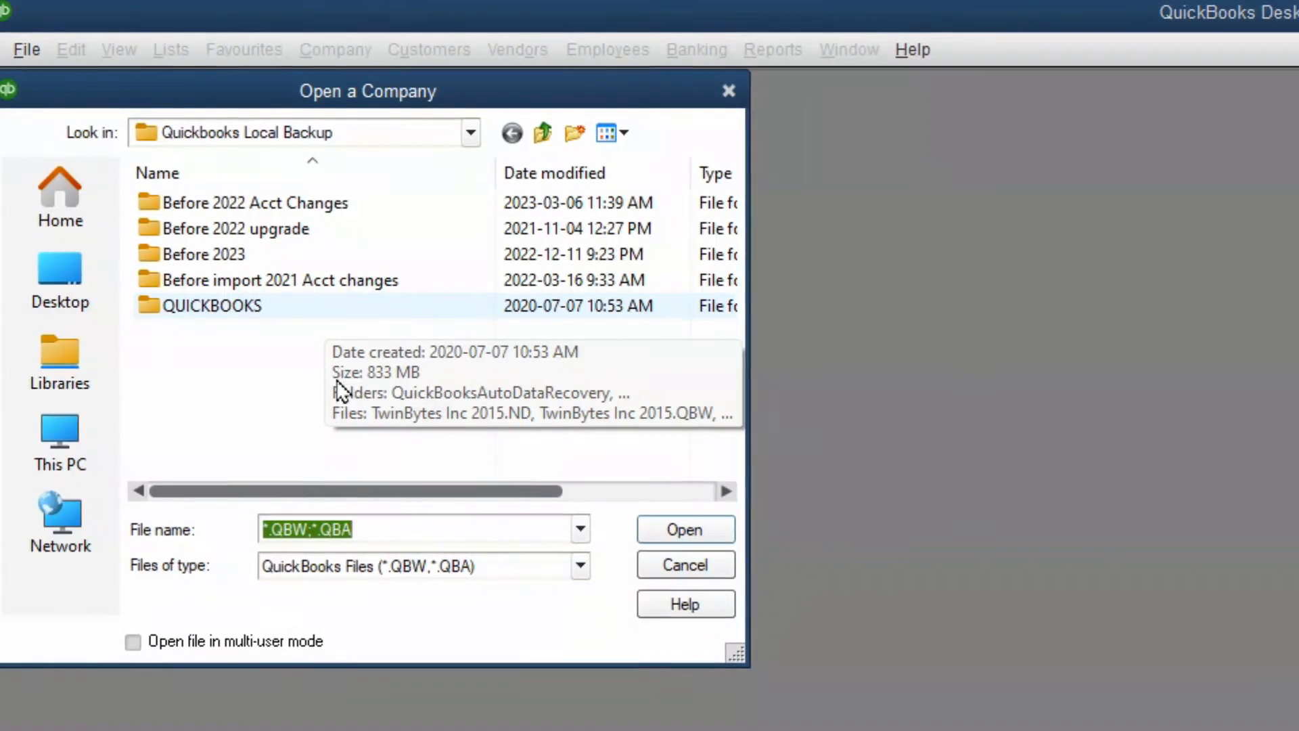
double_click(211, 305)
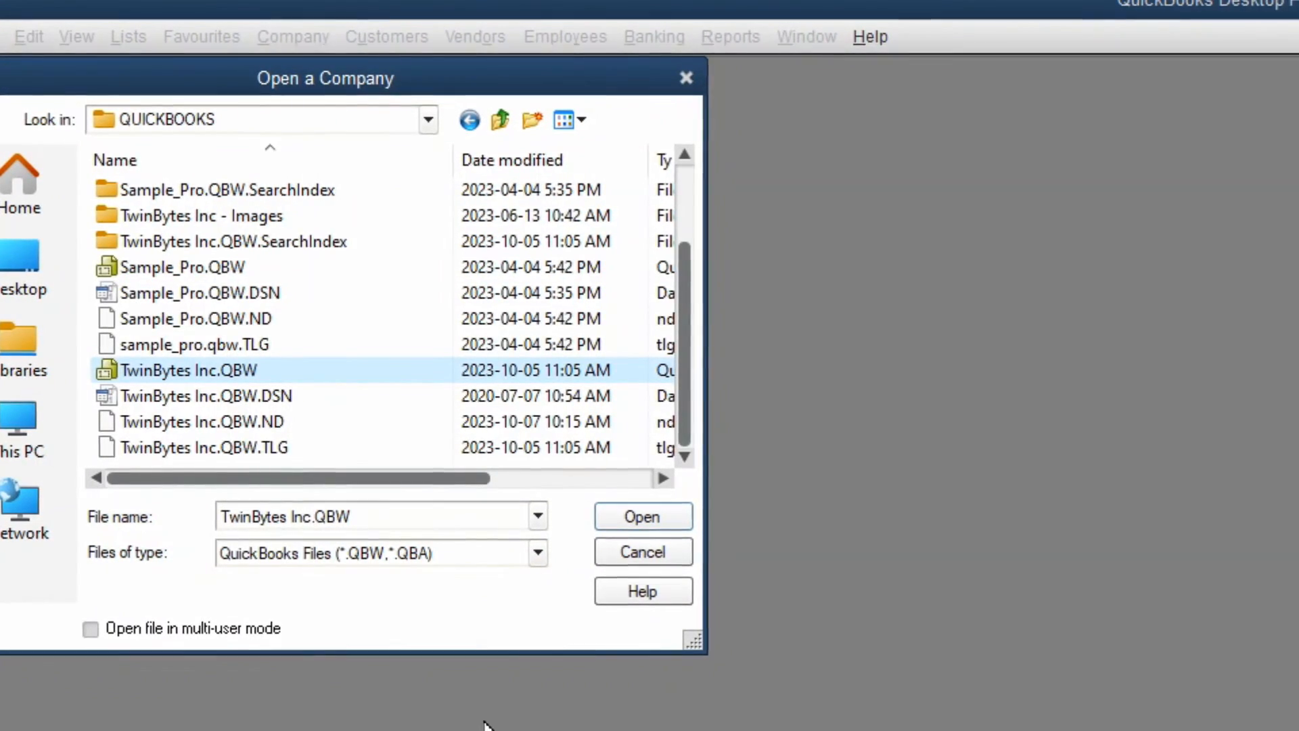
left_click(641, 516)
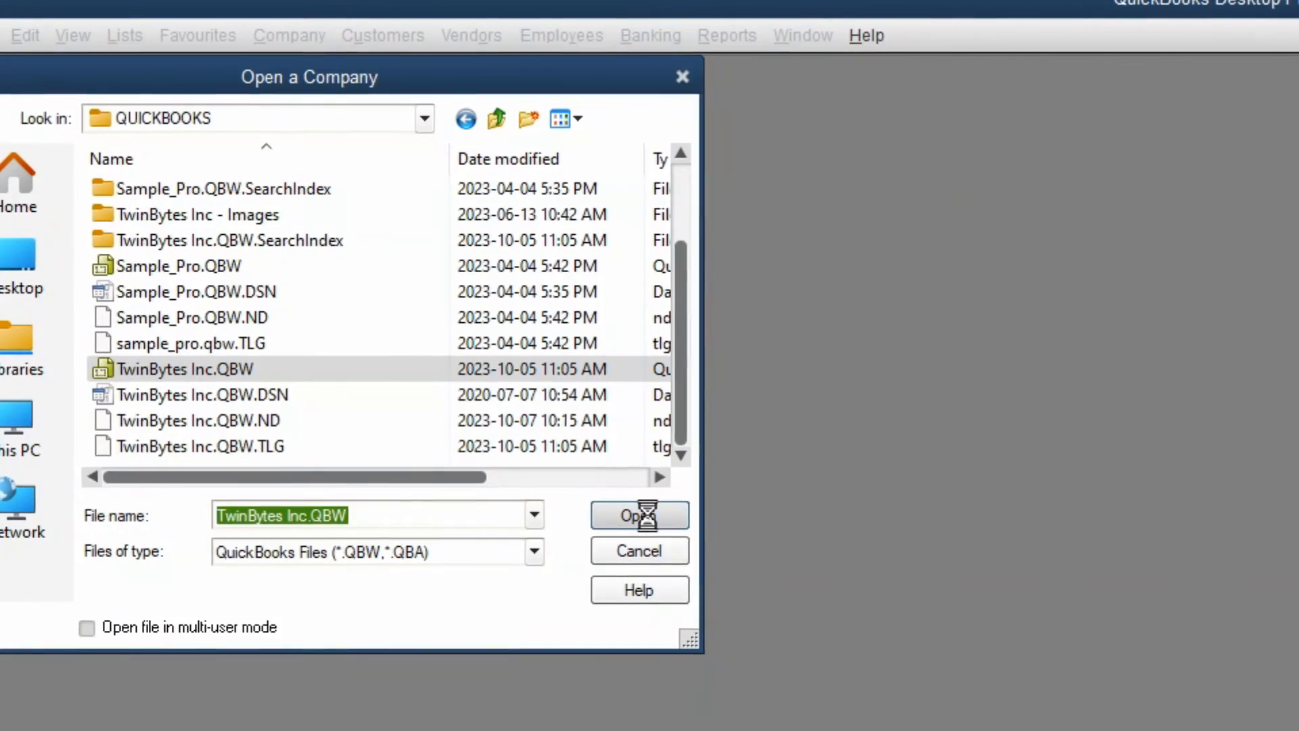
left_click(638, 515)
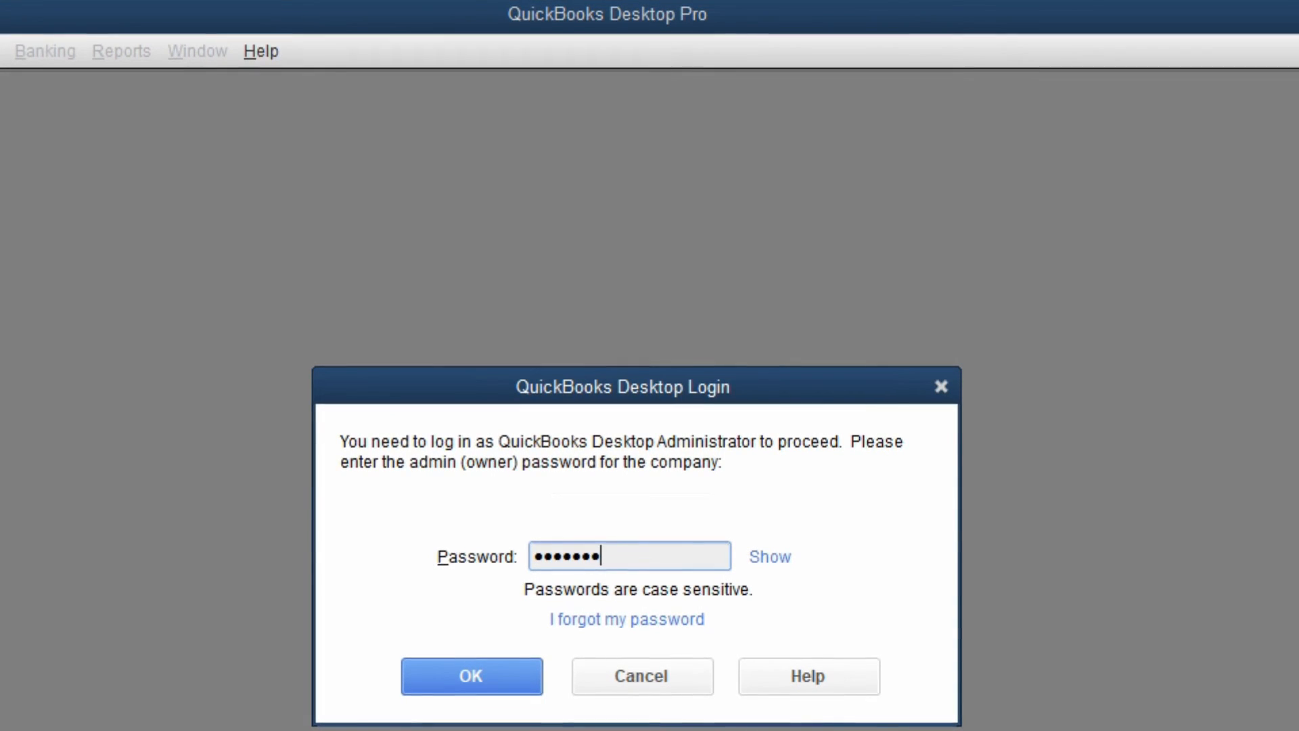
Step: Submit the administrator password and agree to back up the company file first
left_click(470, 676)
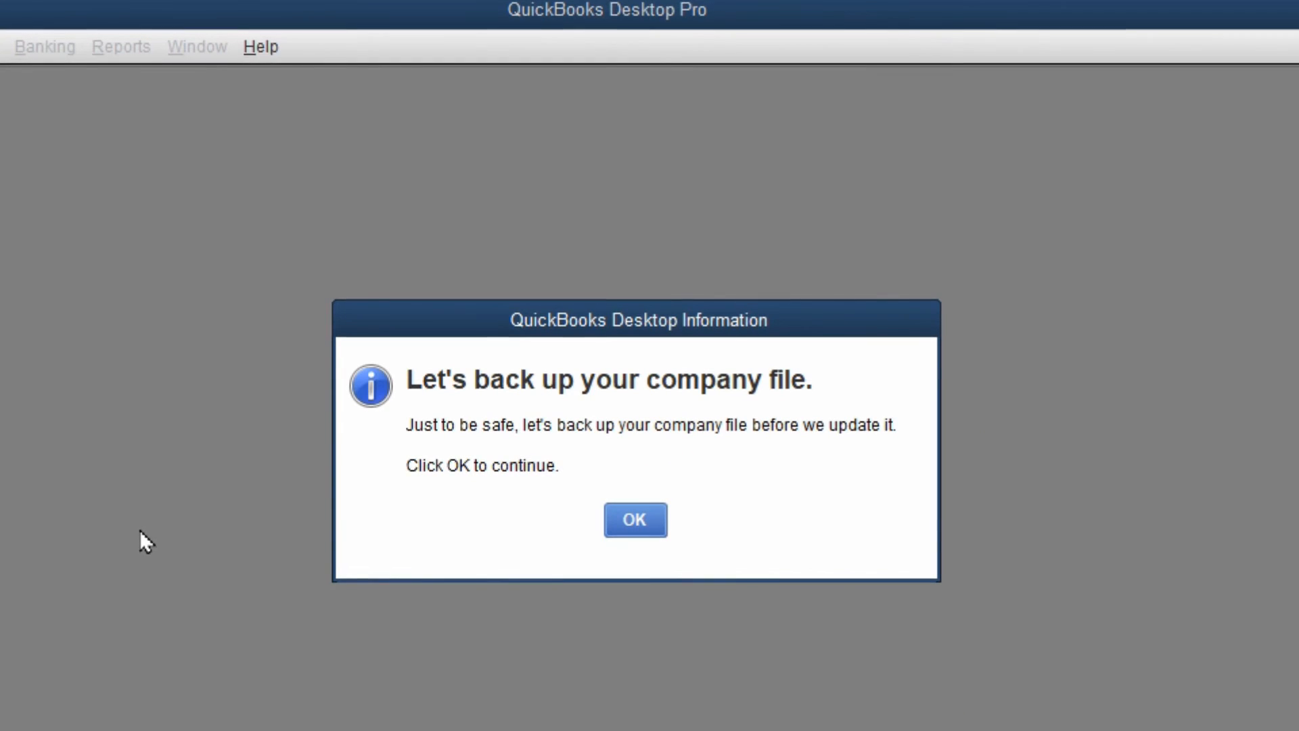
mouse_move(479, 524)
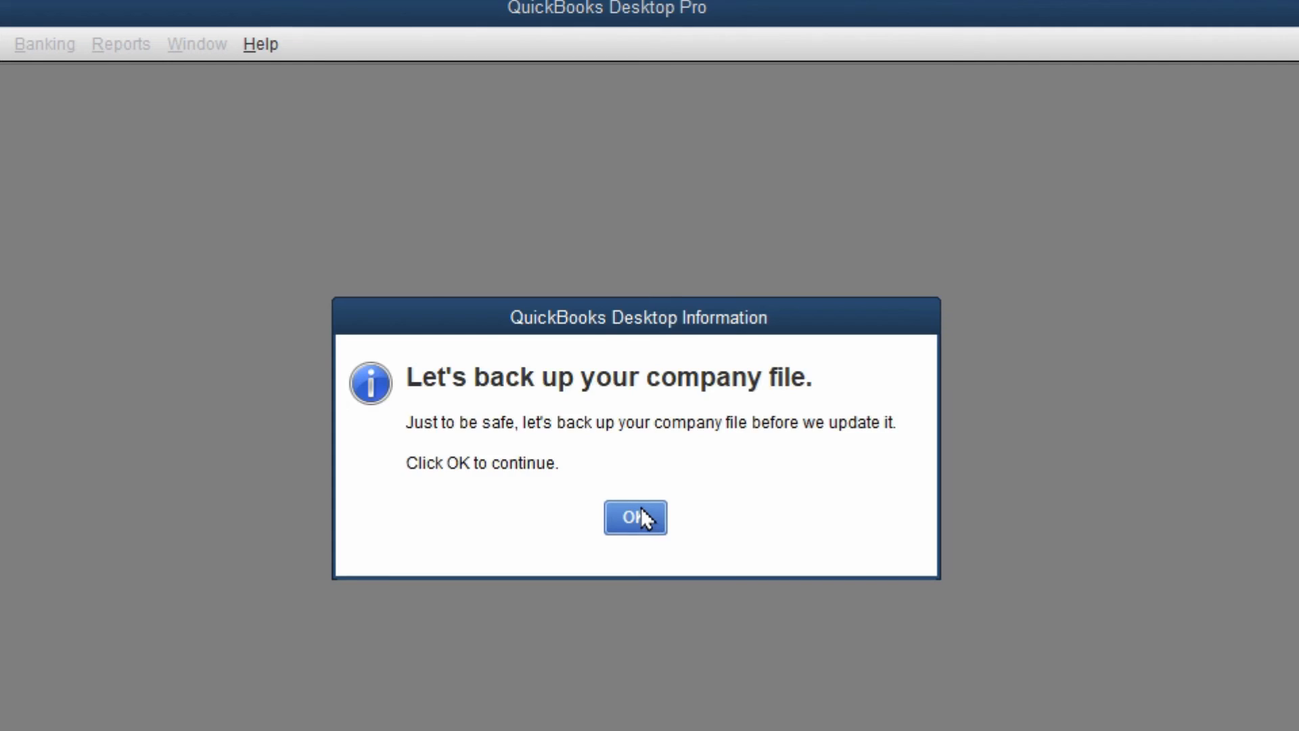
left_click(635, 517)
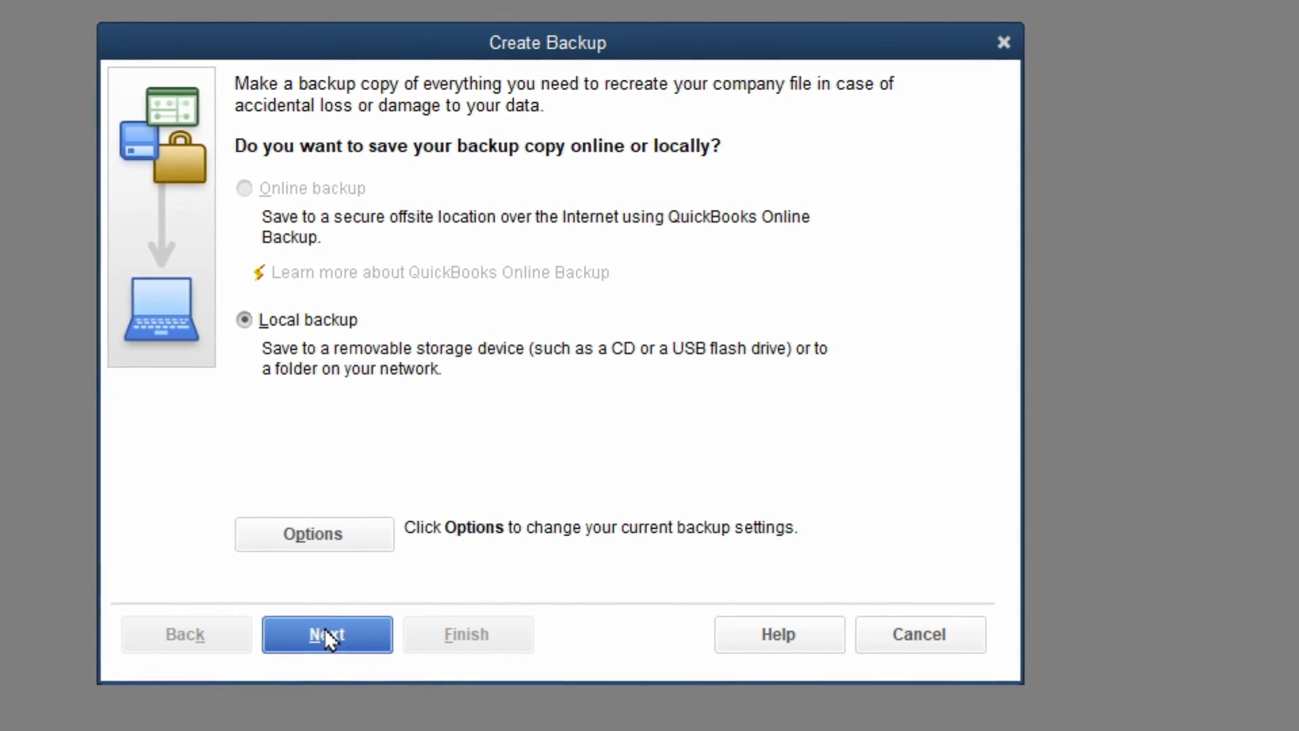
Step: Accept the default backup options and keep backups in Quickbooks Local Backup on drive D
left_click(313, 534)
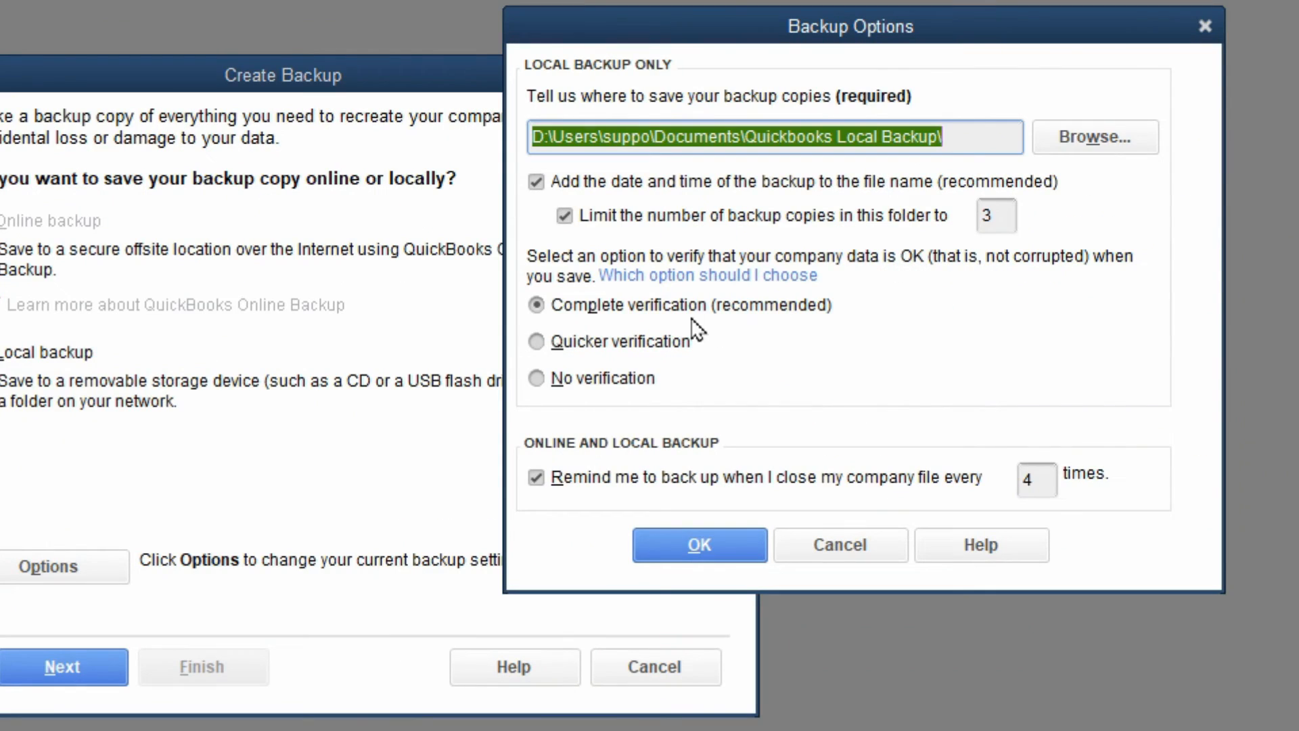
mouse_move(909, 320)
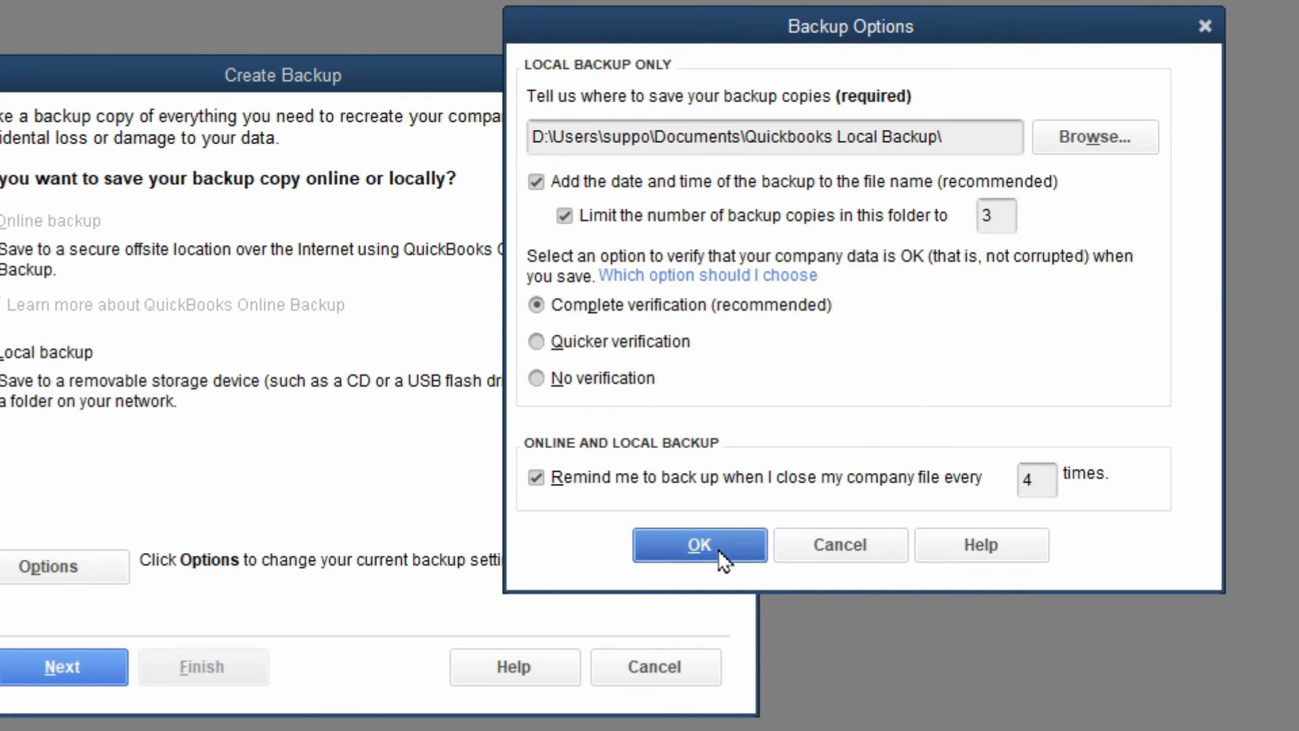
left_click(698, 546)
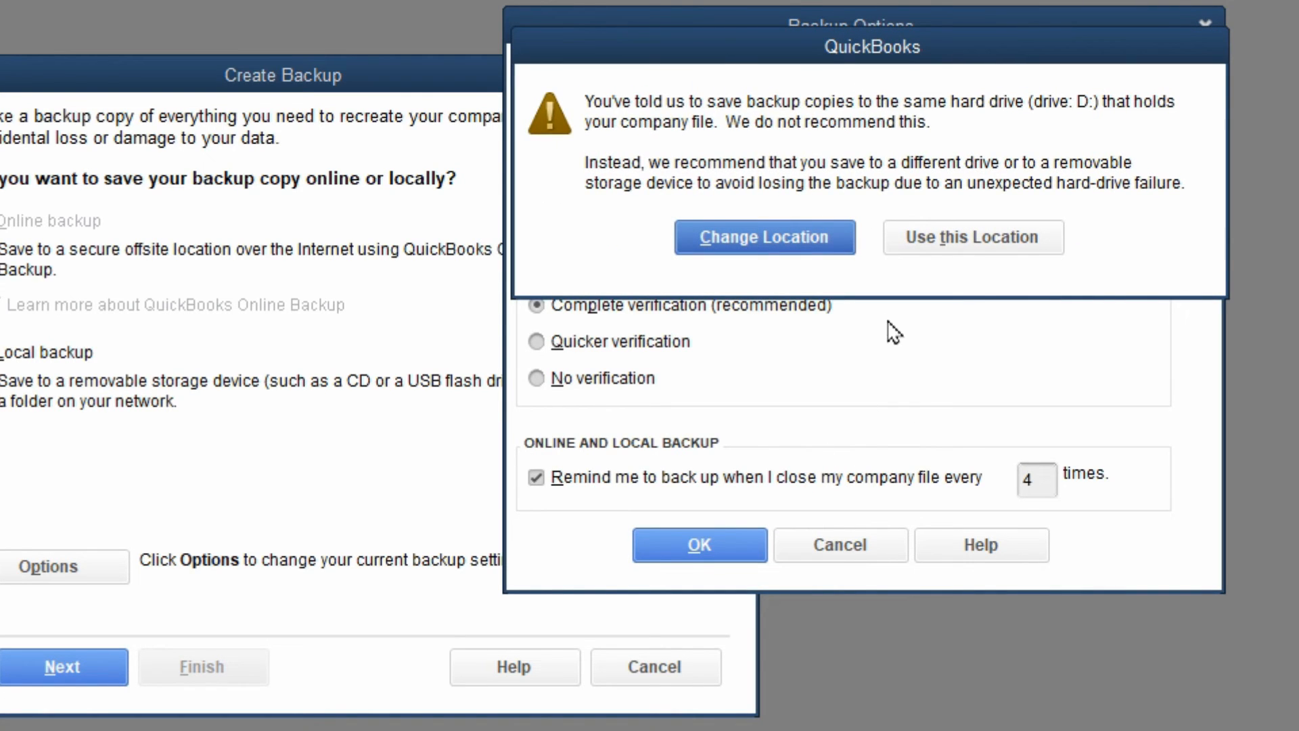
mouse_move(952, 127)
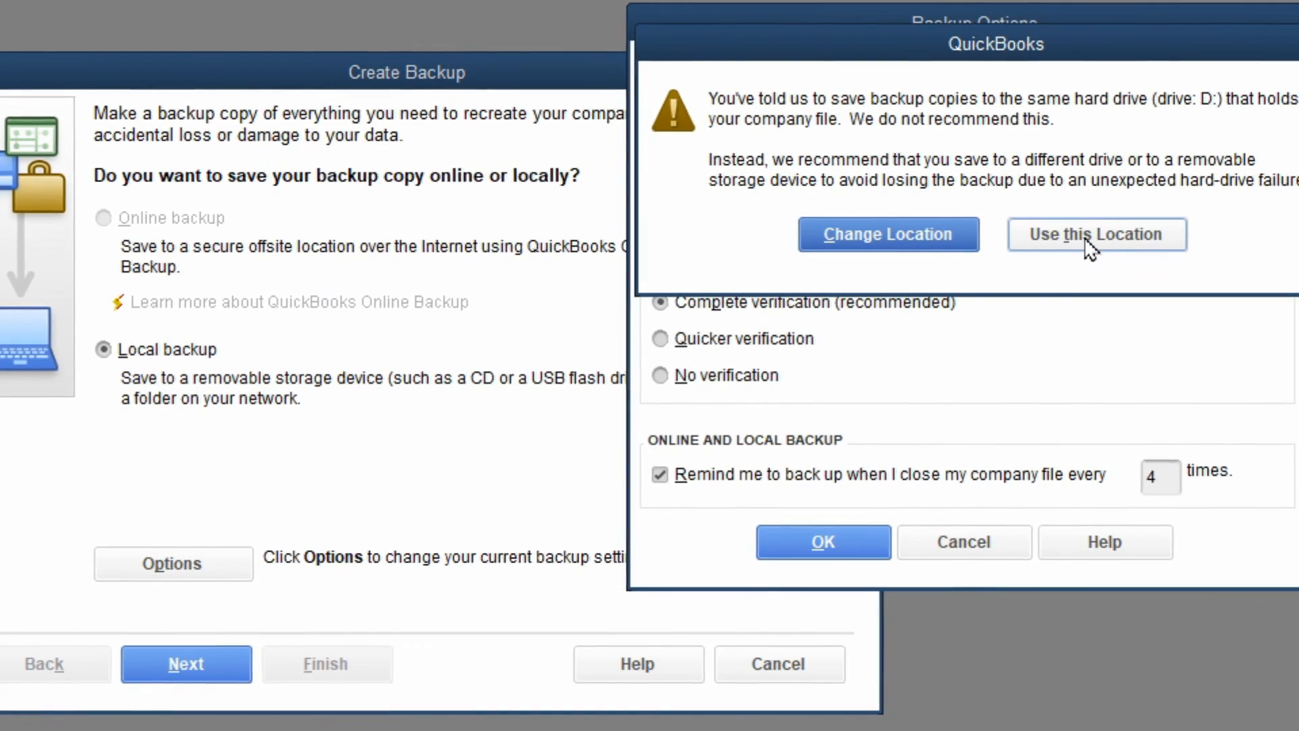
left_click(1095, 233)
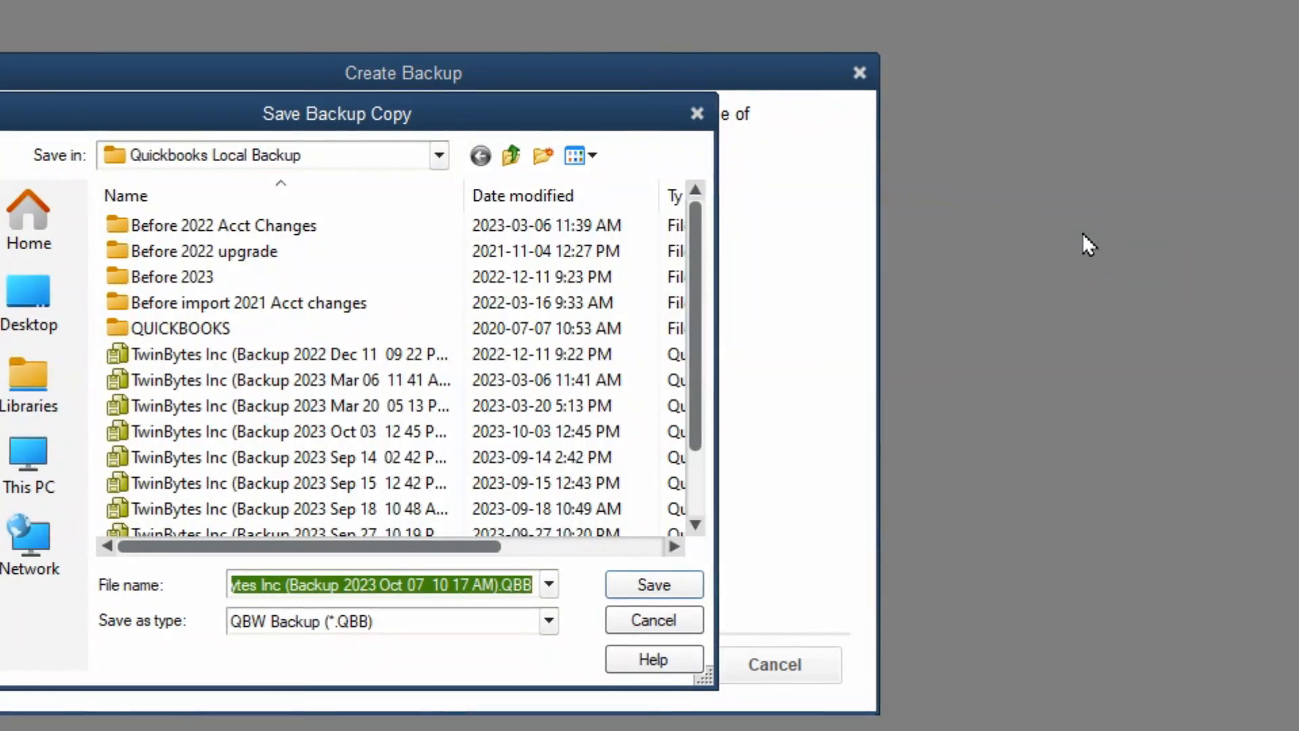
Step: Create and open a new folder named 'Before upgrade to 2024'
left_click(542, 156)
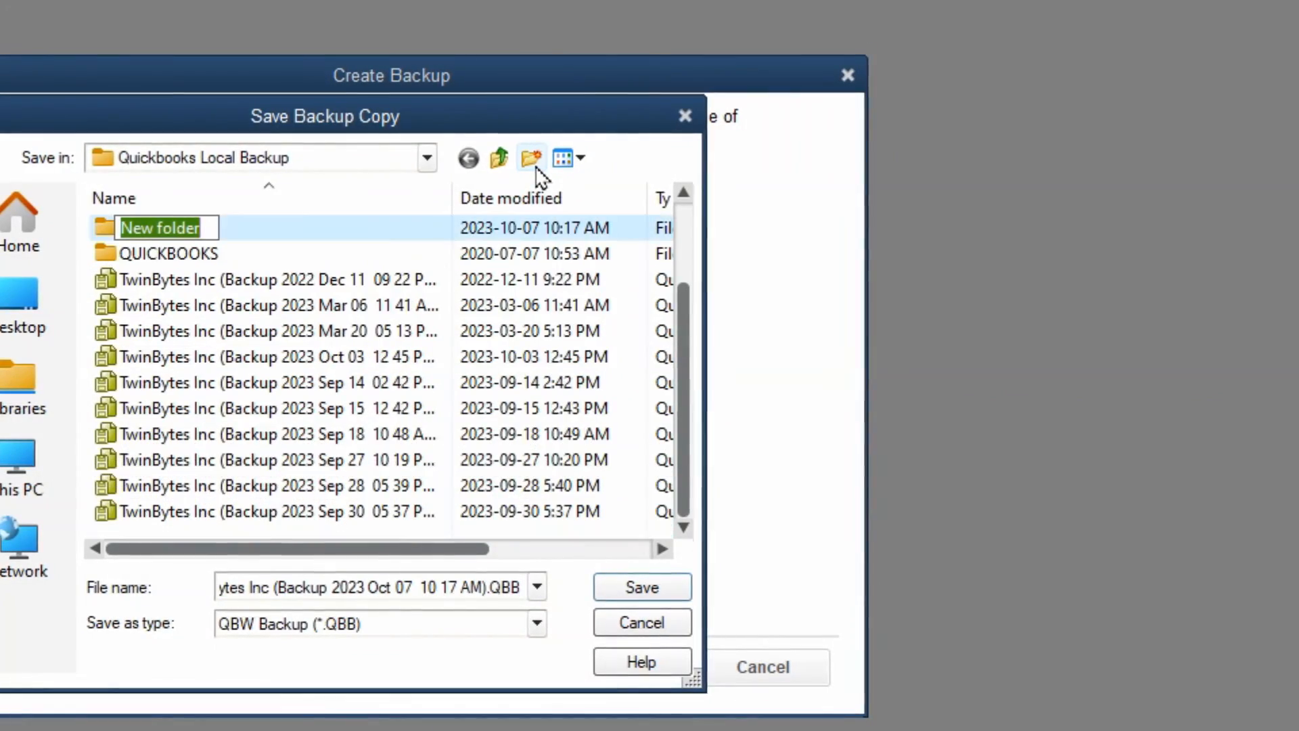
type("Beforeup")
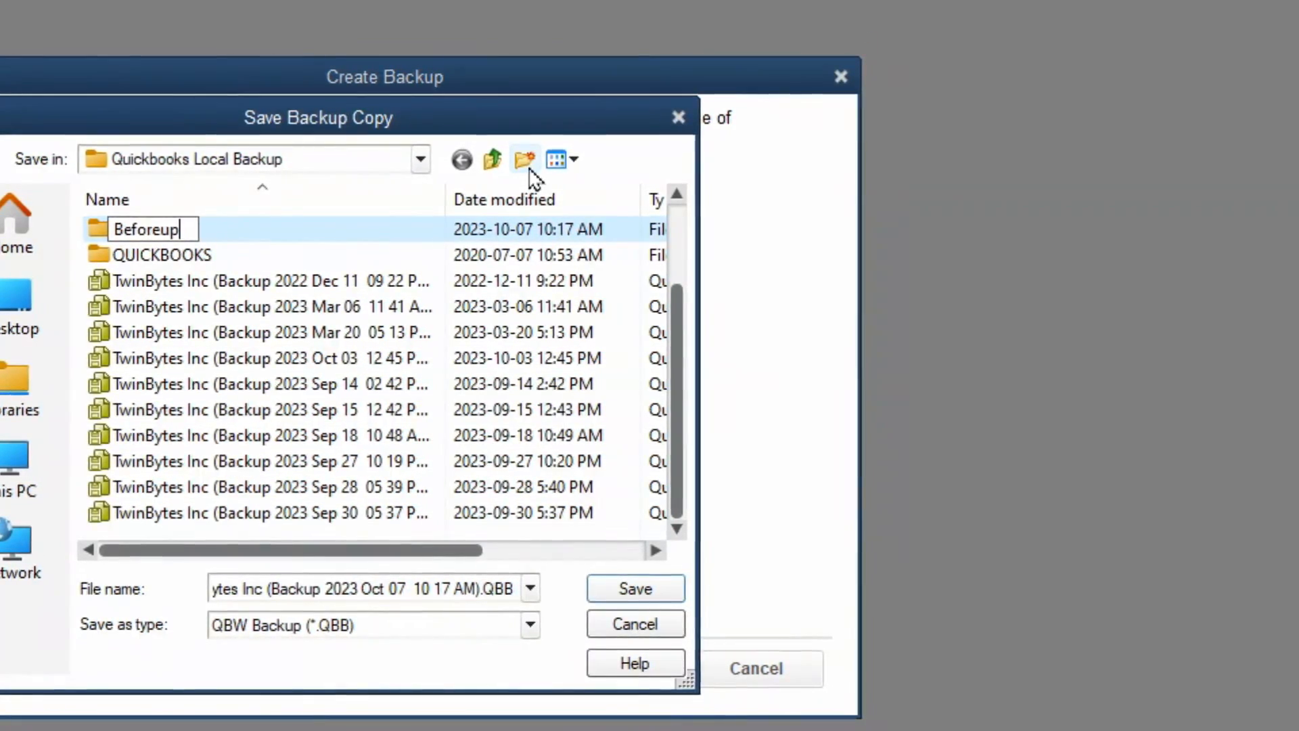
type("grade")
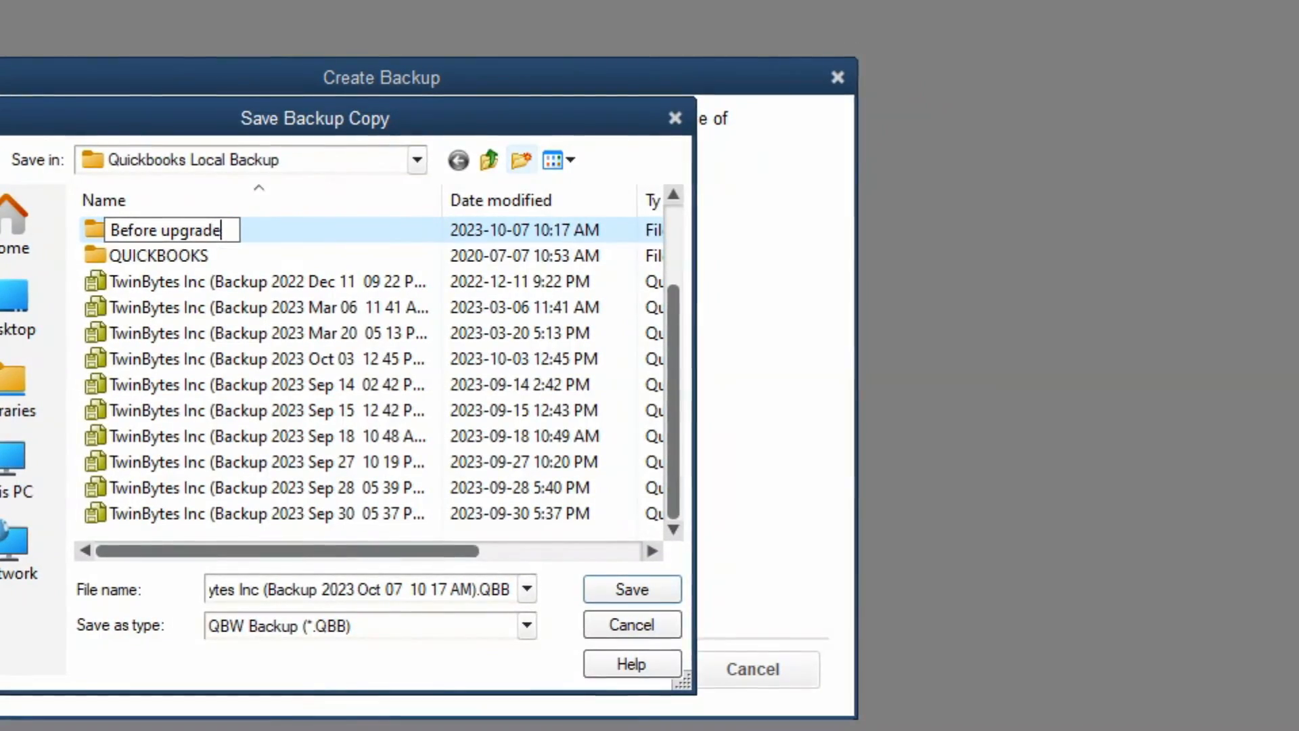
type("to 2024")
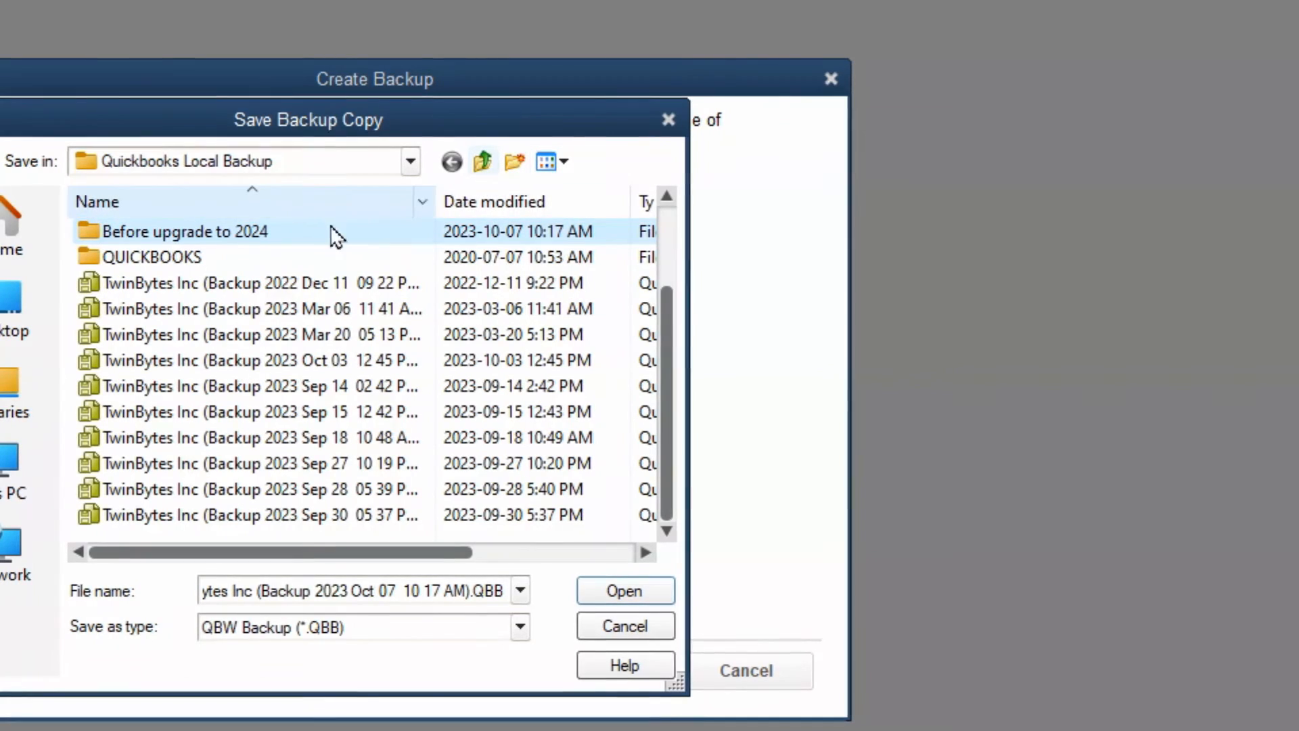
double_click(186, 232)
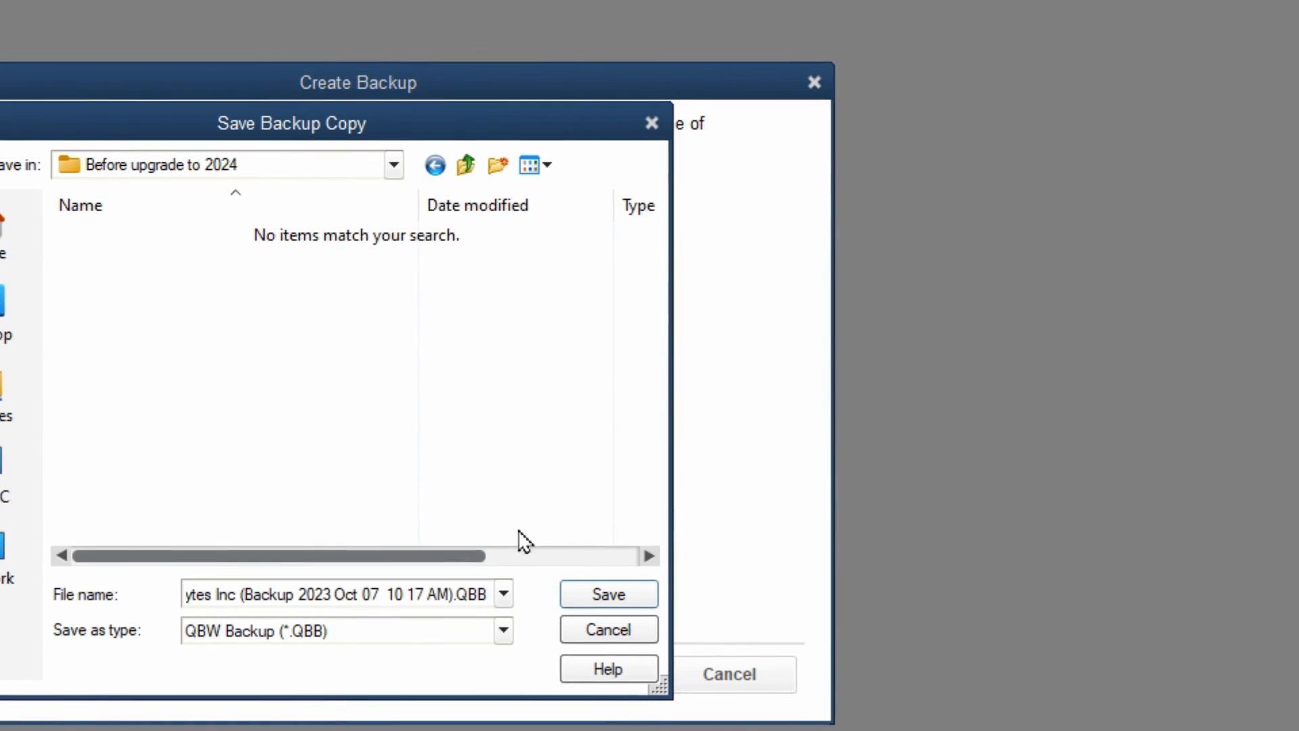
Step: Save the backup copy into that folder, keeping it on the same drive
left_click(606, 594)
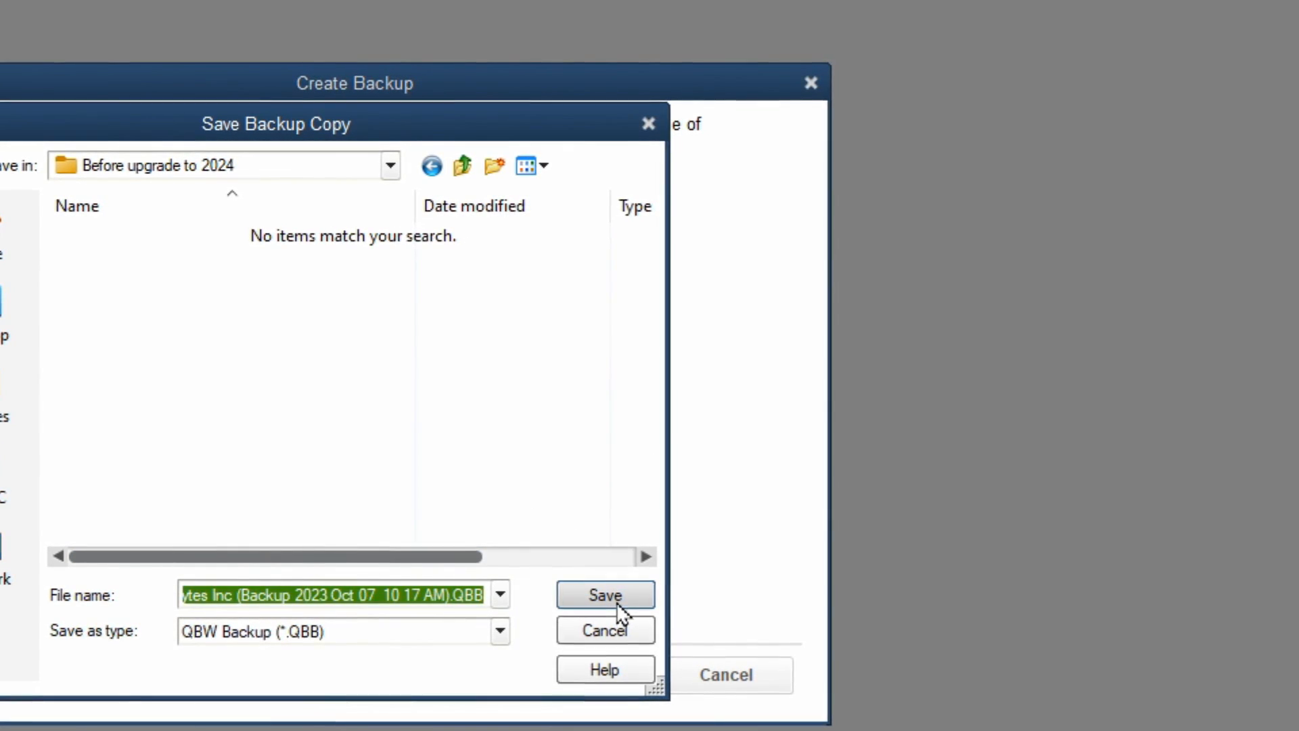
left_click(604, 595)
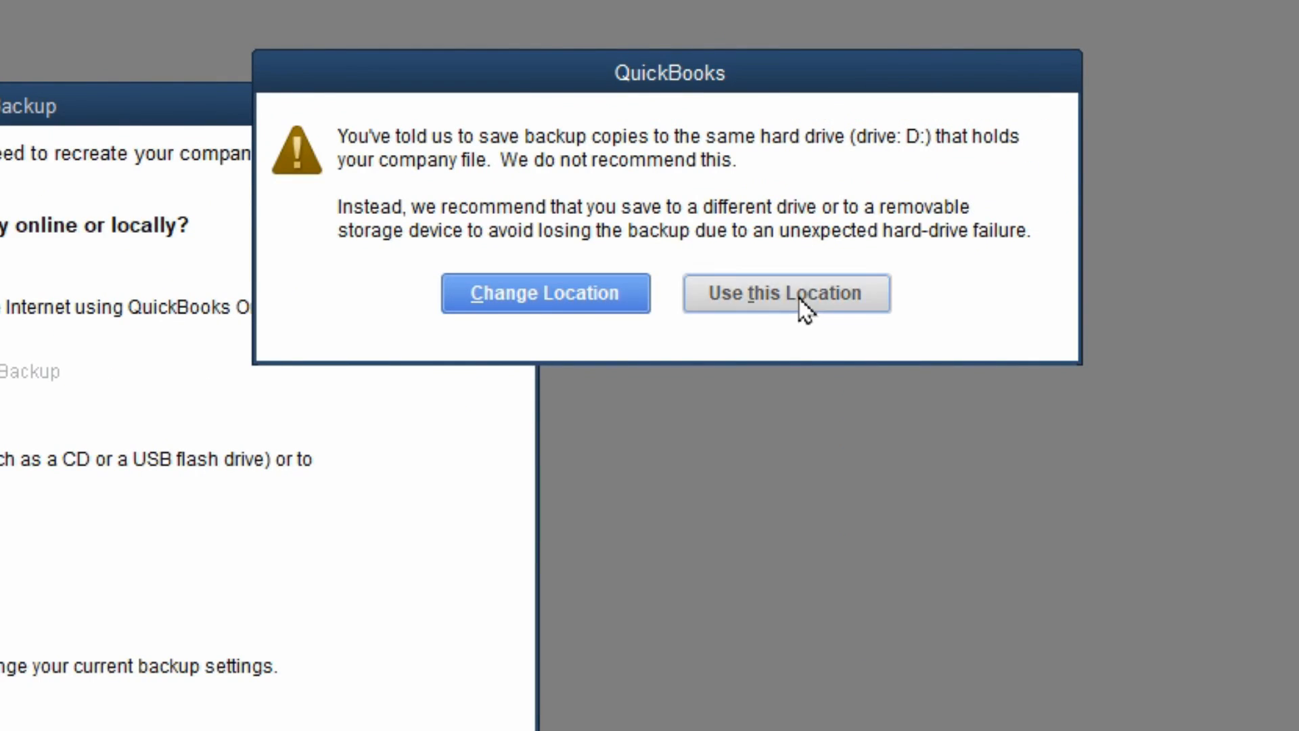
left_click(786, 292)
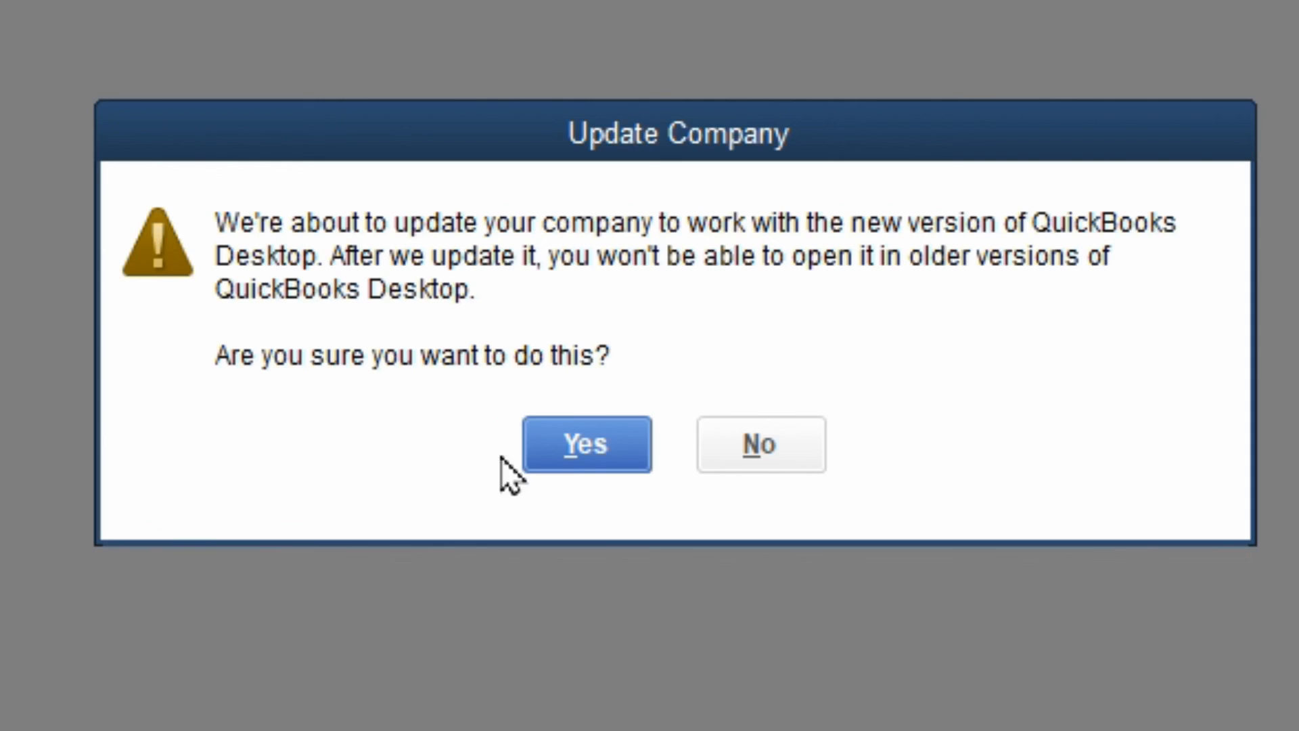
Step: Approve updating the TwinBytes Inc. company file for QuickBooks 2024
left_click(585, 444)
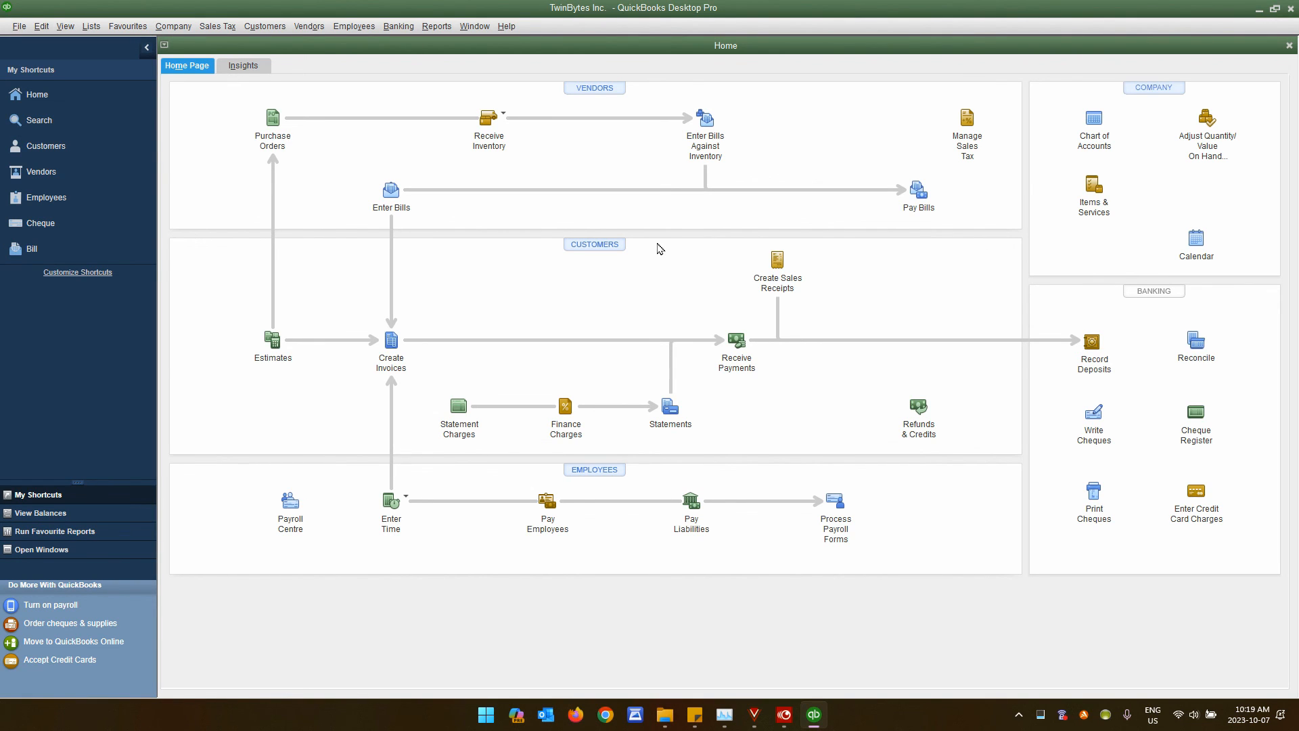
mouse_move(413, 122)
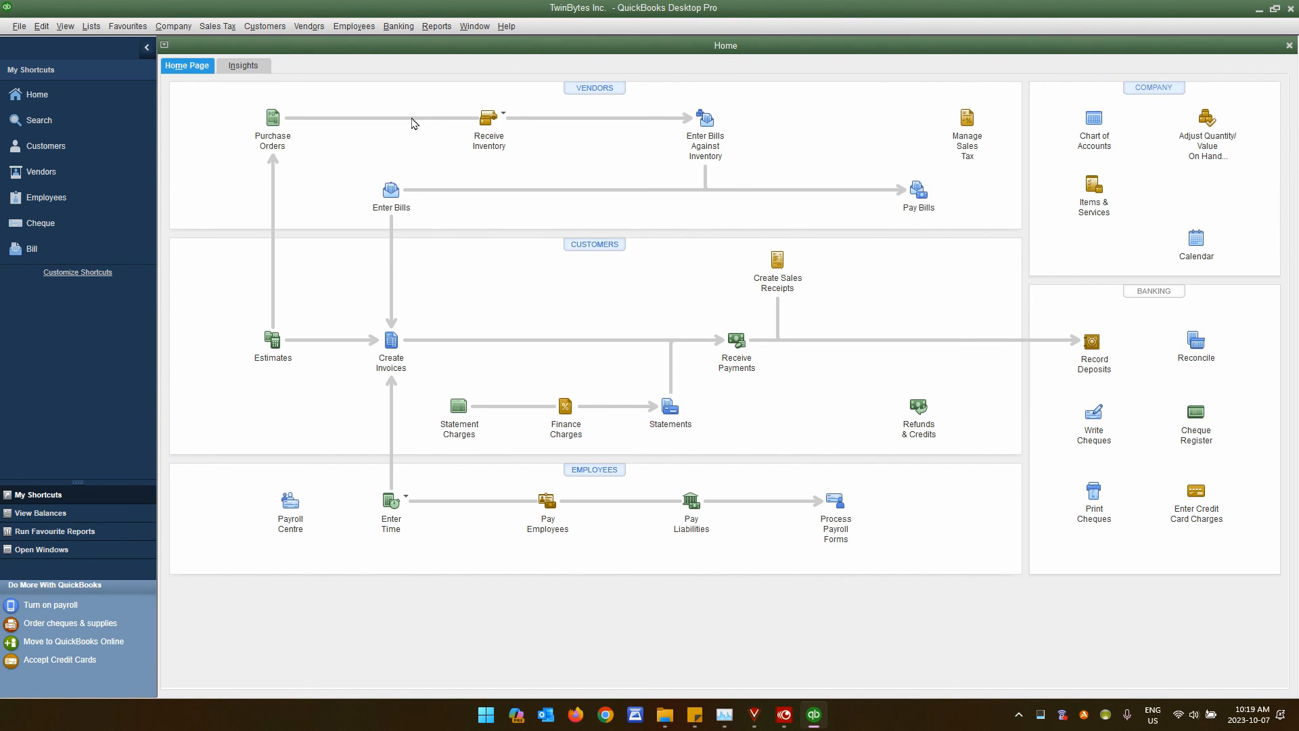
Step: Open the Banking menu on the updated TwinBytes Inc. Home page
left_click(399, 26)
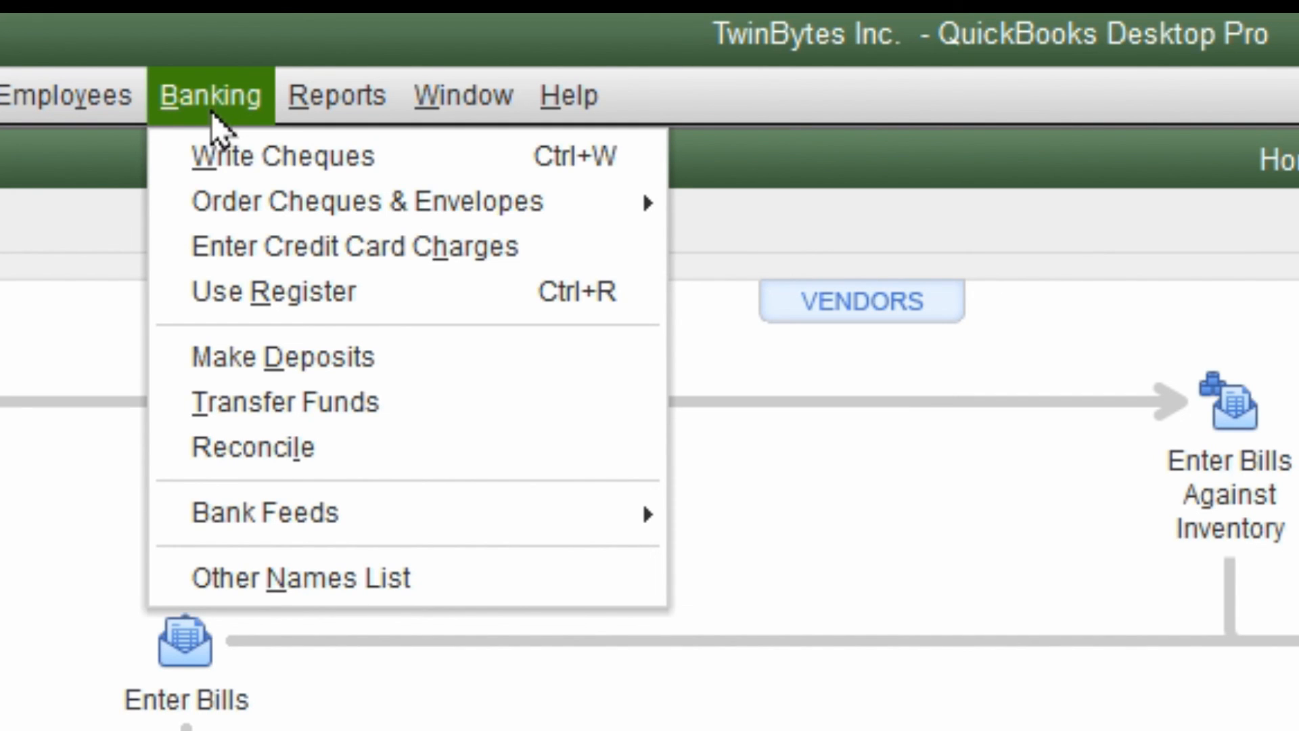
mouse_move(273, 291)
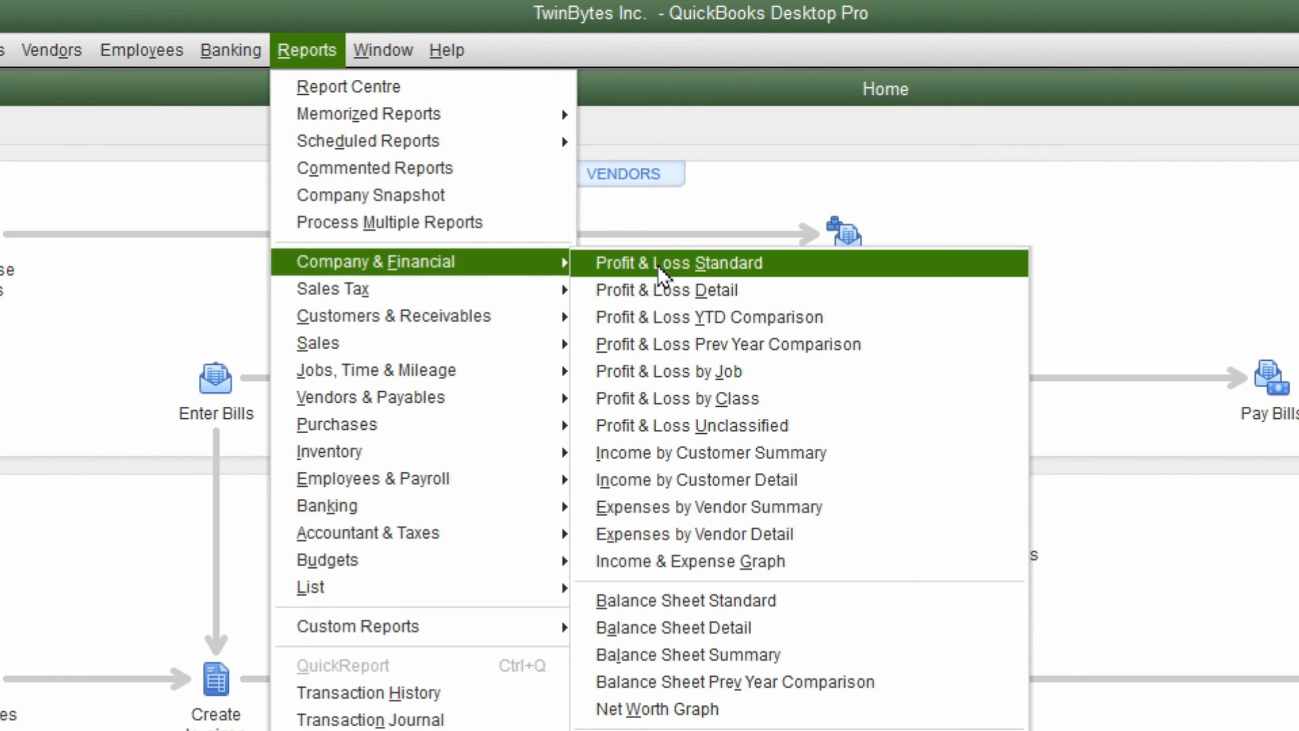
mouse_move(793, 280)
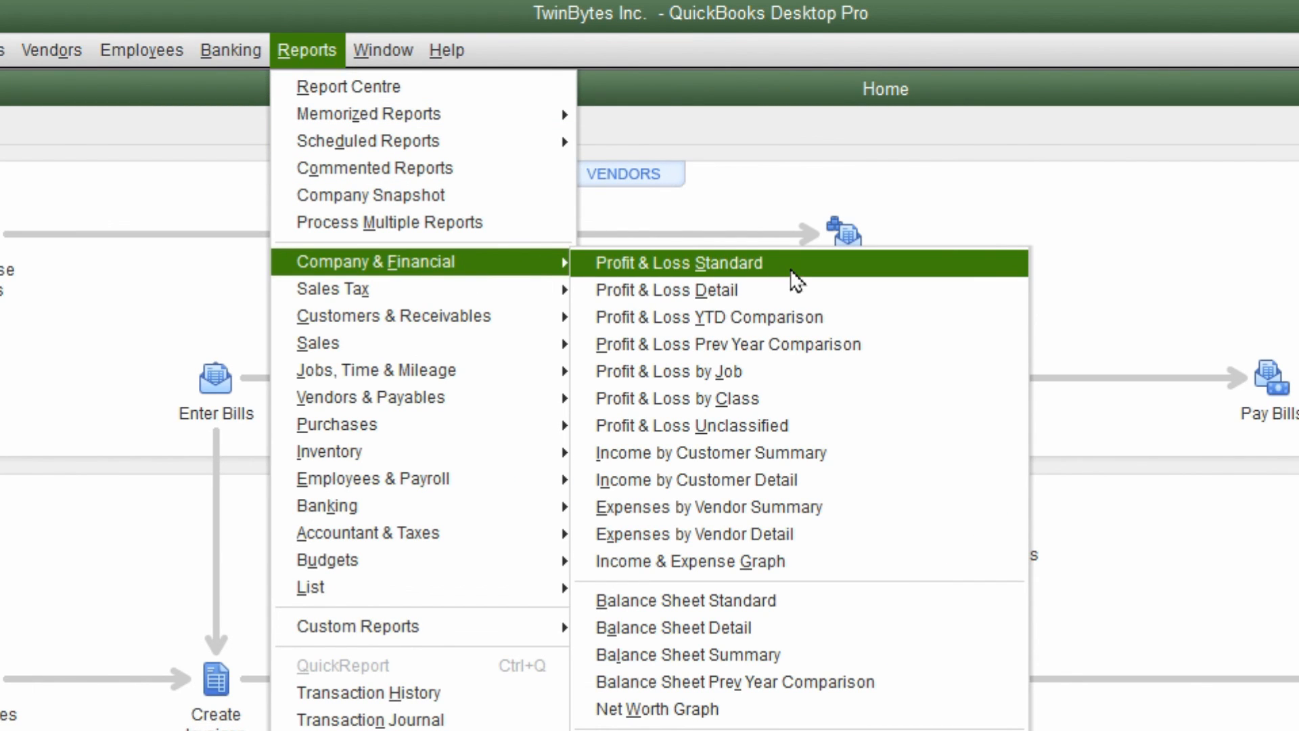
mouse_move(808, 601)
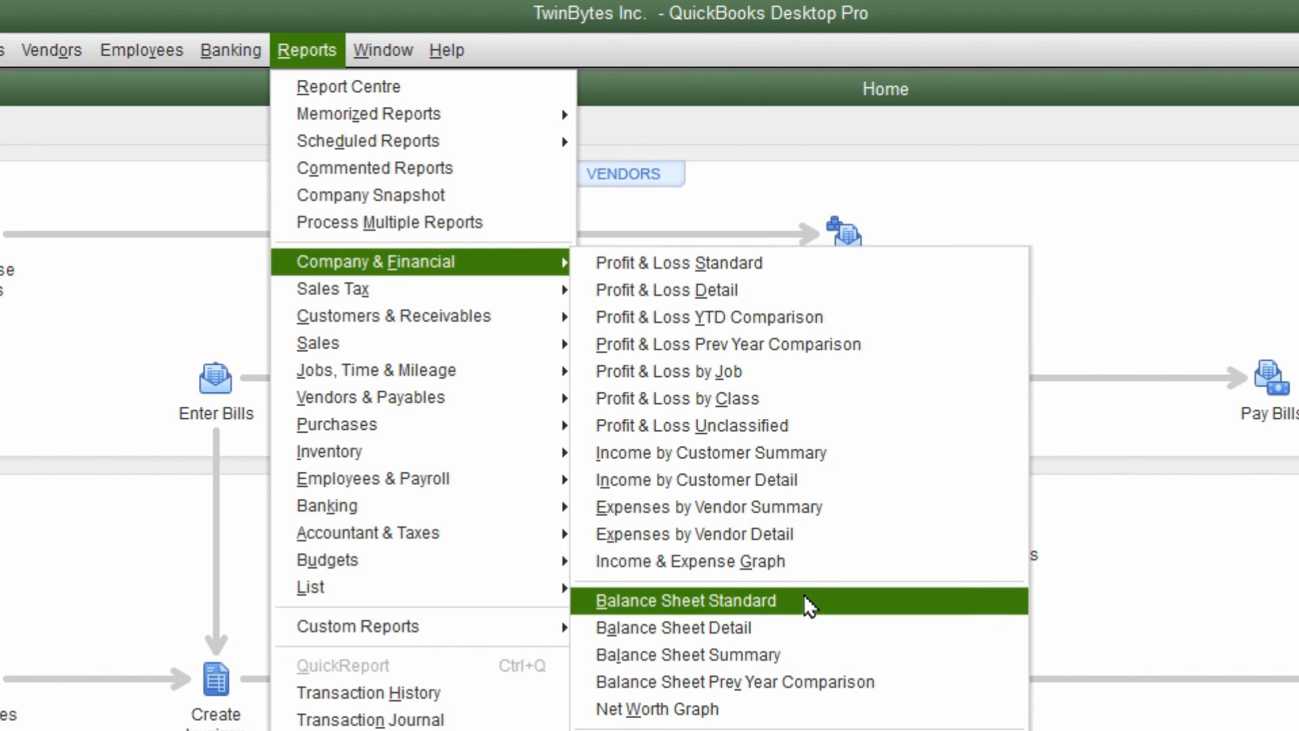
mouse_move(869, 406)
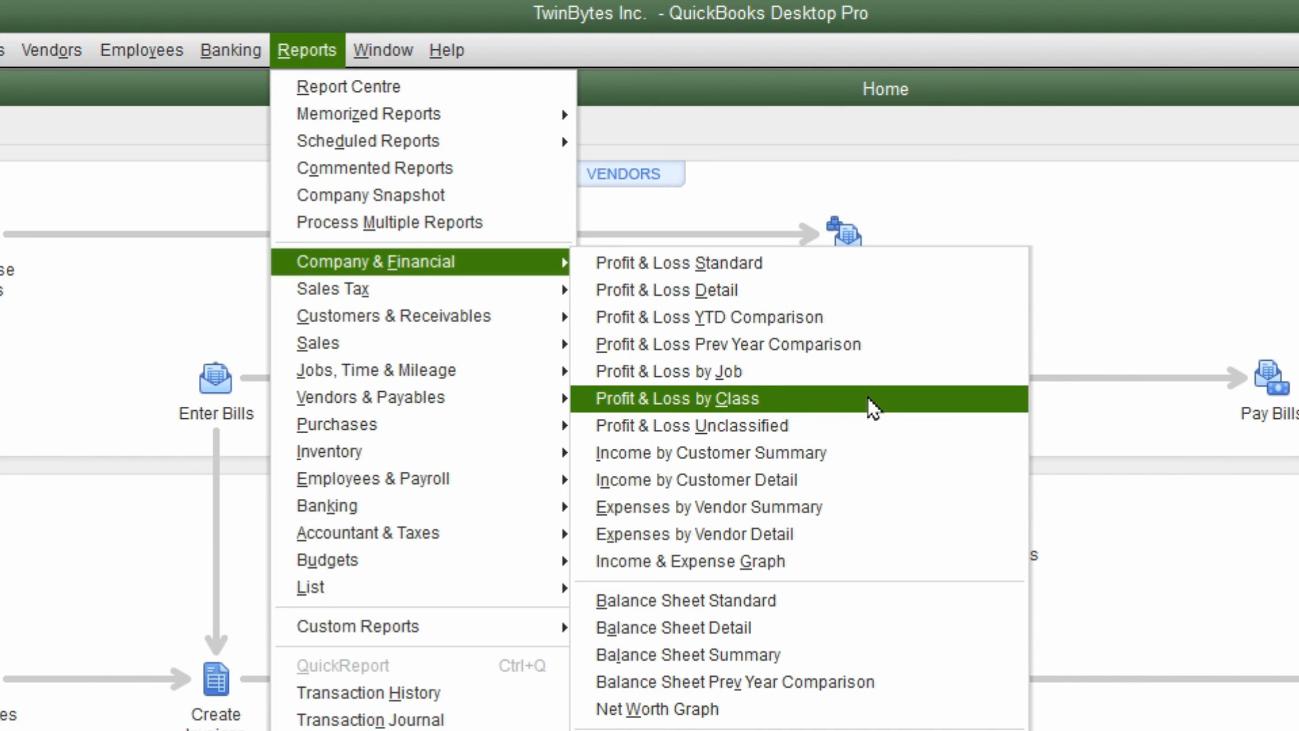
mouse_move(1073, 182)
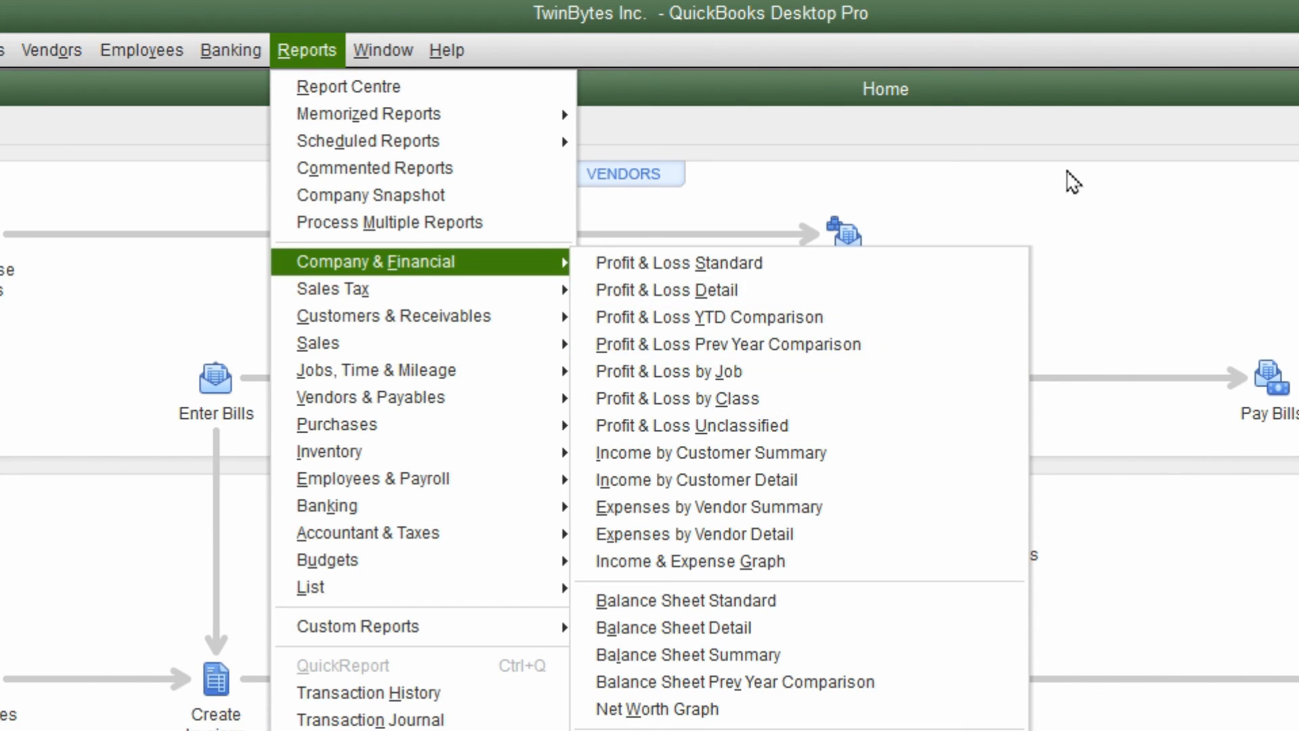